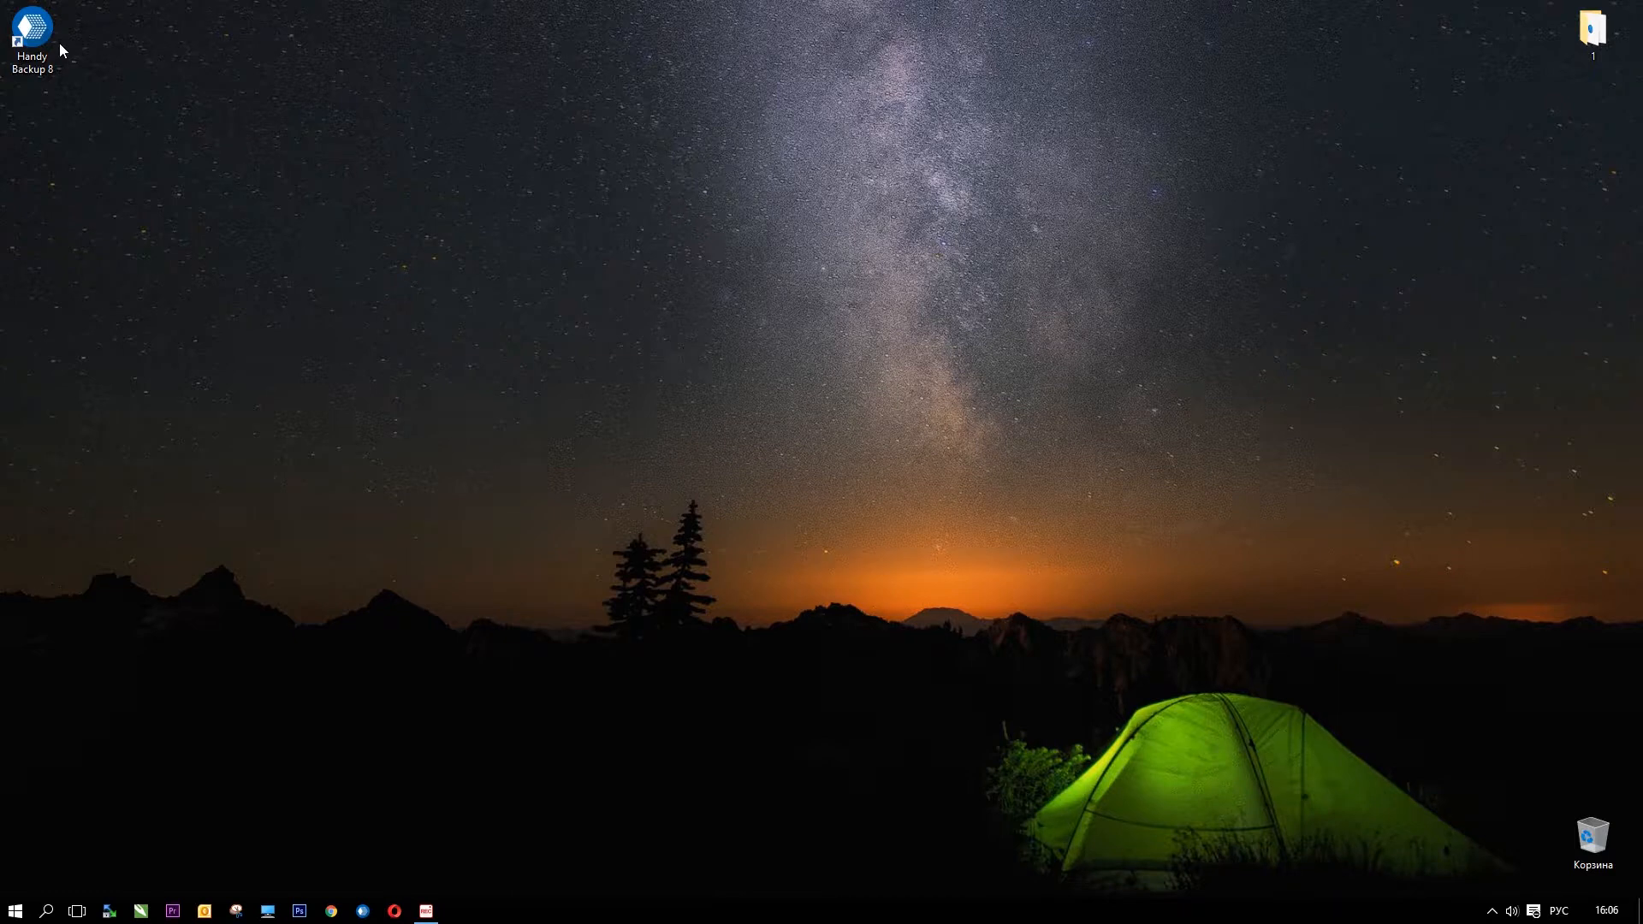
Step: Launch Handy Backup 8 from its desktop shortcut, showing an empty task list
double_click(32, 29)
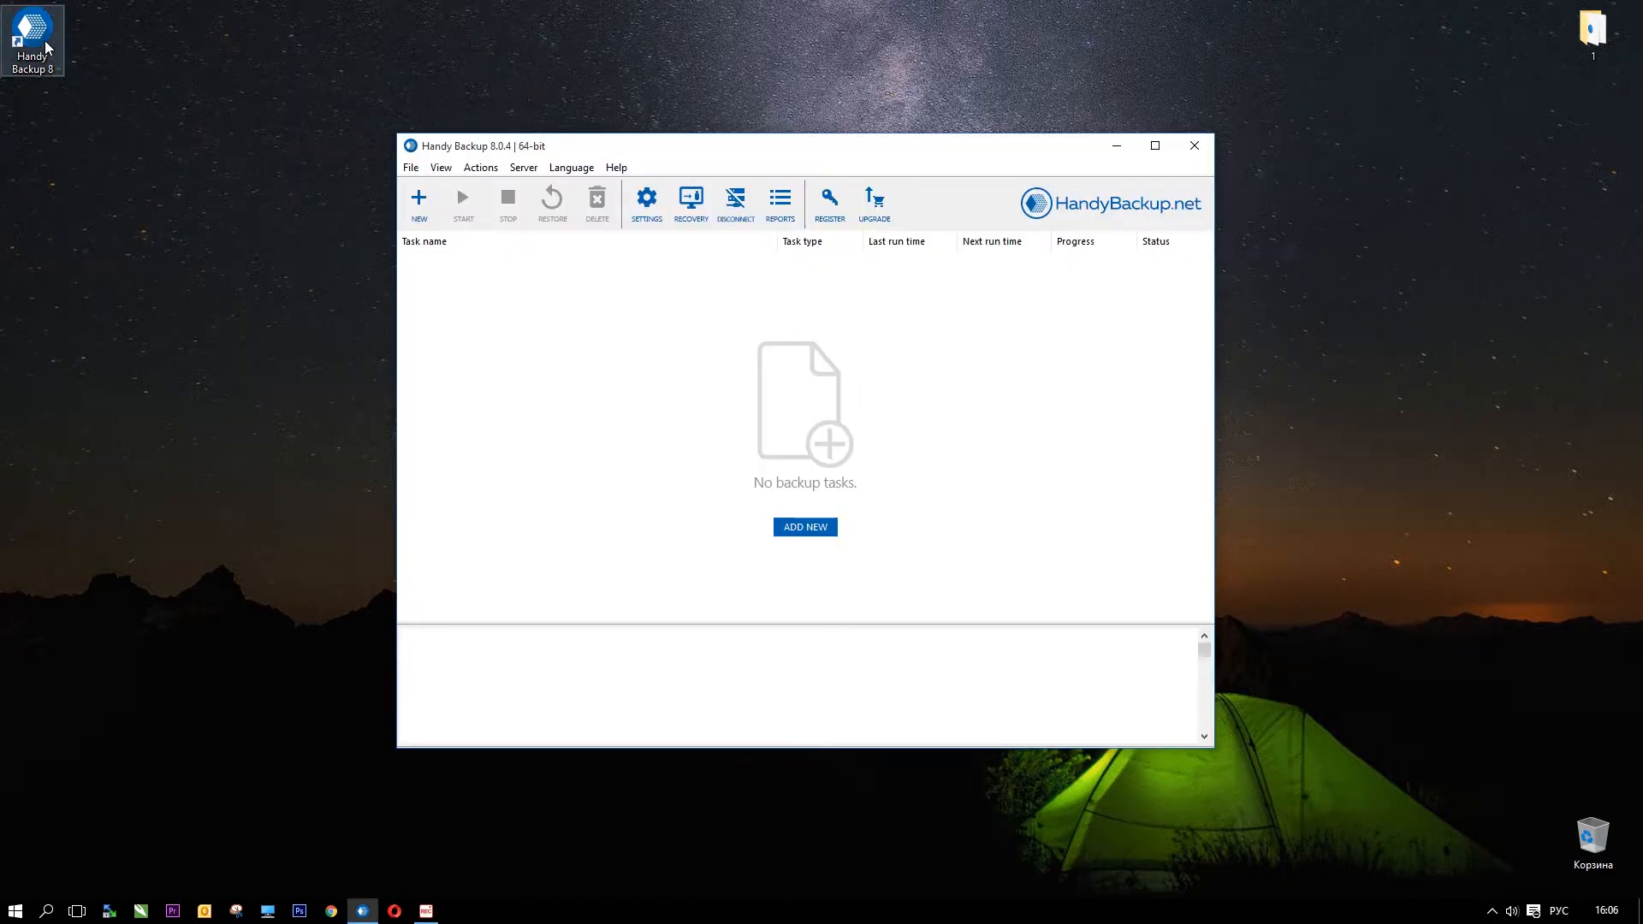
mouse_move(780, 464)
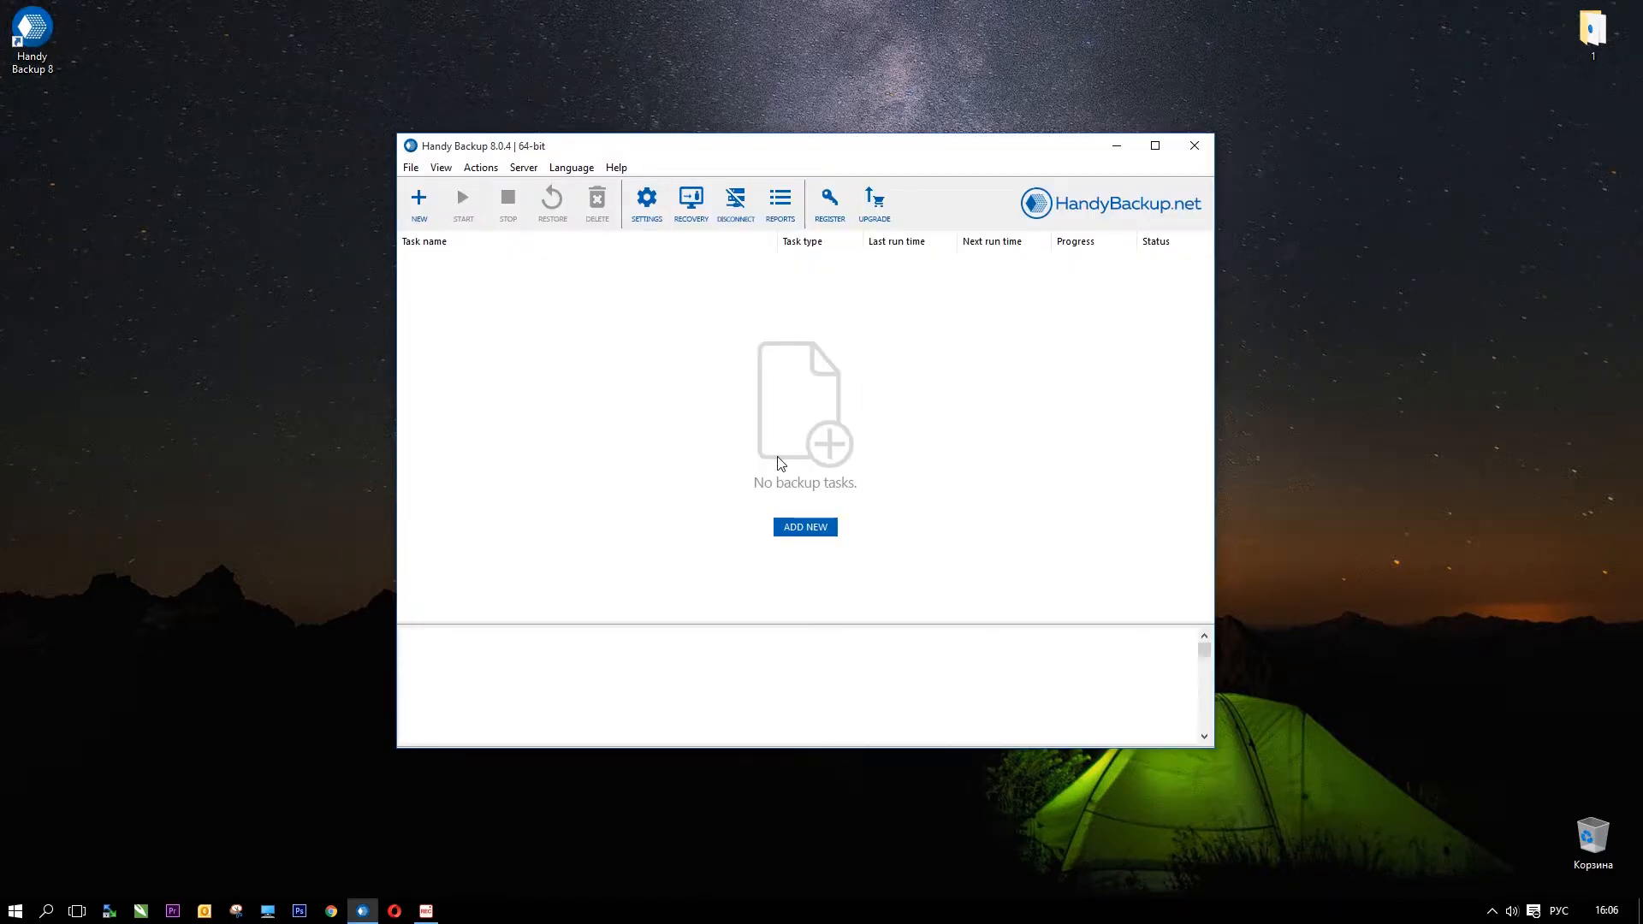
mouse_move(660, 431)
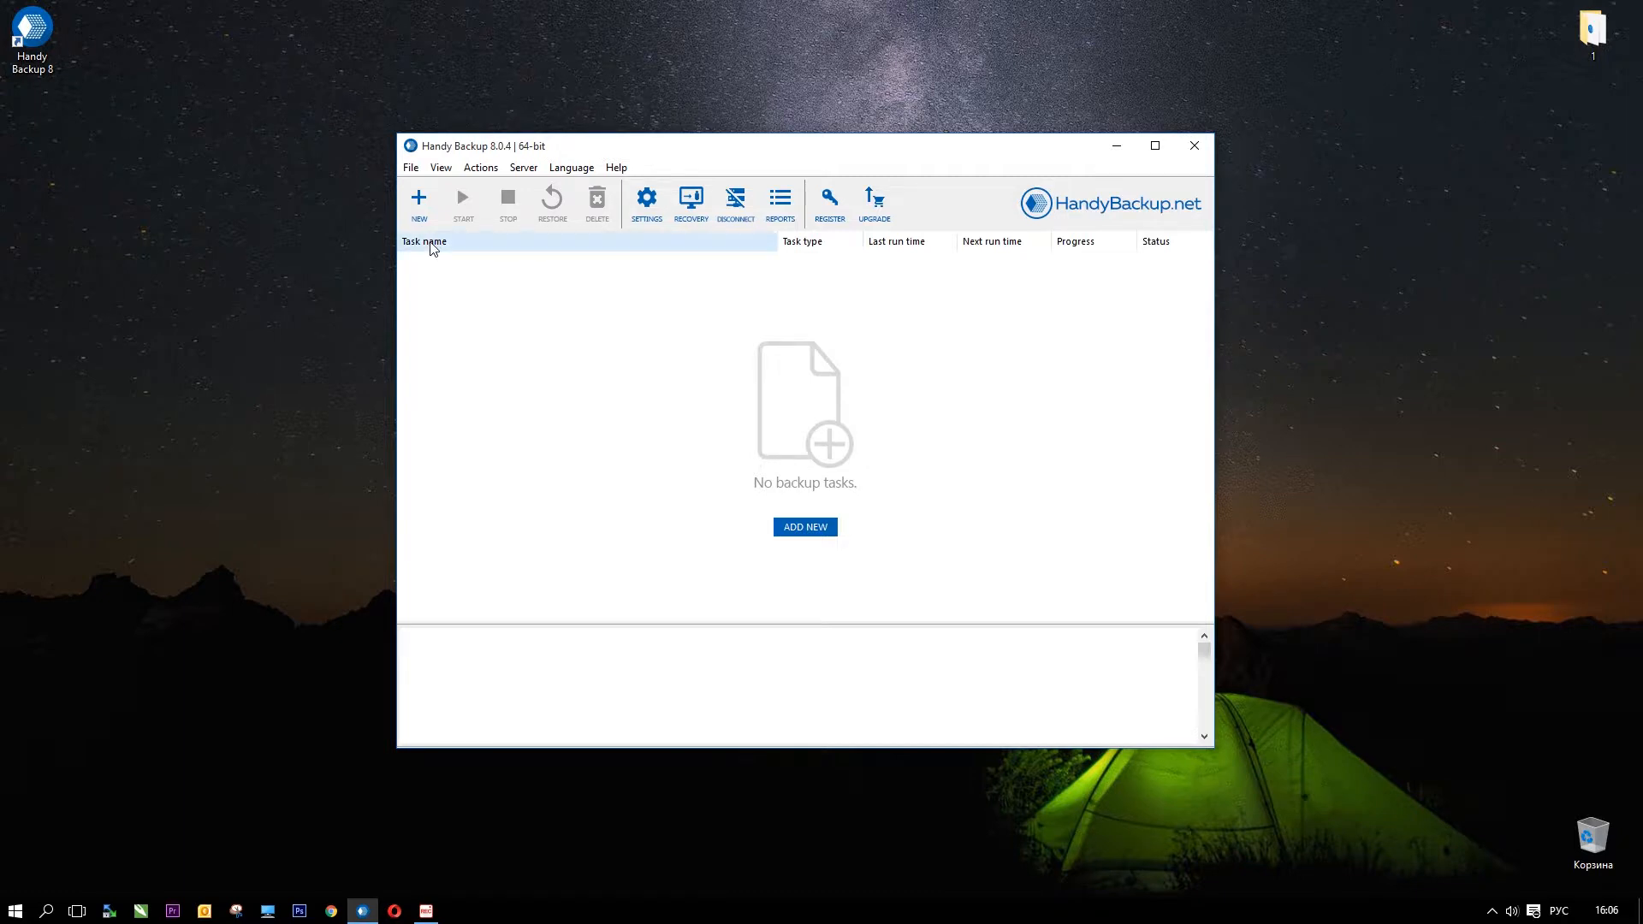
mouse_move(418, 198)
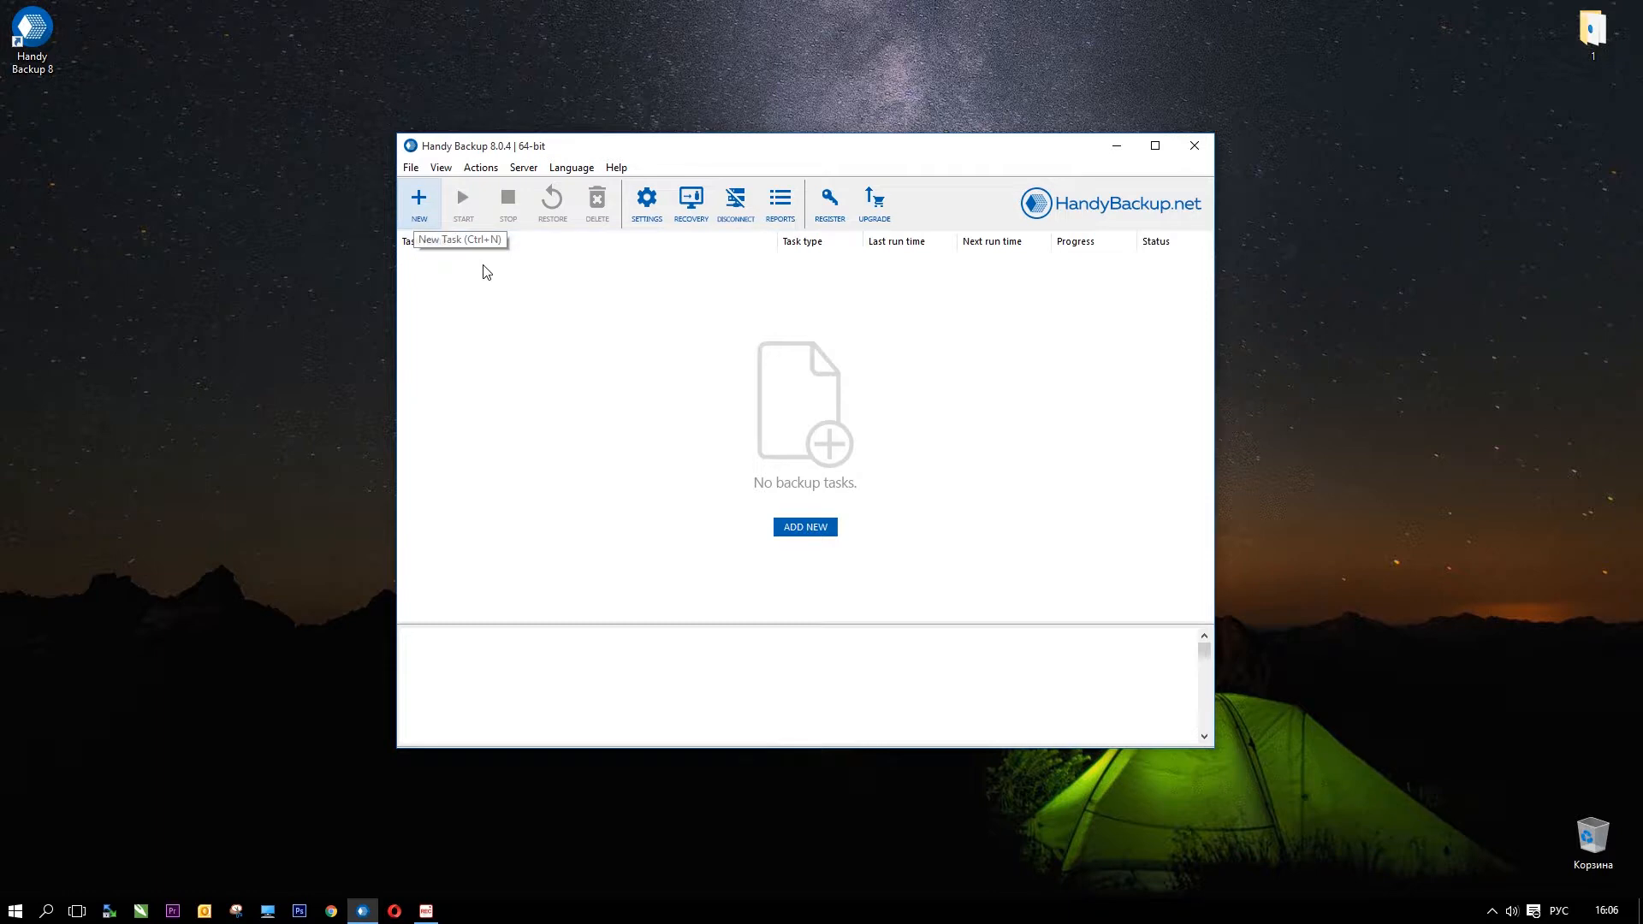
mouse_move(808, 519)
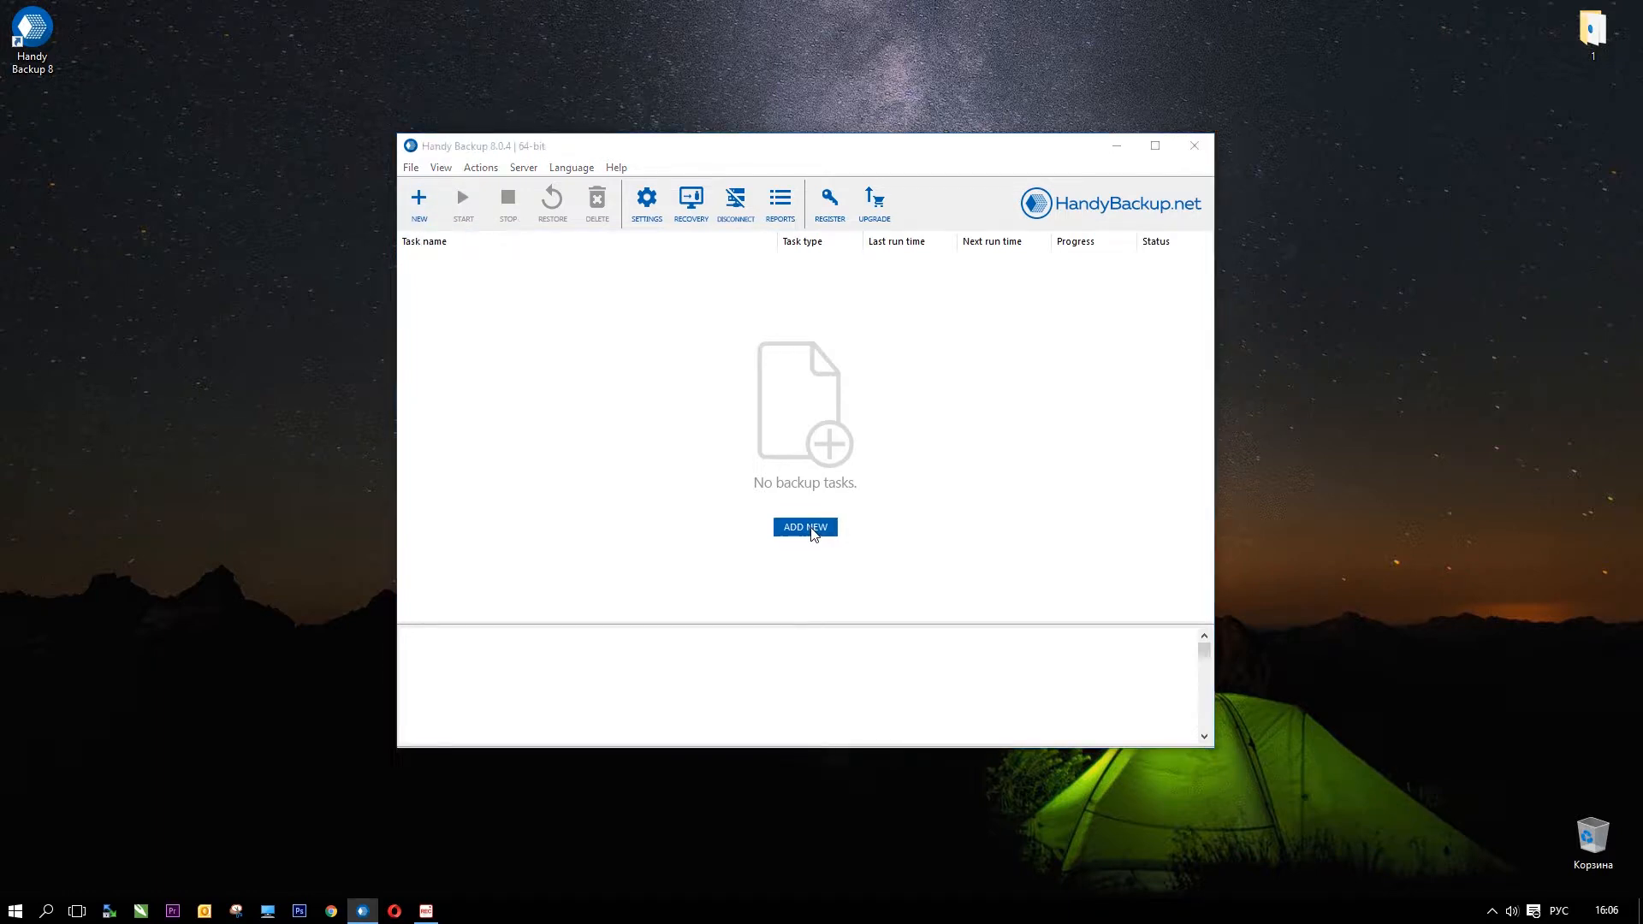
Step: Start the New Task Wizard with Backup as the task type
left_click(803, 527)
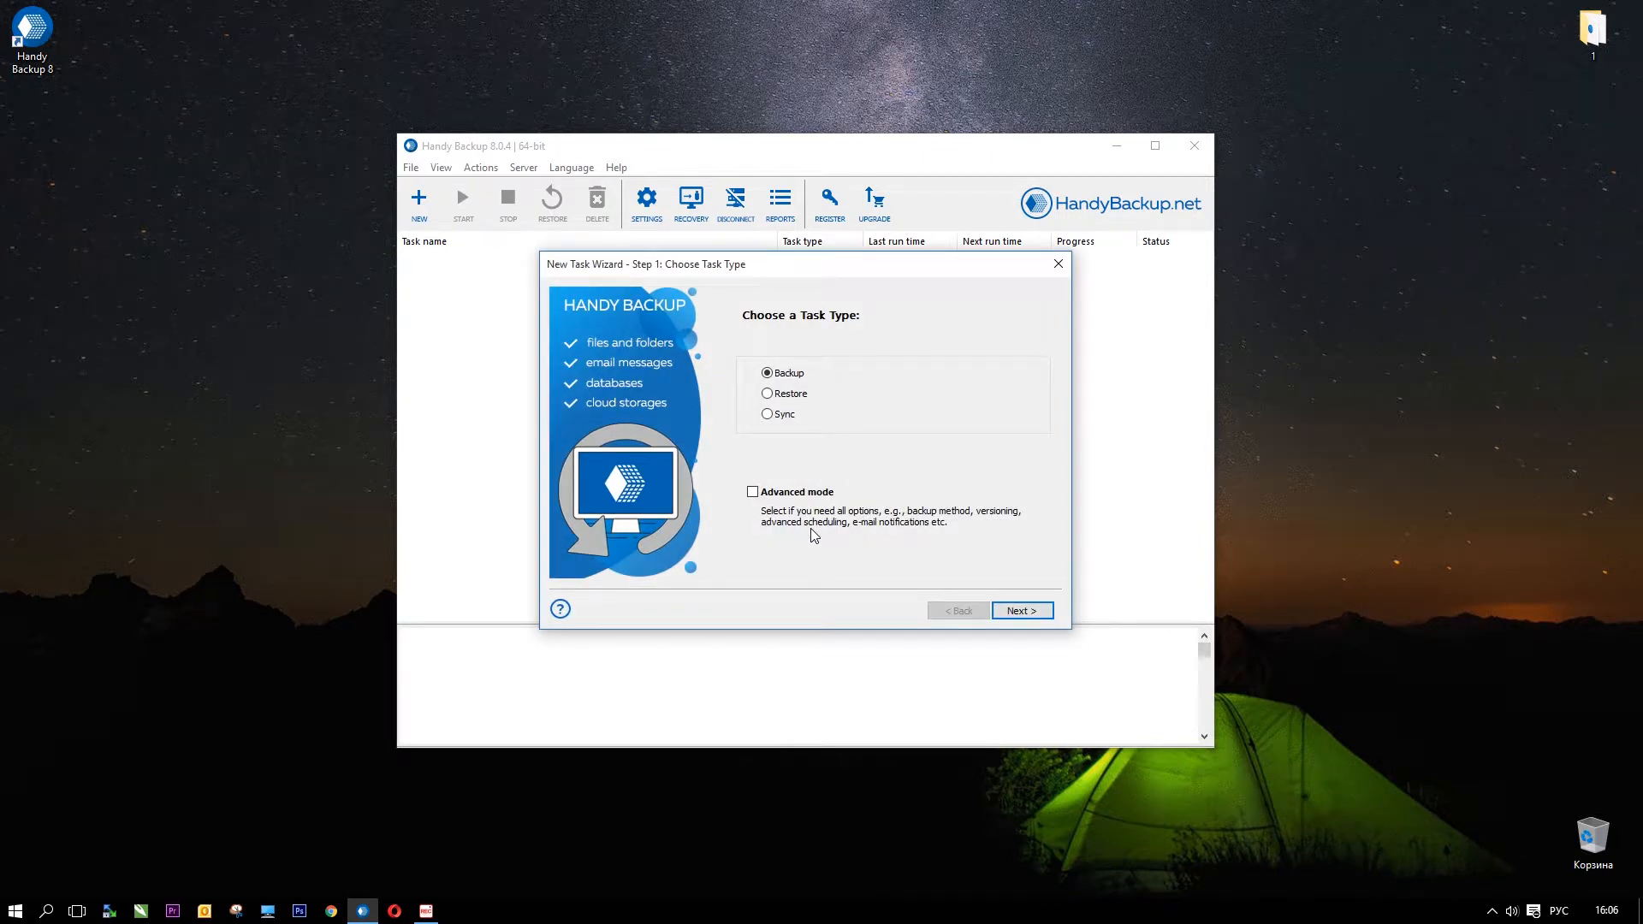
mouse_move(812, 375)
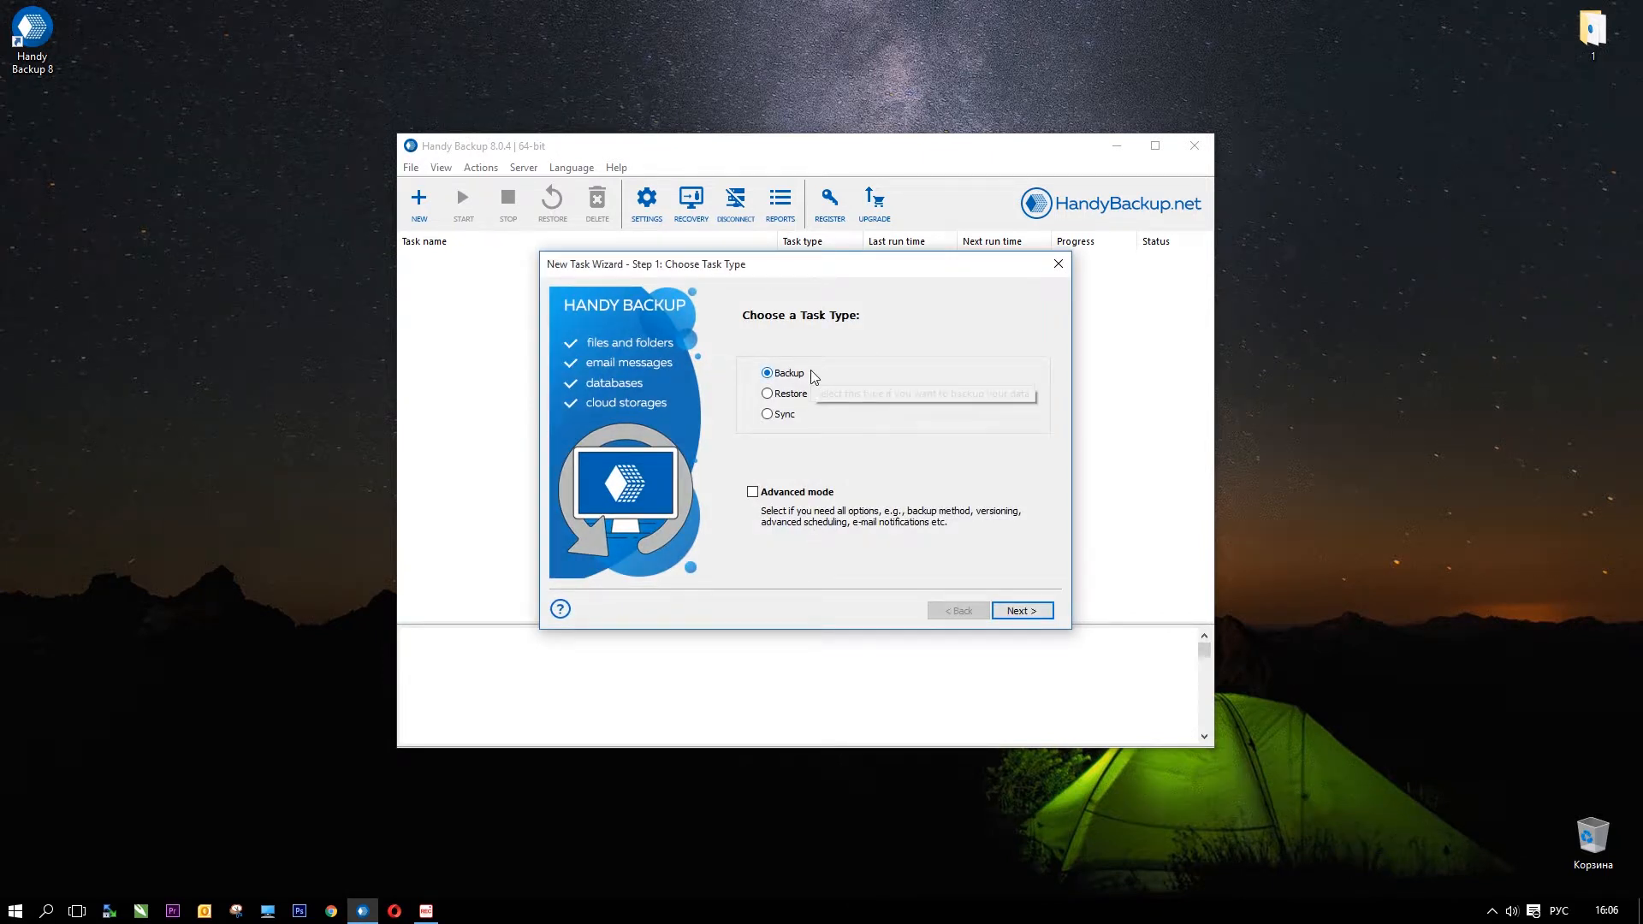
mouse_move(828, 422)
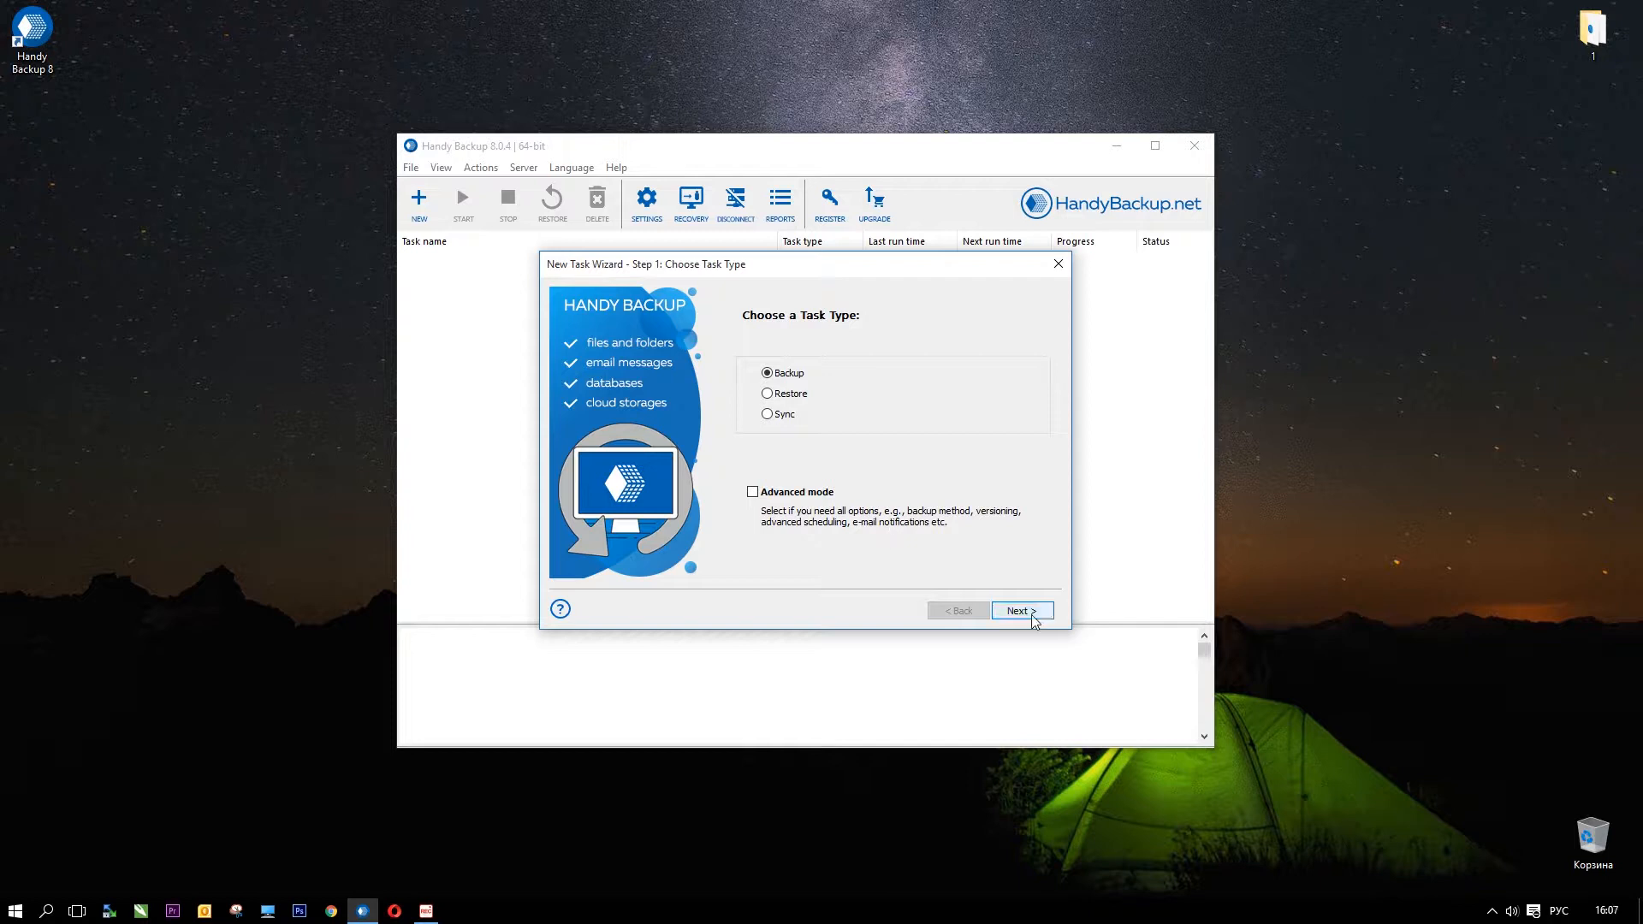
Step: Advance to step 2 and inspect the Favorites, User Folder and Local Drive sources
left_click(1017, 611)
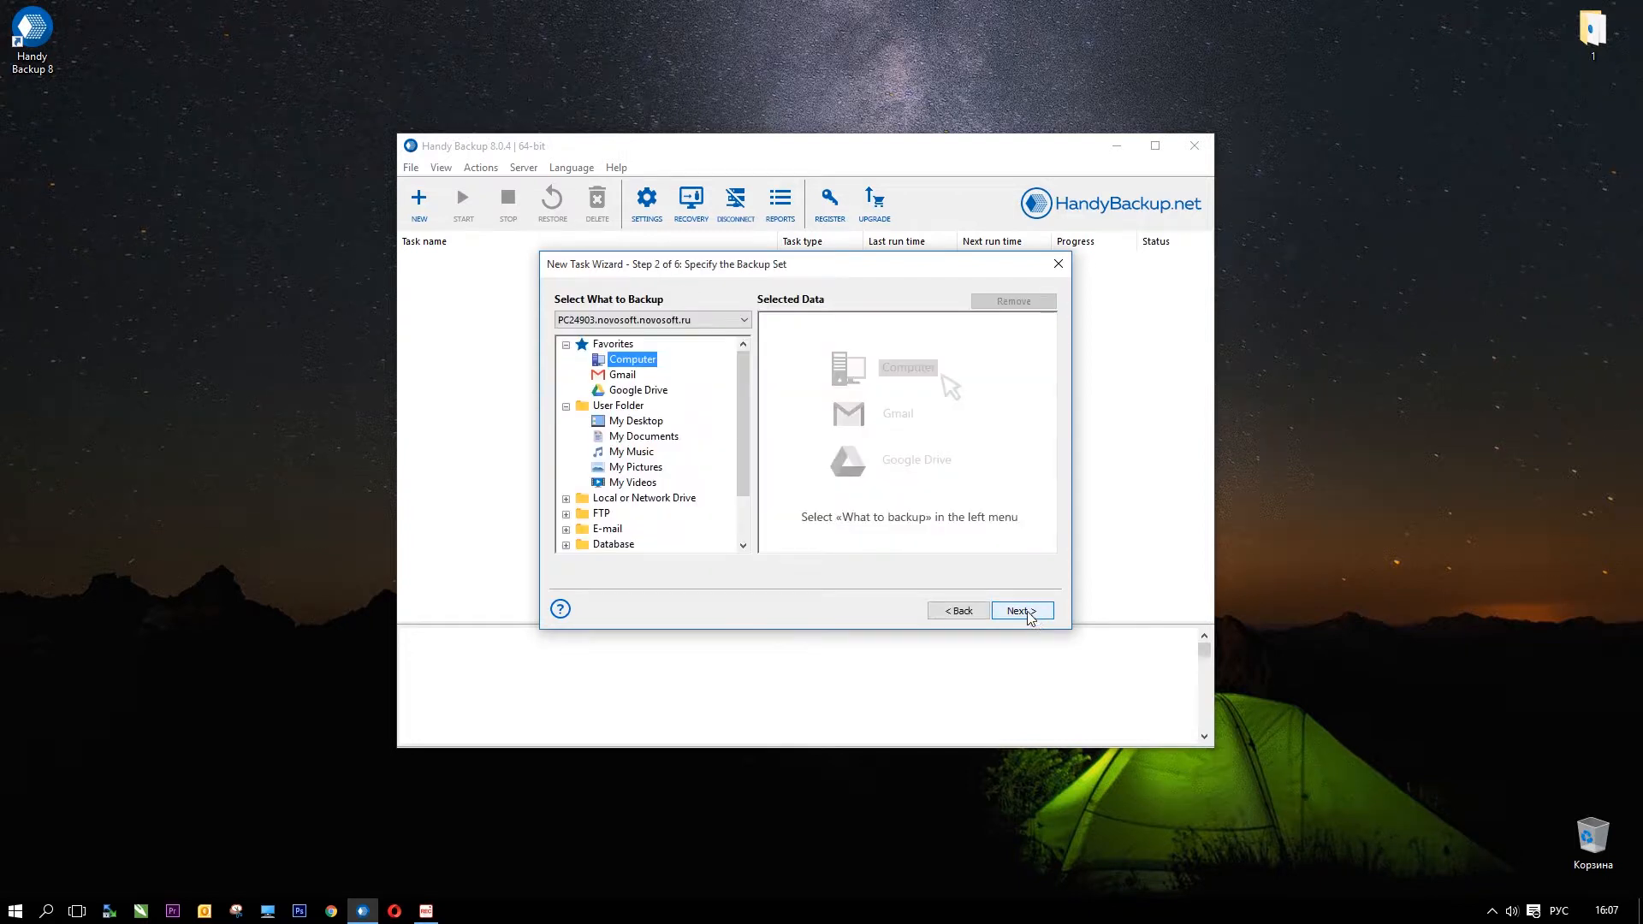
mouse_move(764, 378)
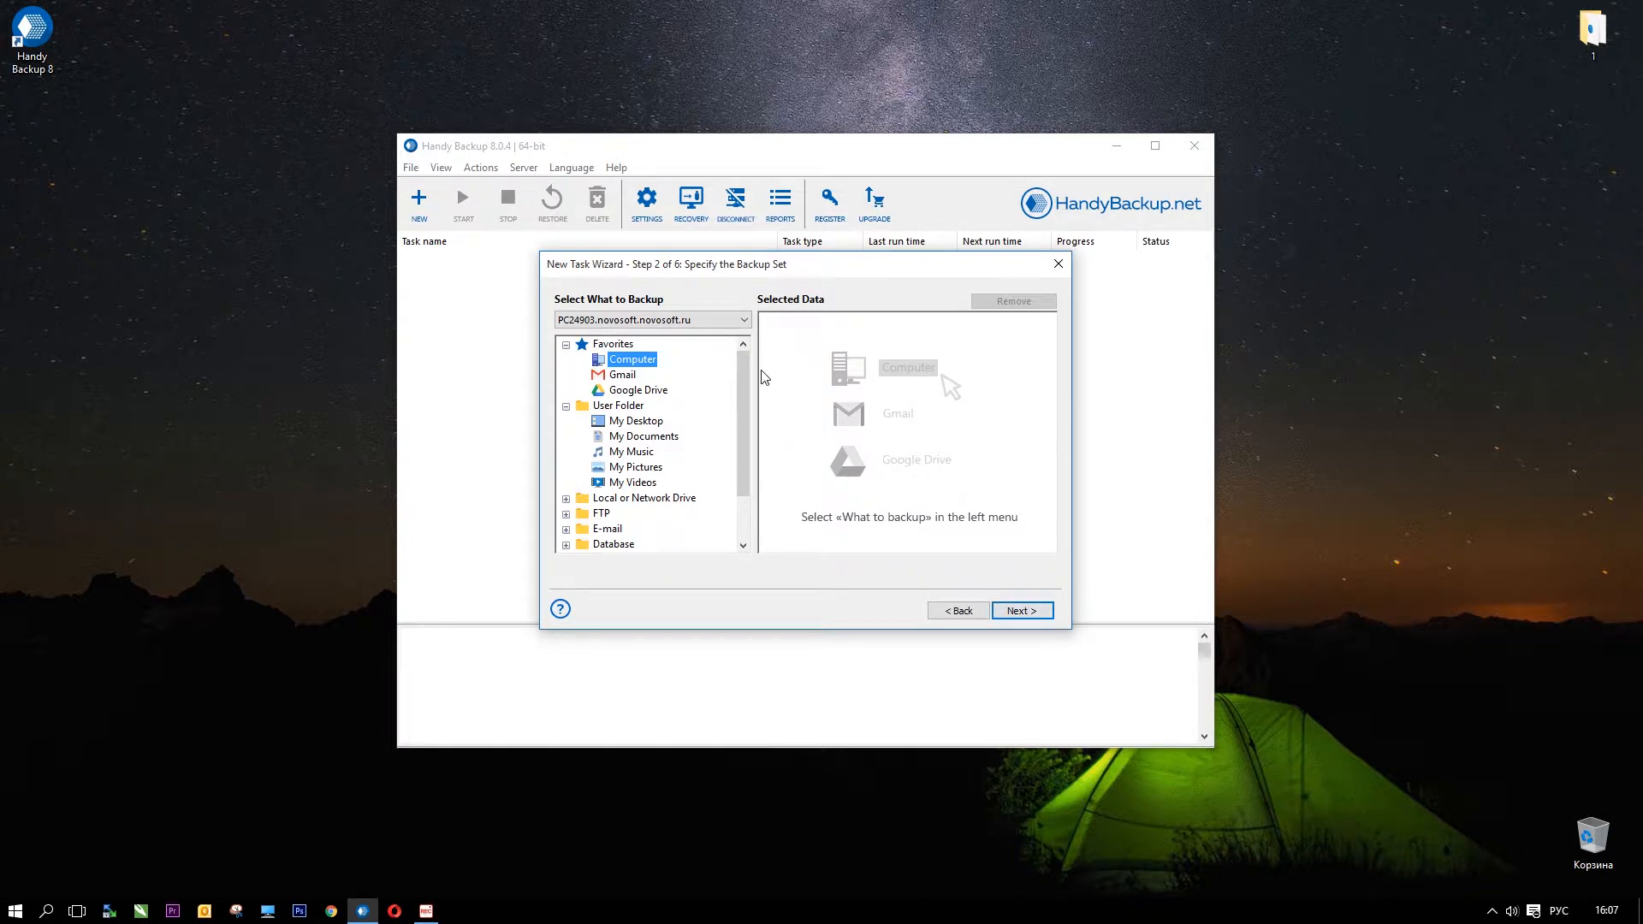
mouse_move(659, 351)
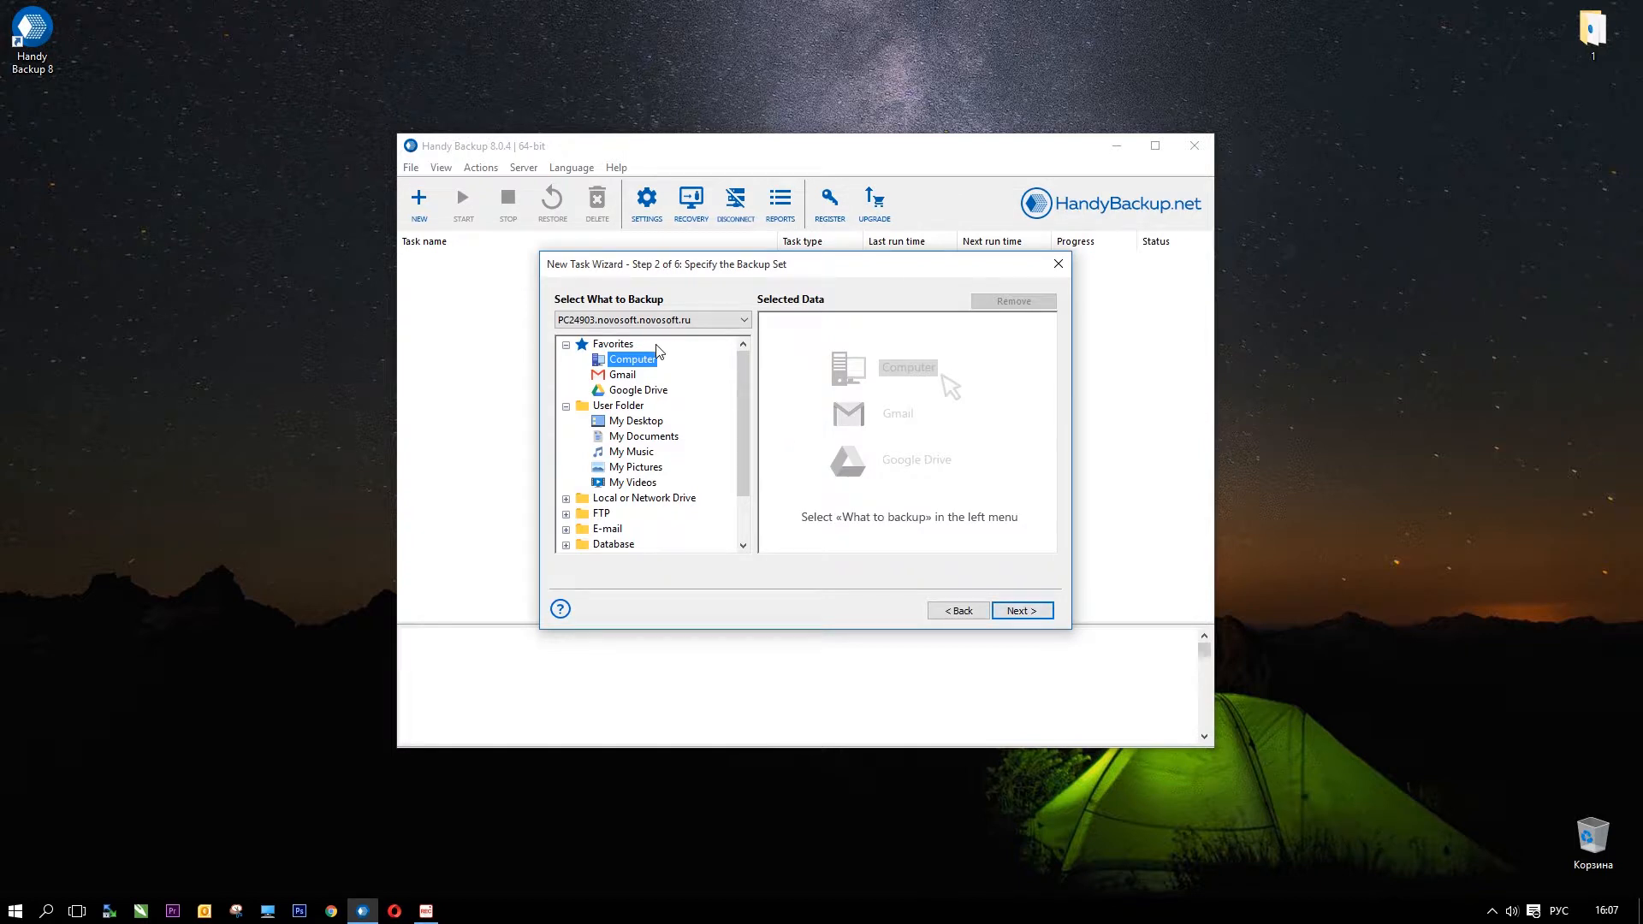
left_click(613, 344)
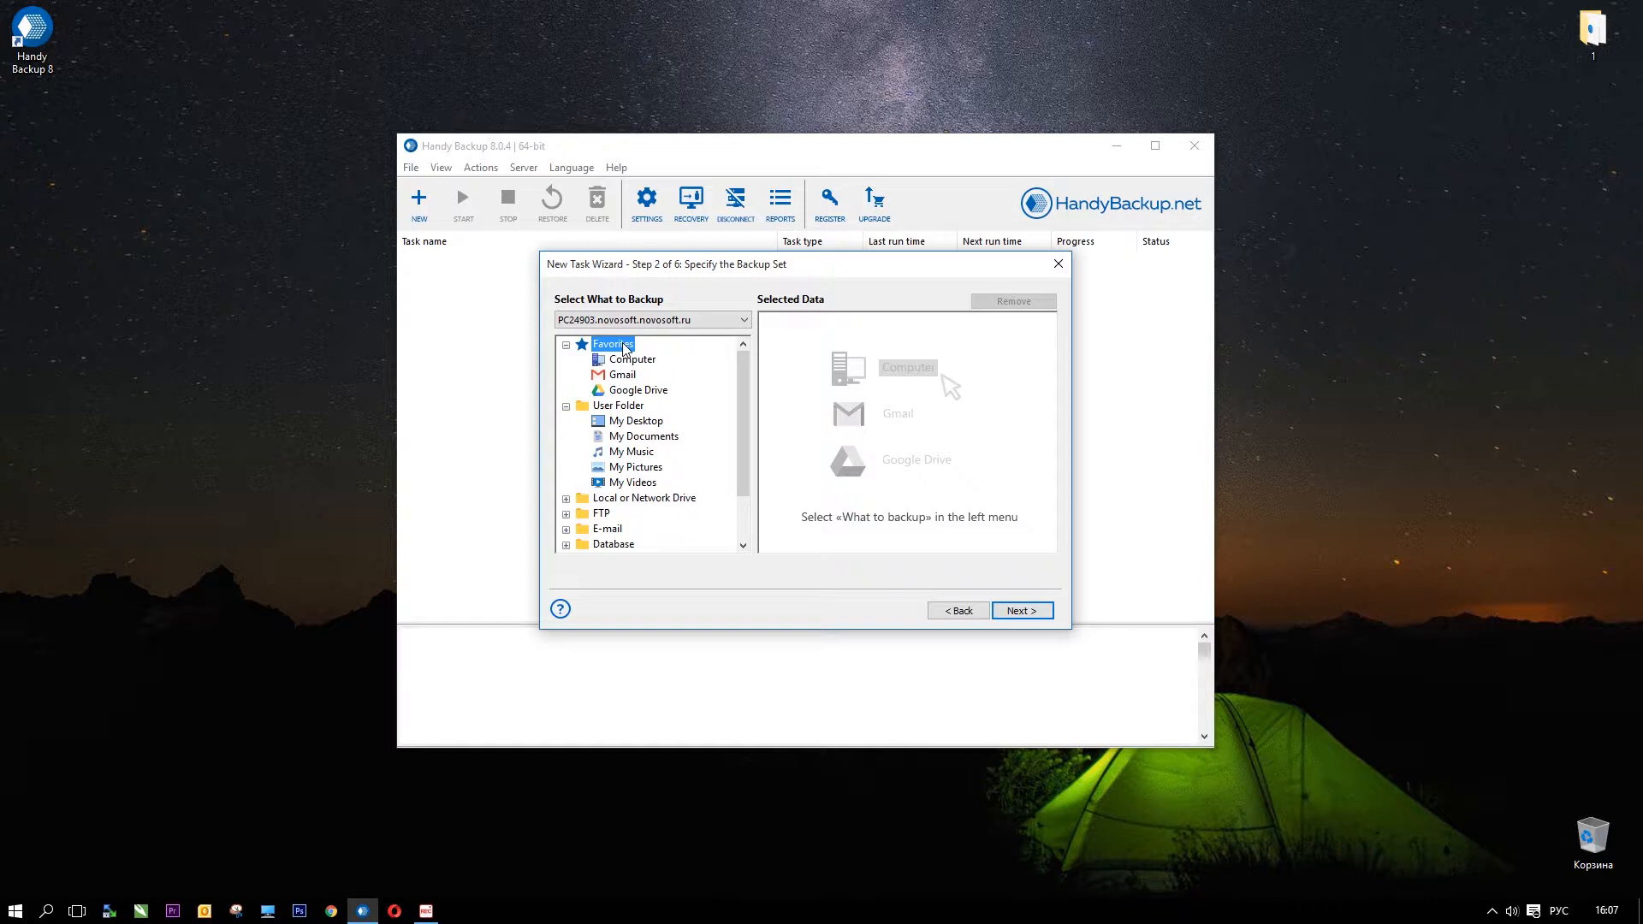
left_click(618, 406)
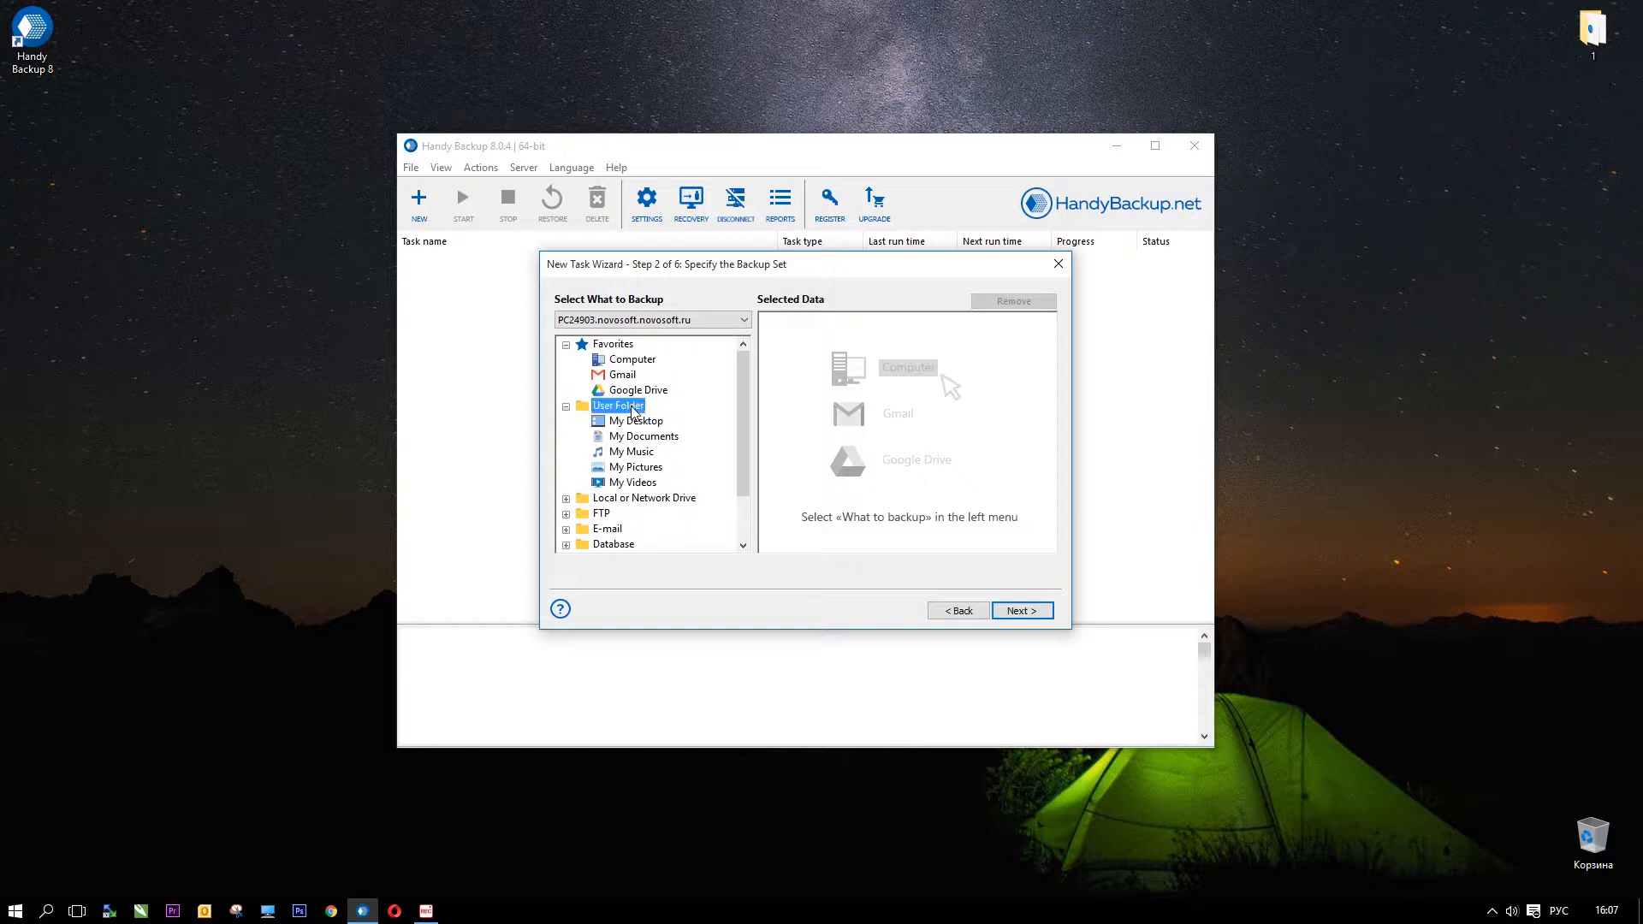
scroll("down", 3)
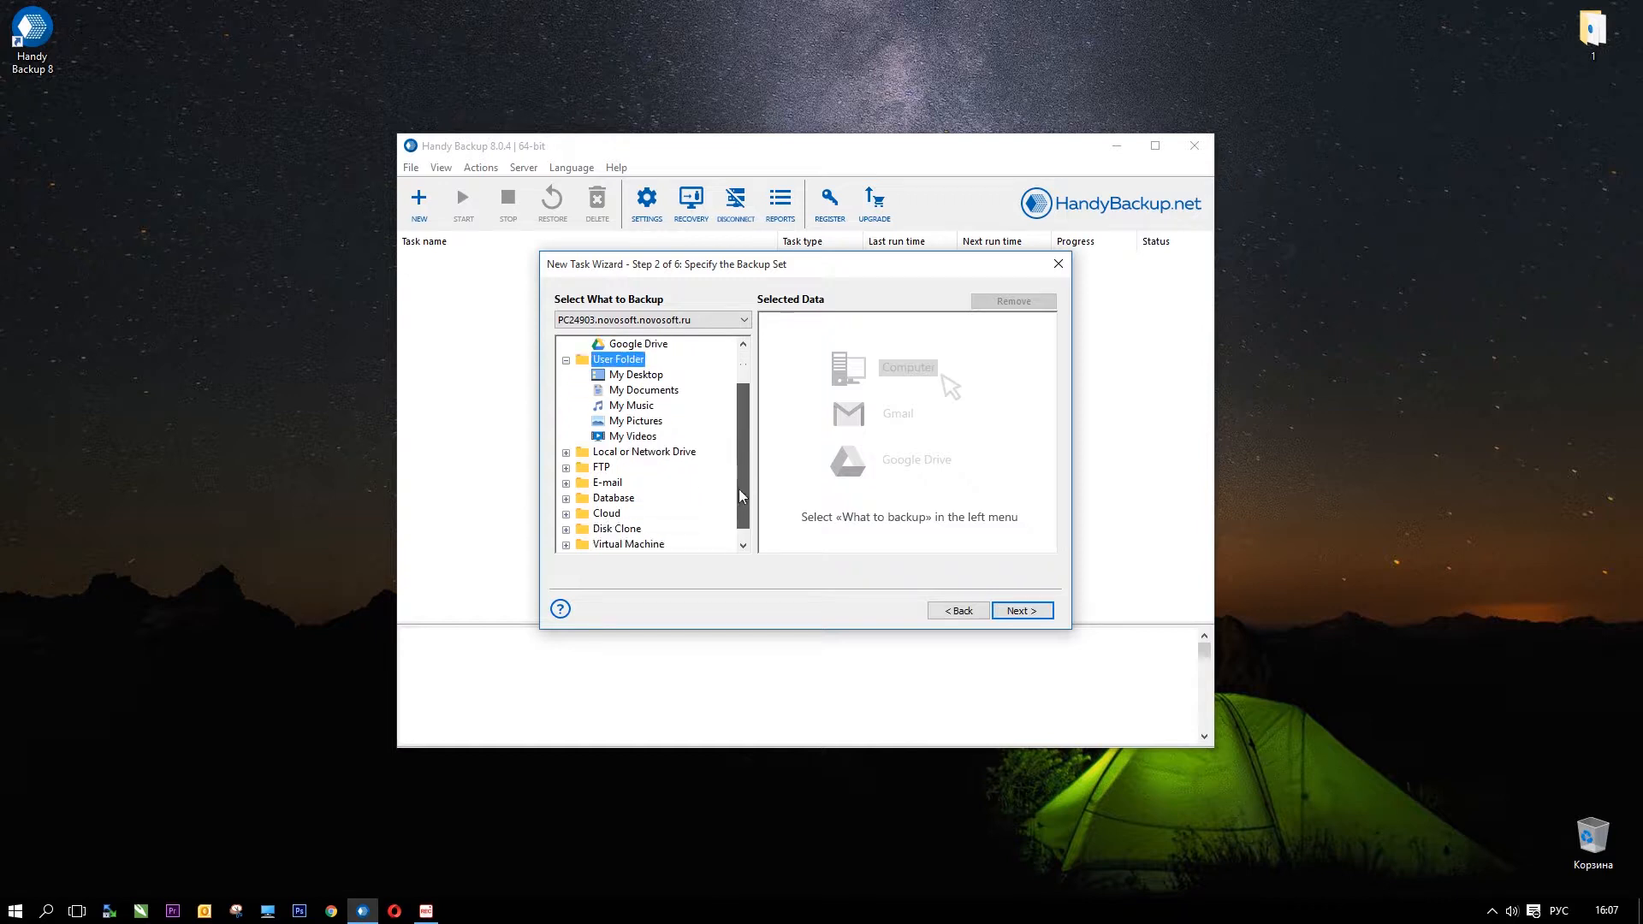
left_click(643, 436)
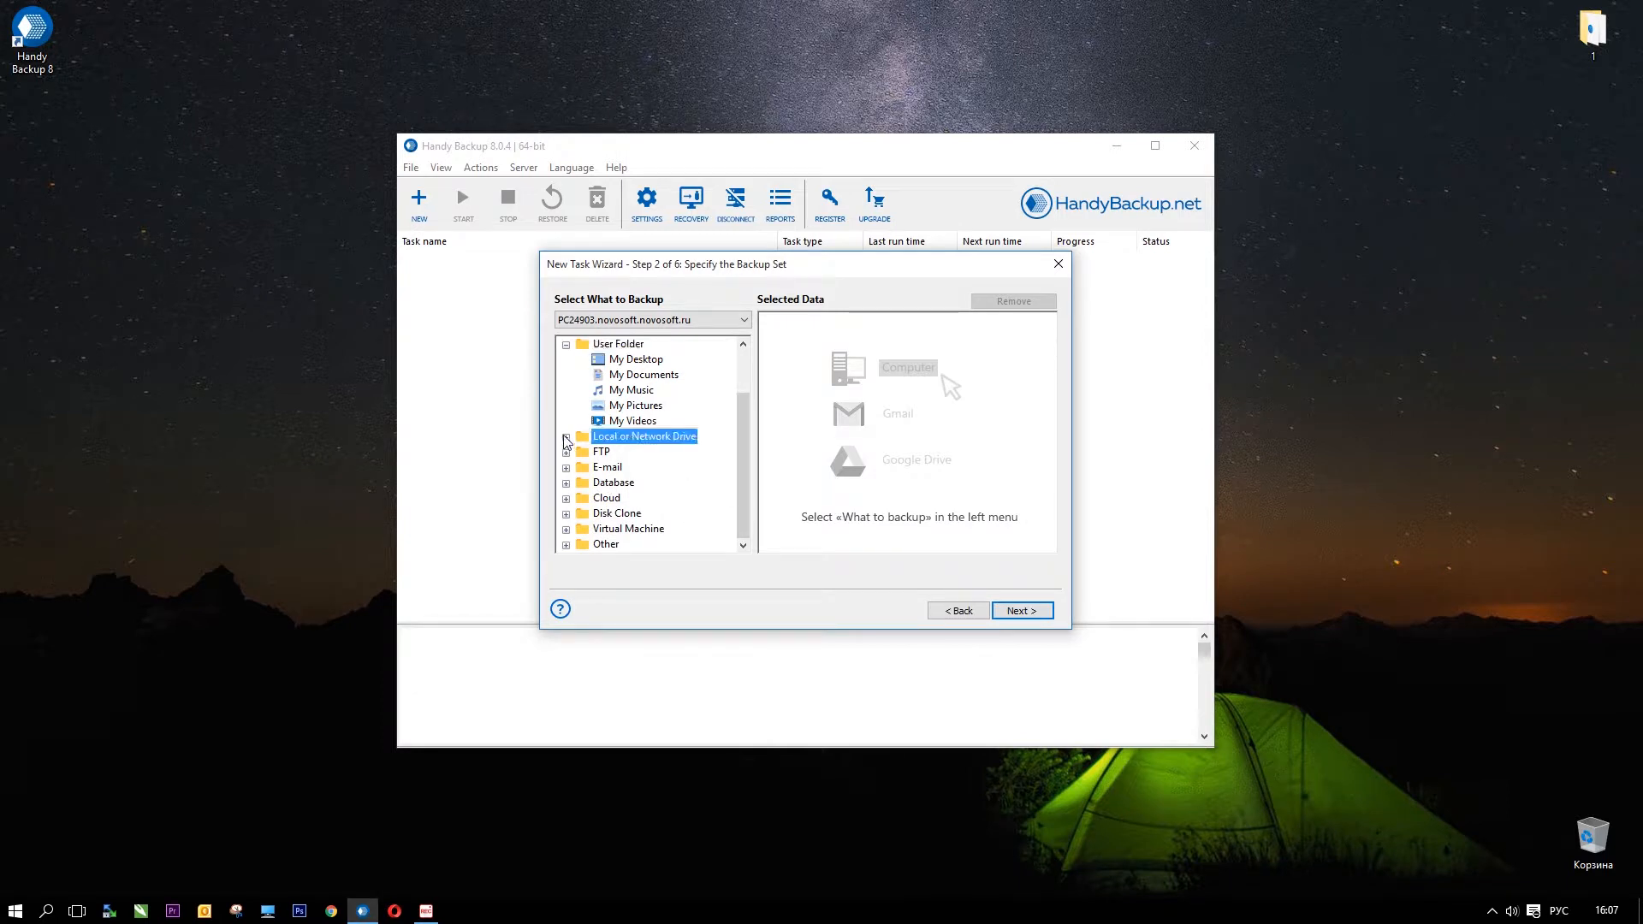
mouse_move(570, 465)
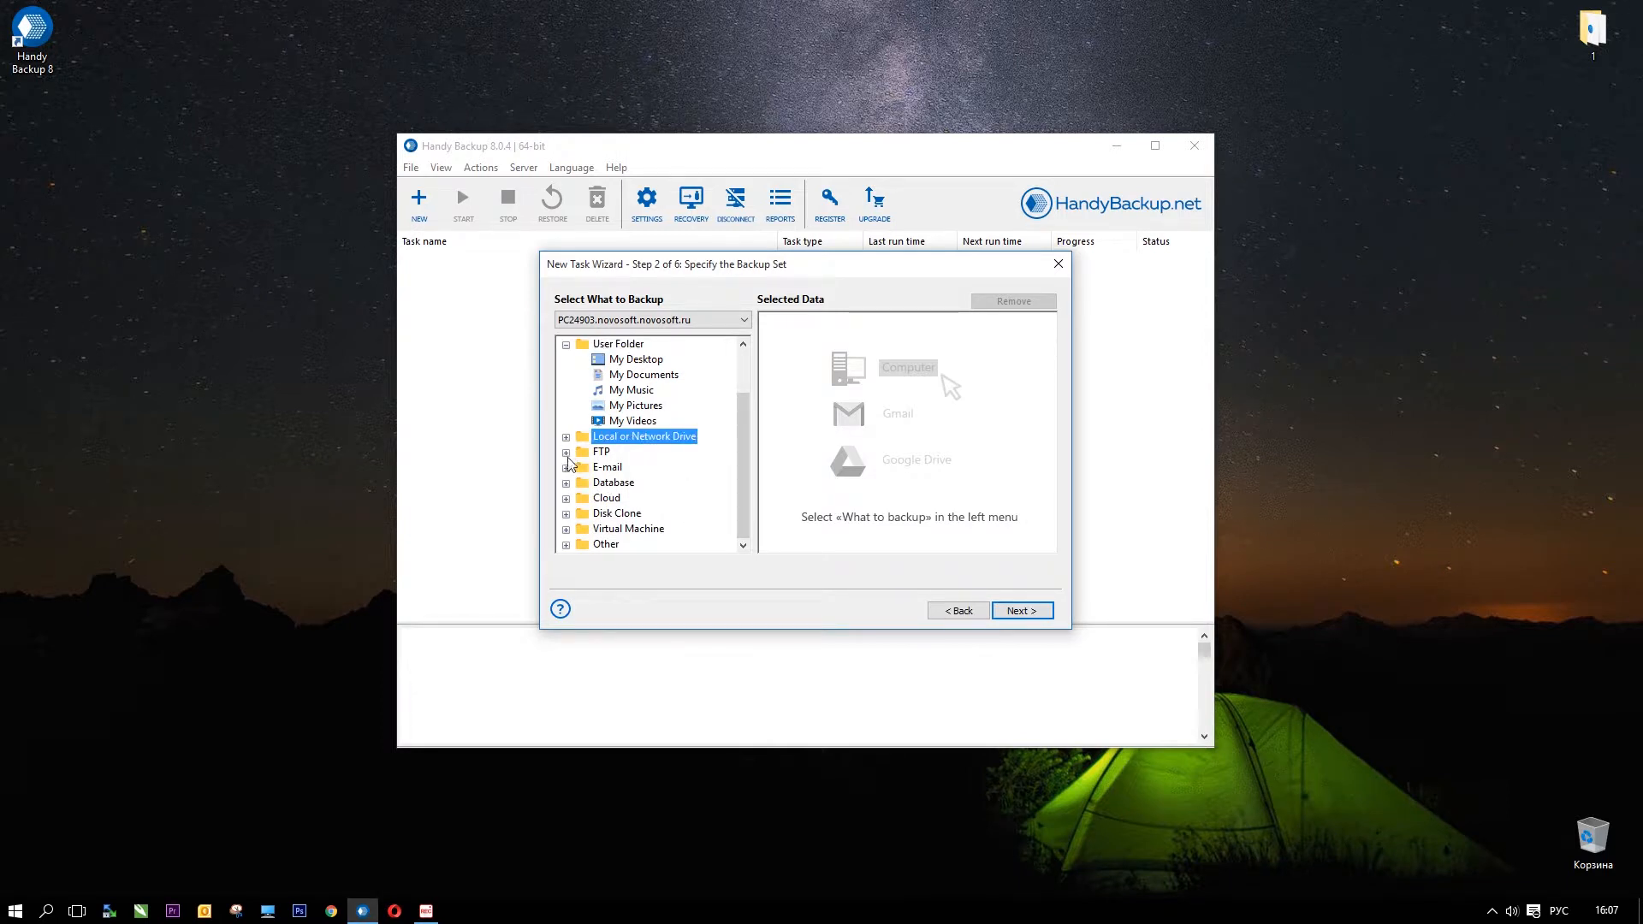
Step: Browse the FTP, E-mail, Cloud and Virtual Machine source groups
left_click(601, 451)
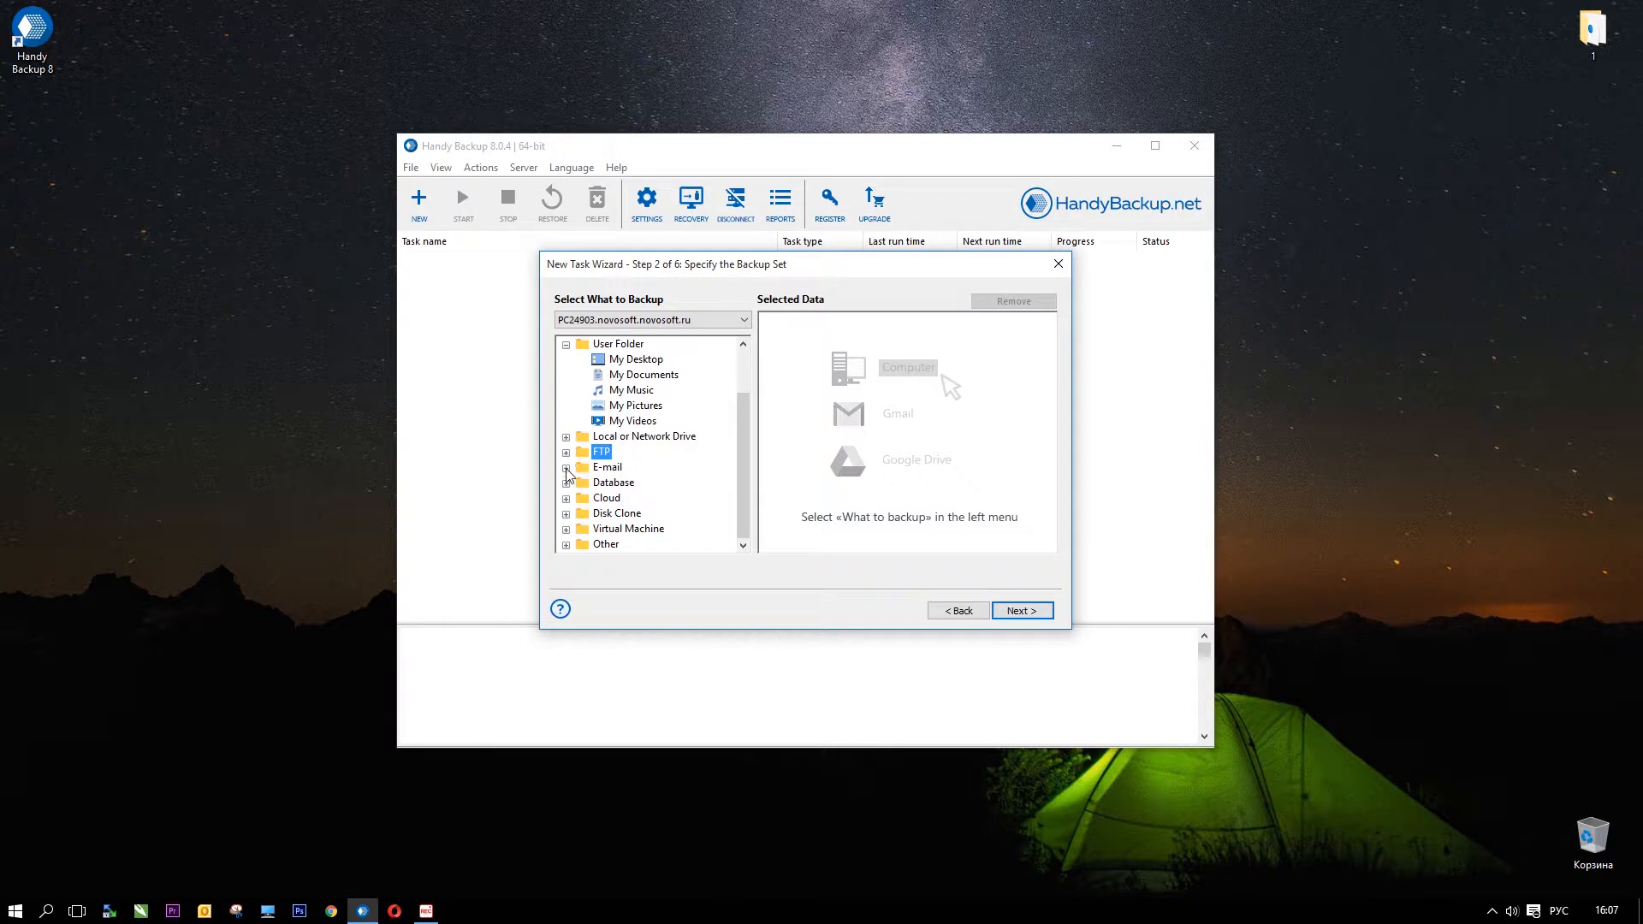
left_click(606, 467)
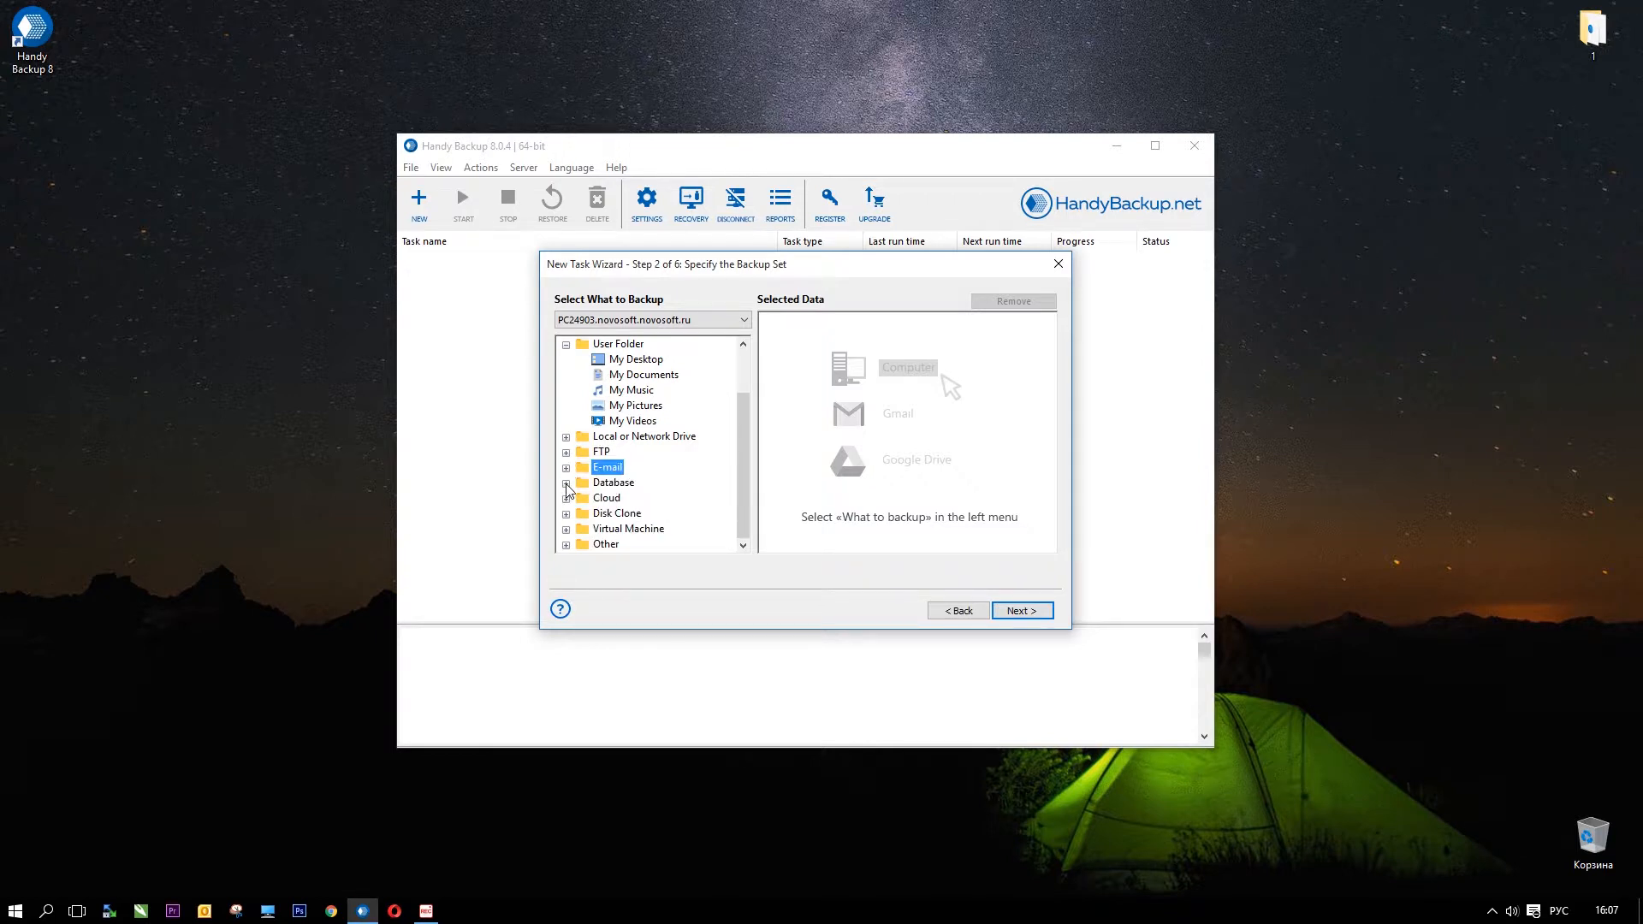
left_click(566, 482)
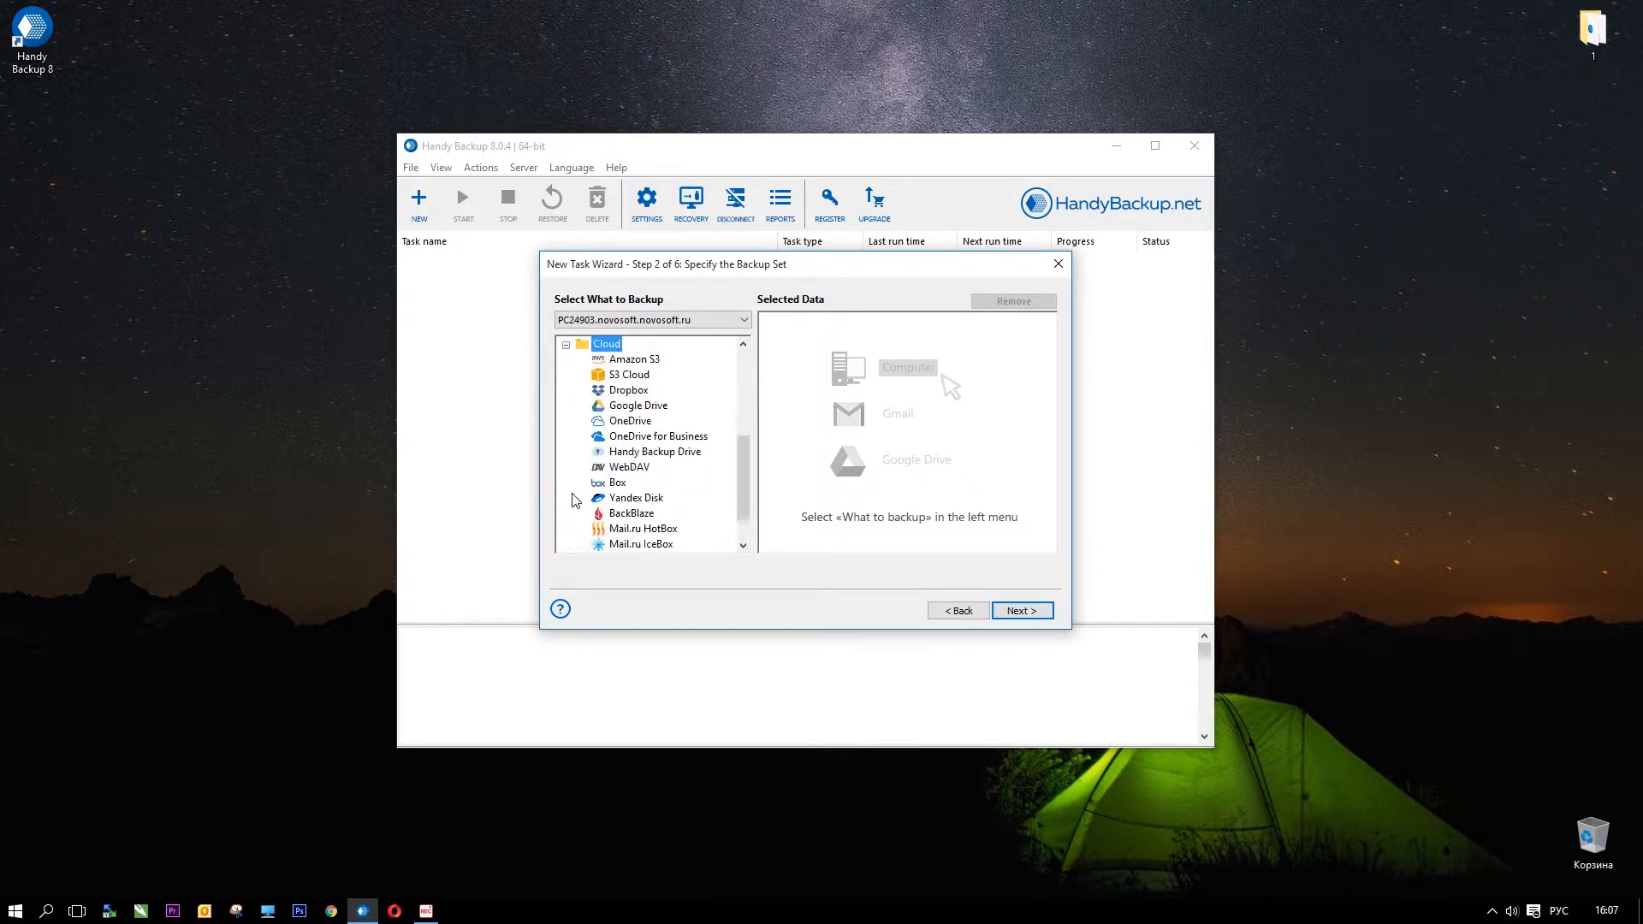
scroll("down", 3)
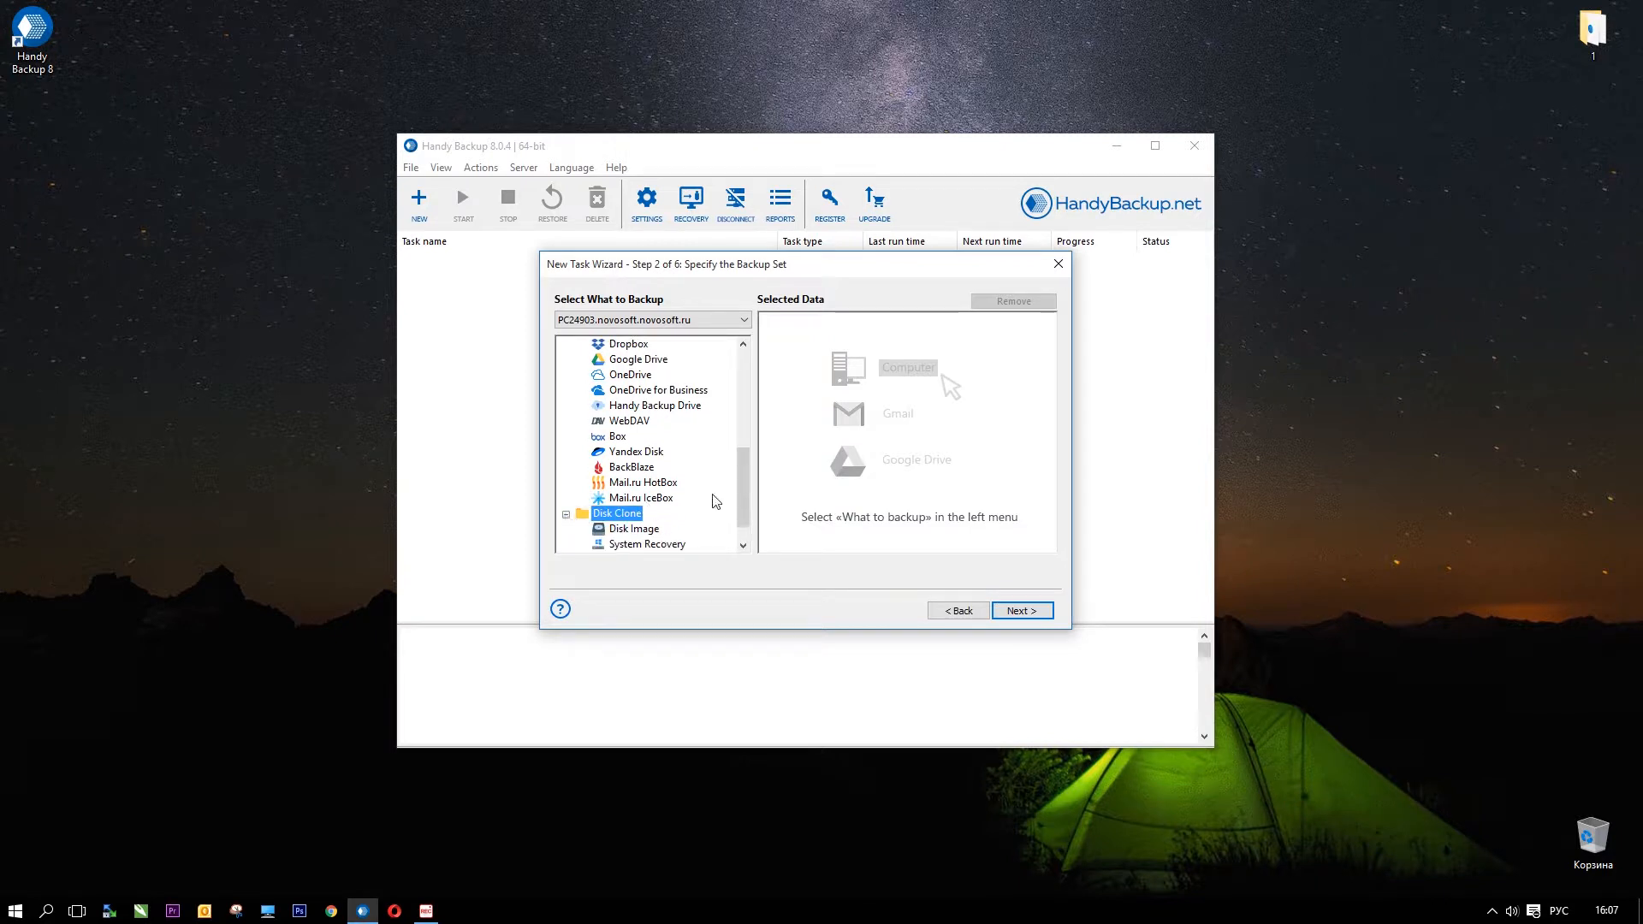
scroll("down", 3)
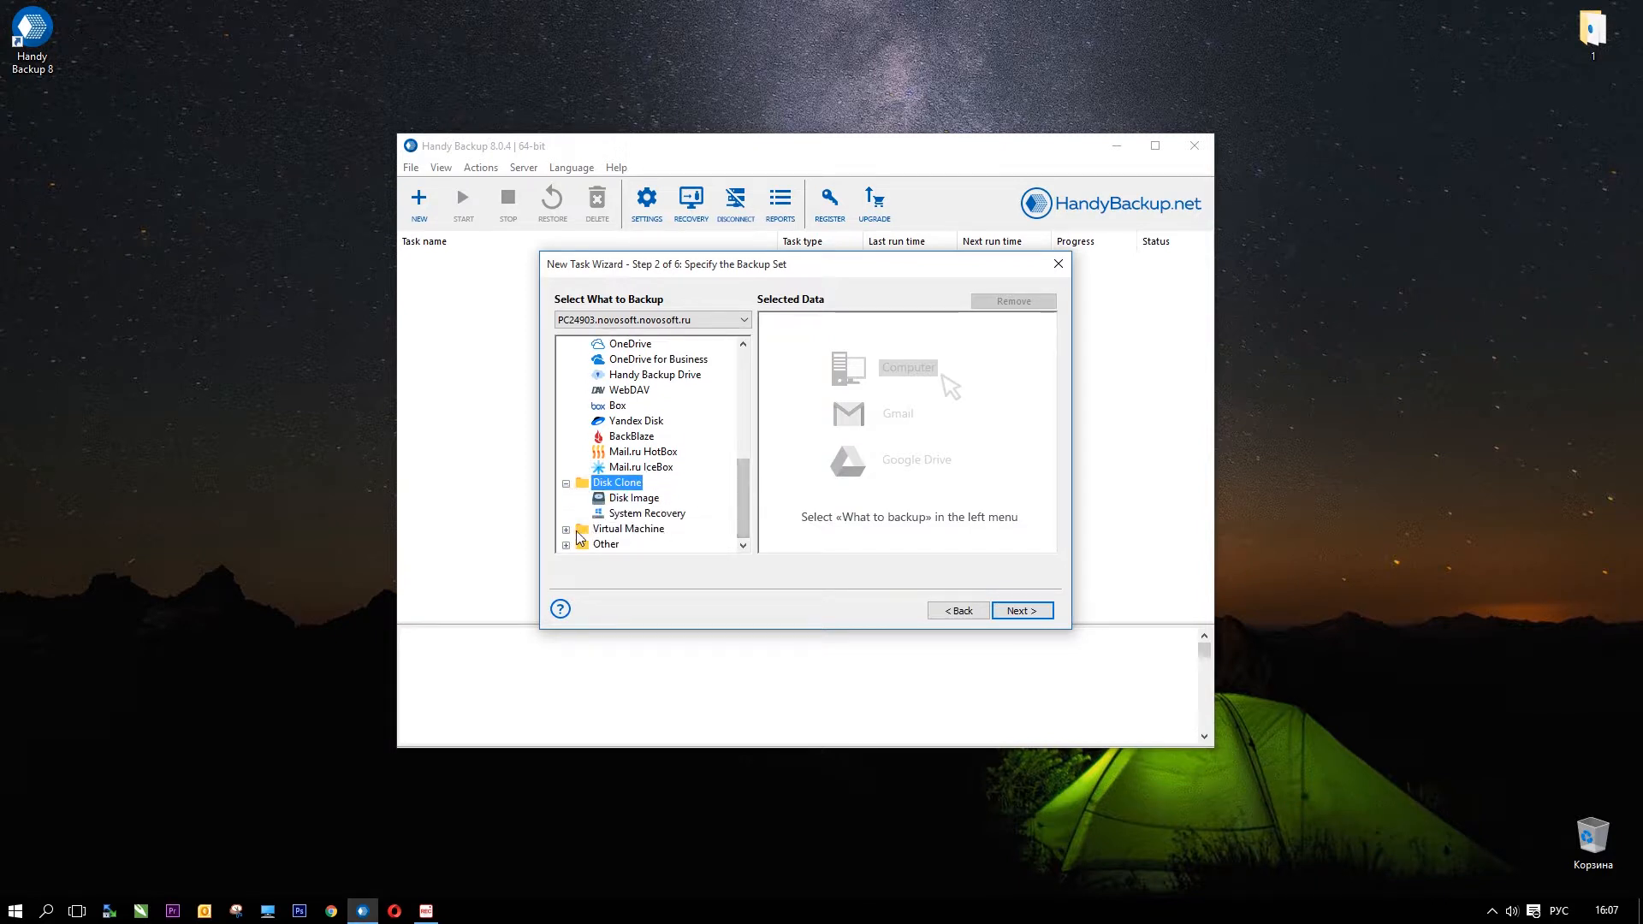
left_click(565, 528)
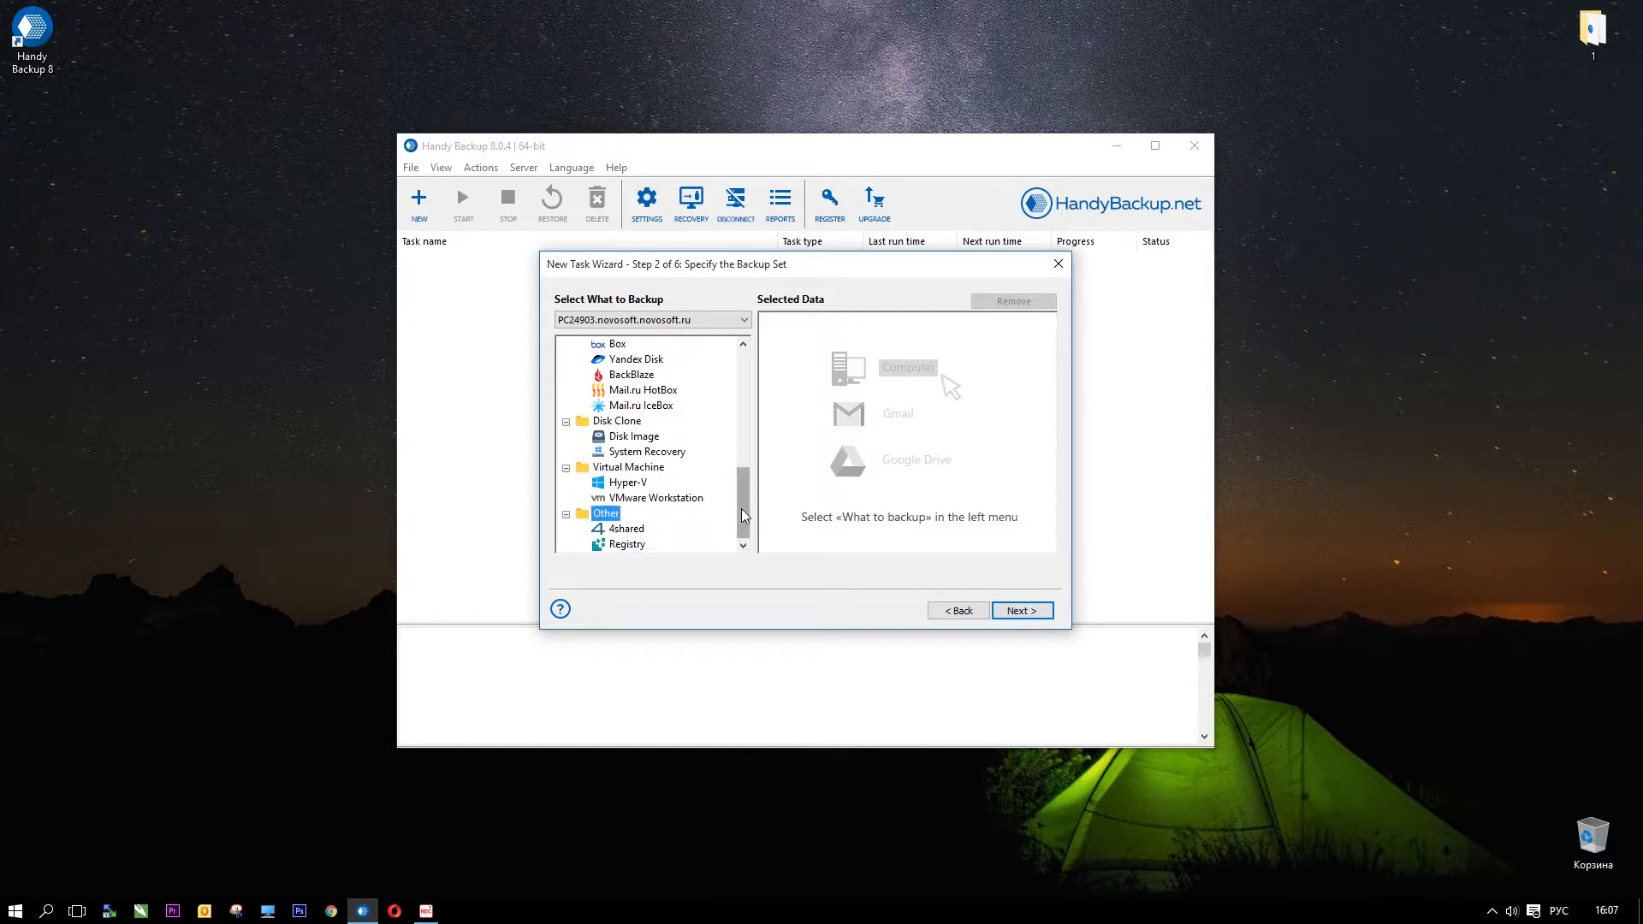
scroll("up", 3)
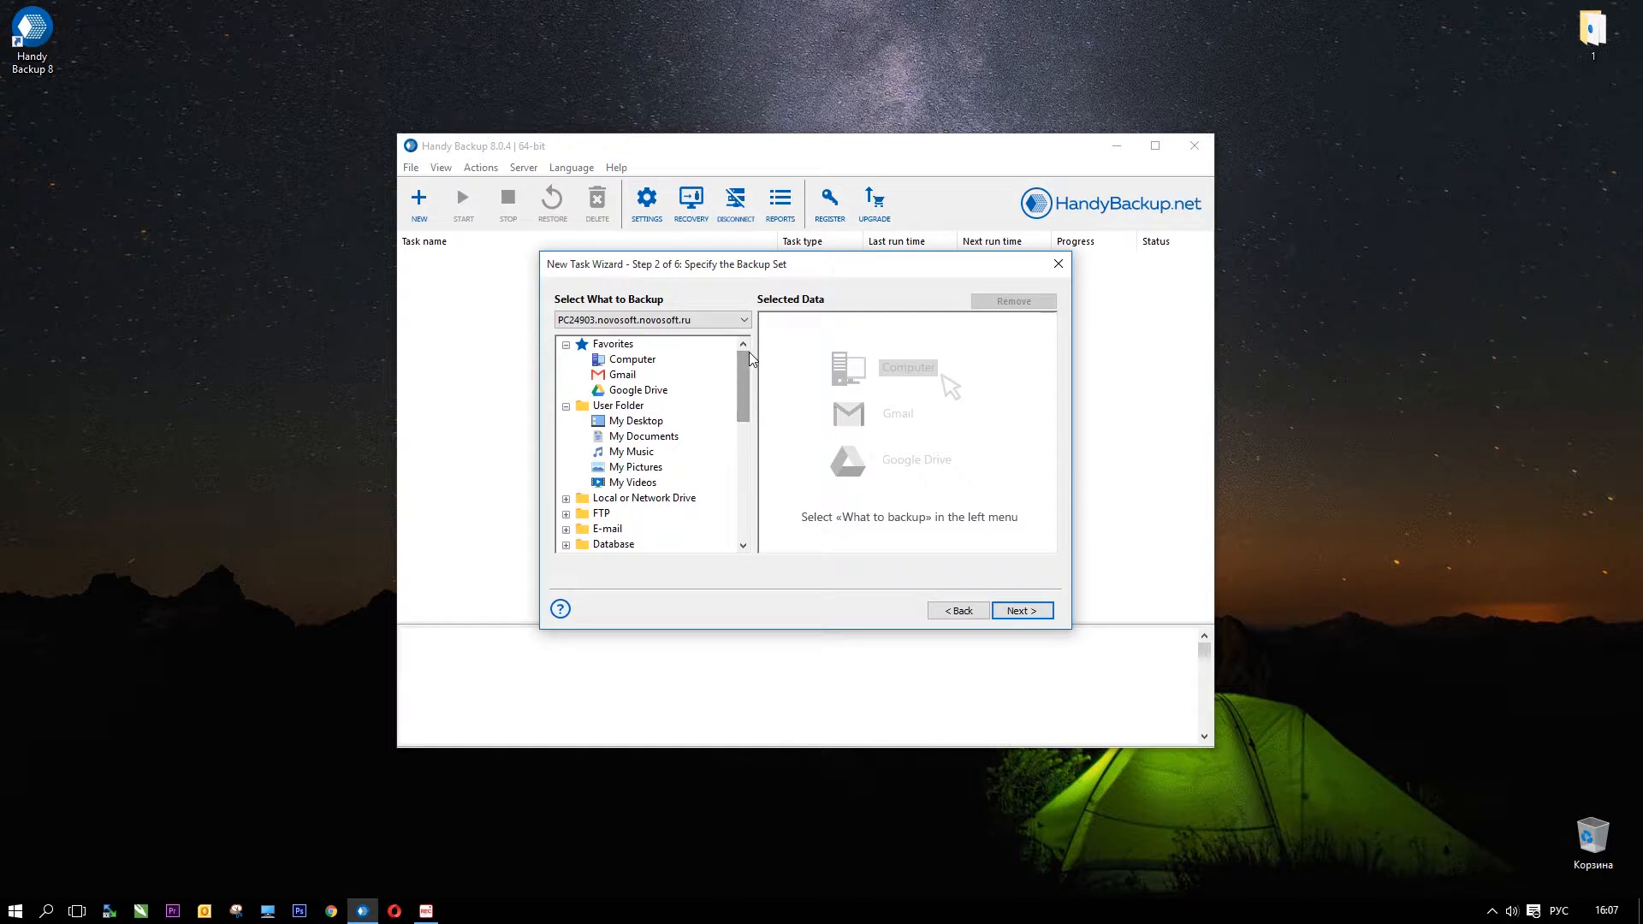
mouse_move(667, 445)
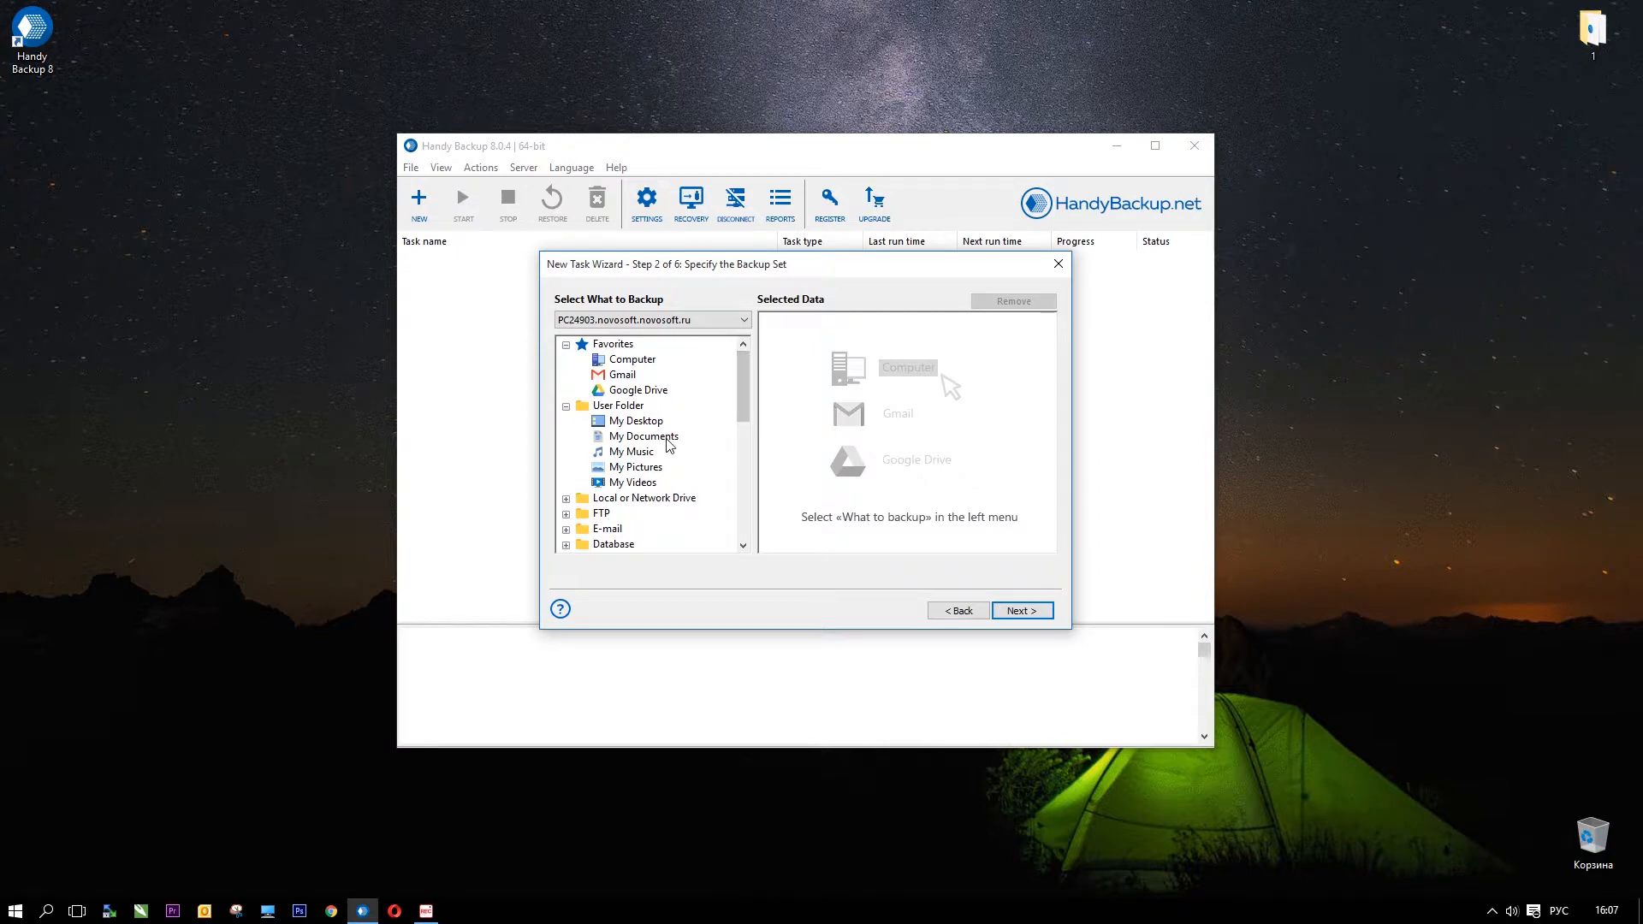
Step: Tick the Мои палитры folder under My Documents and confirm the selection
double_click(643, 436)
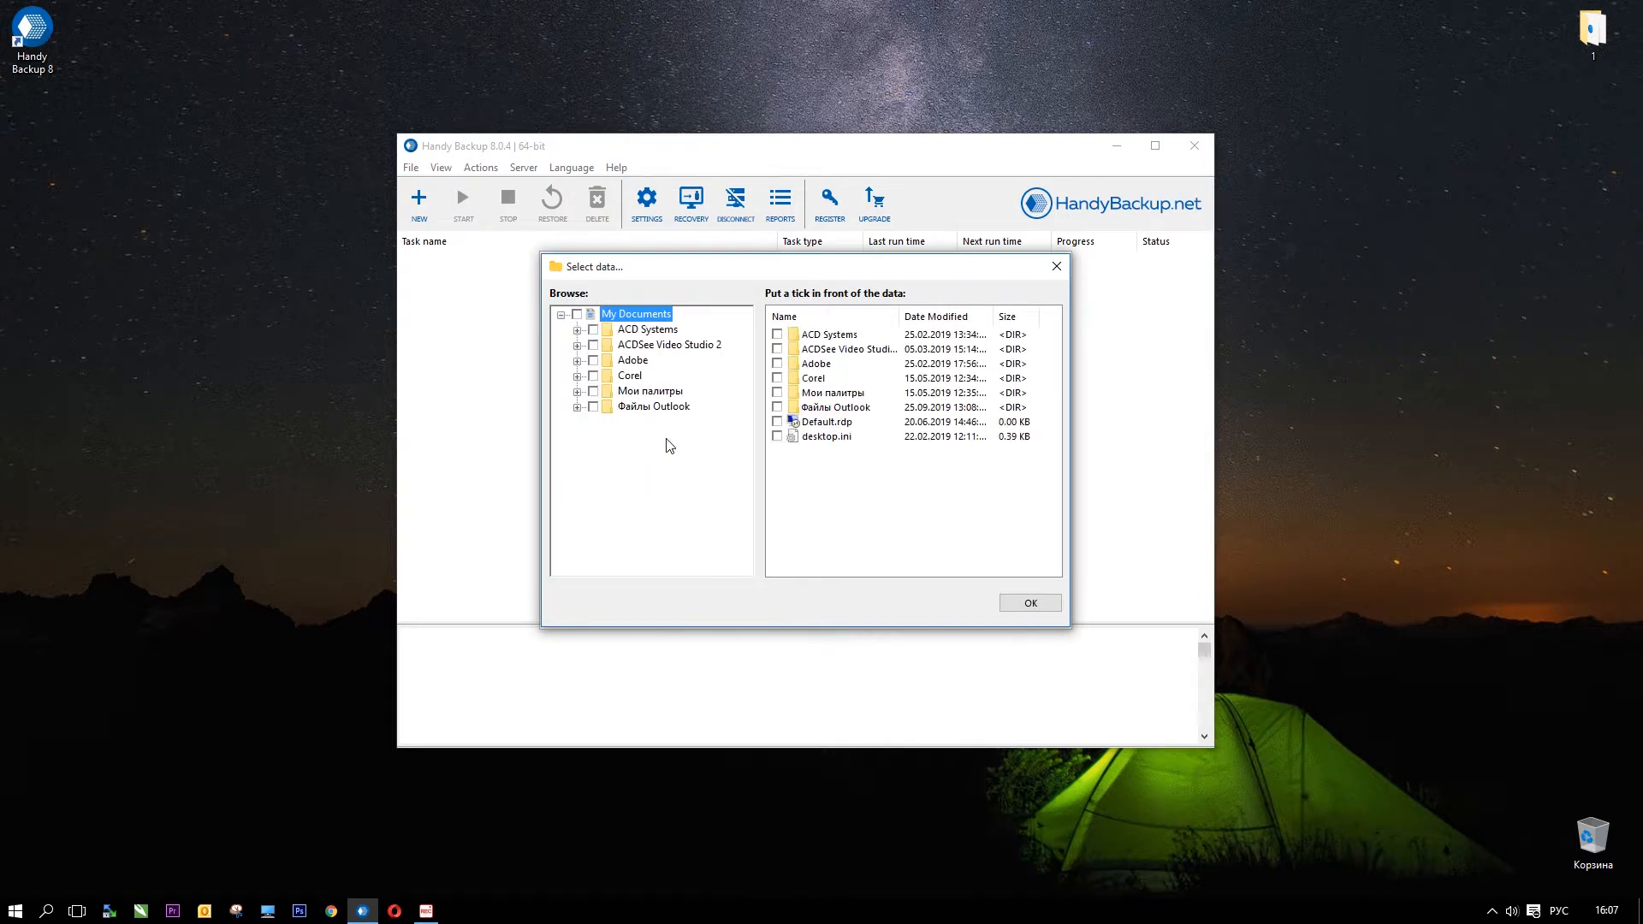
mouse_move(681, 445)
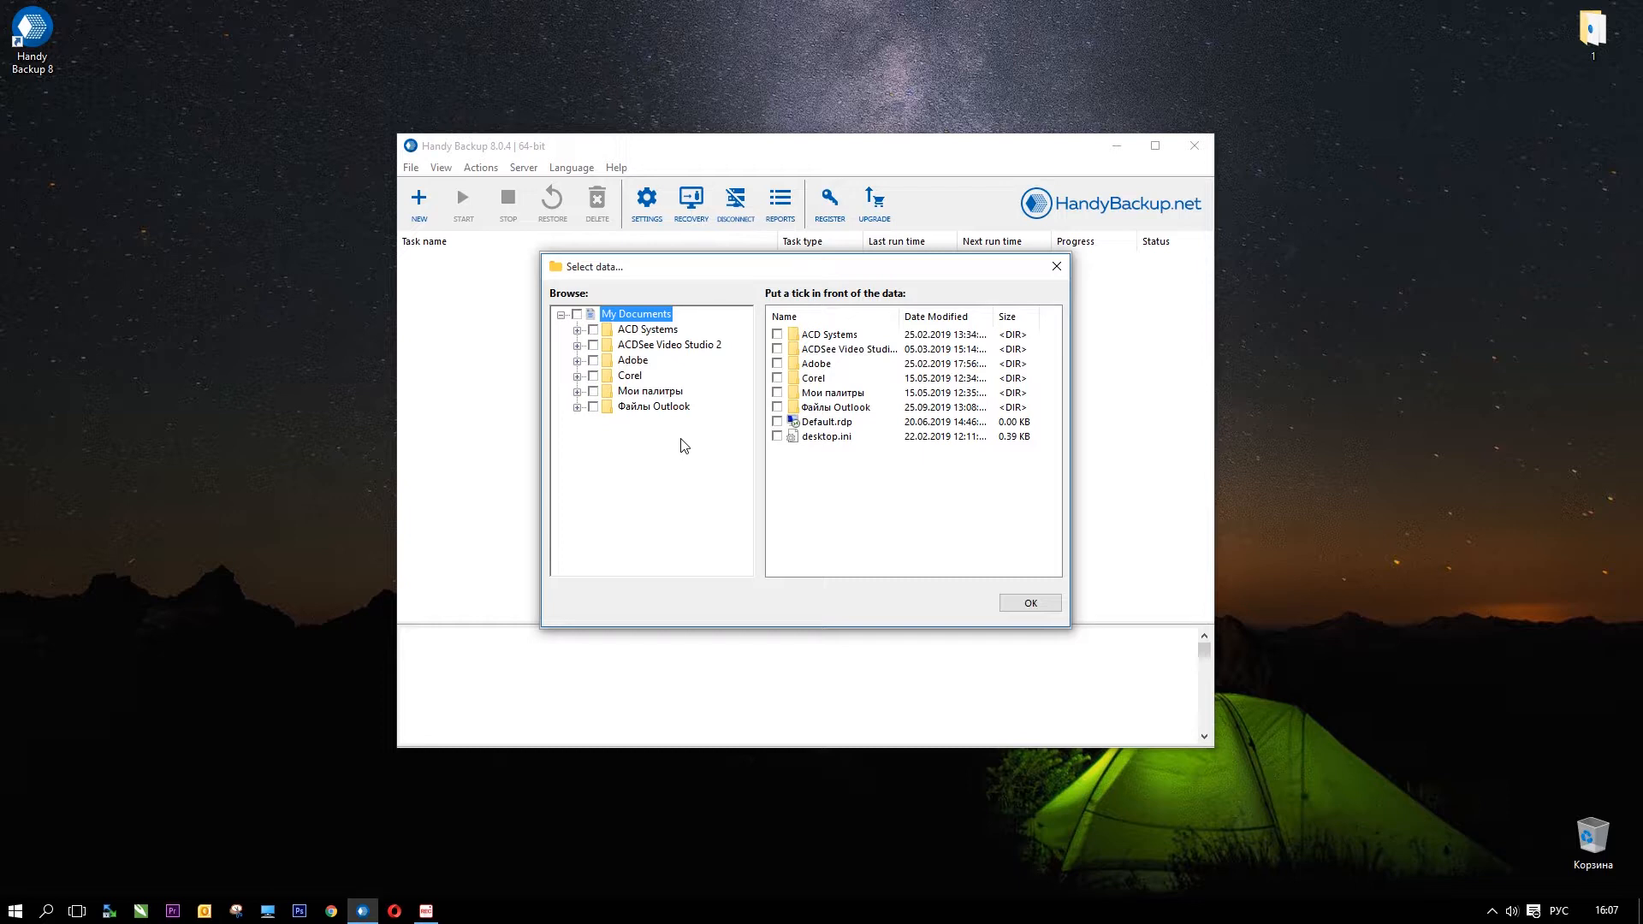
mouse_move(792, 400)
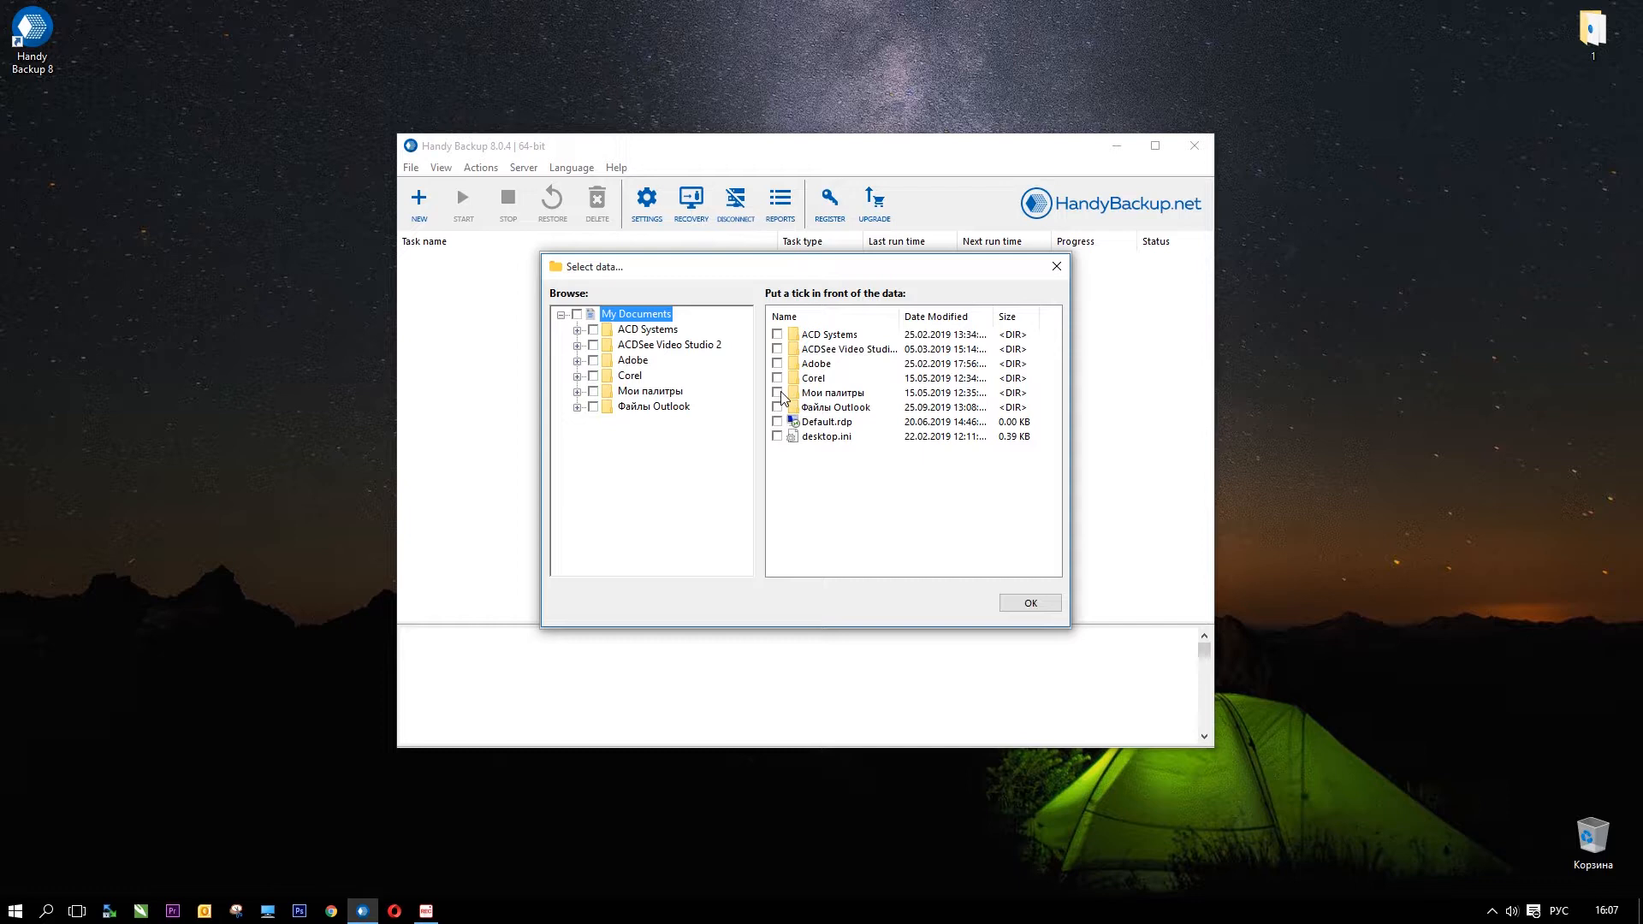
left_click(776, 392)
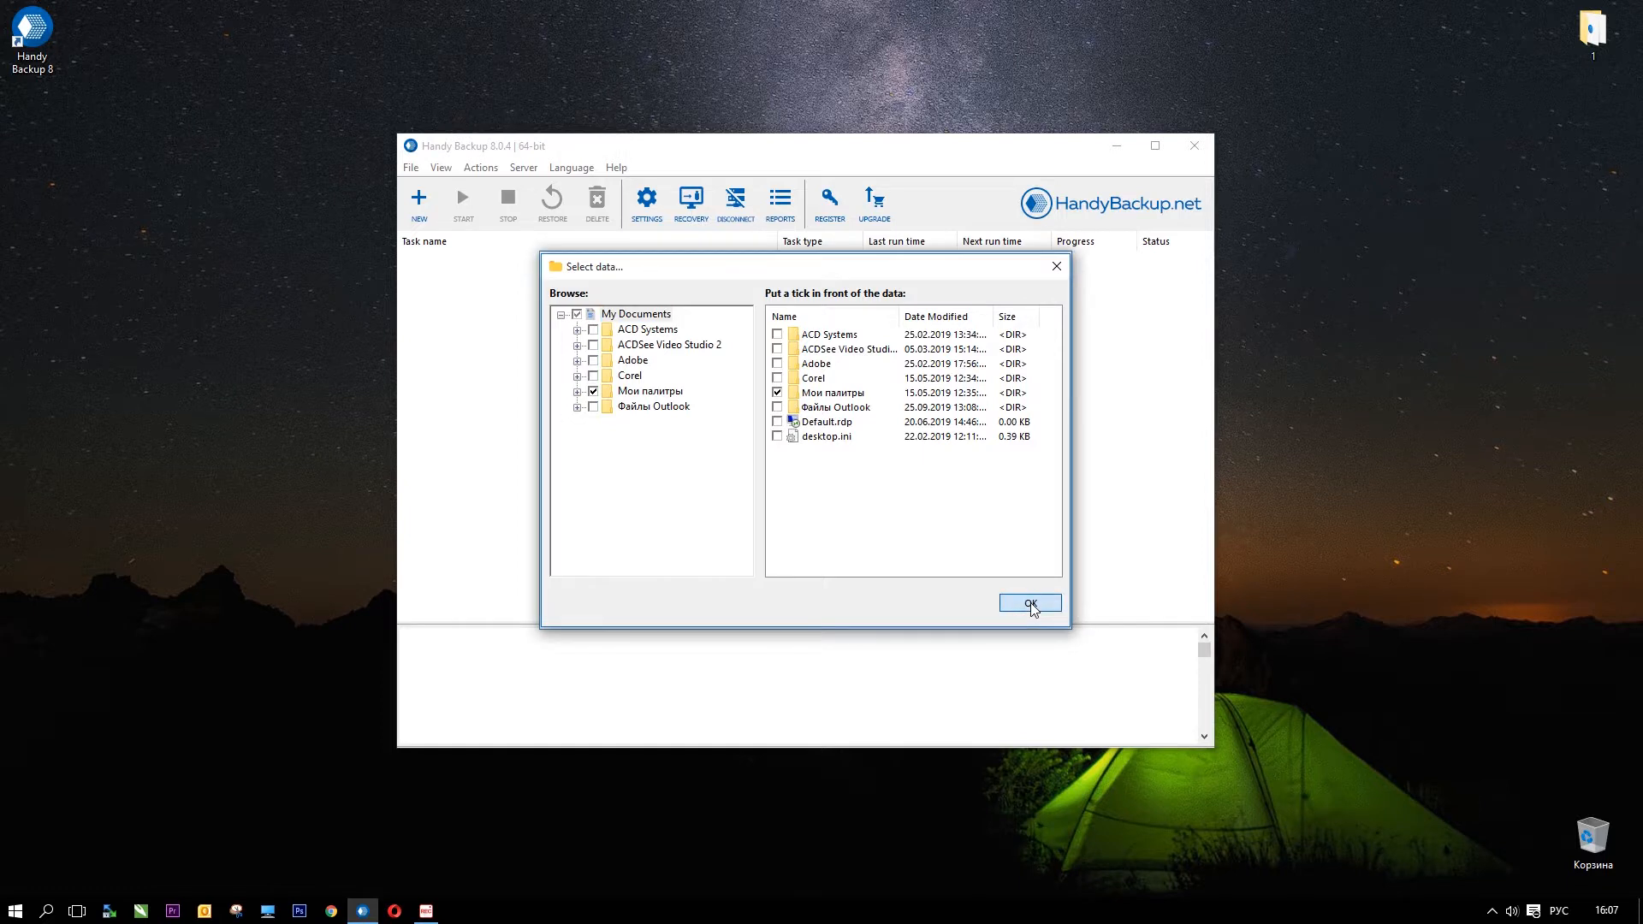
left_click(1028, 602)
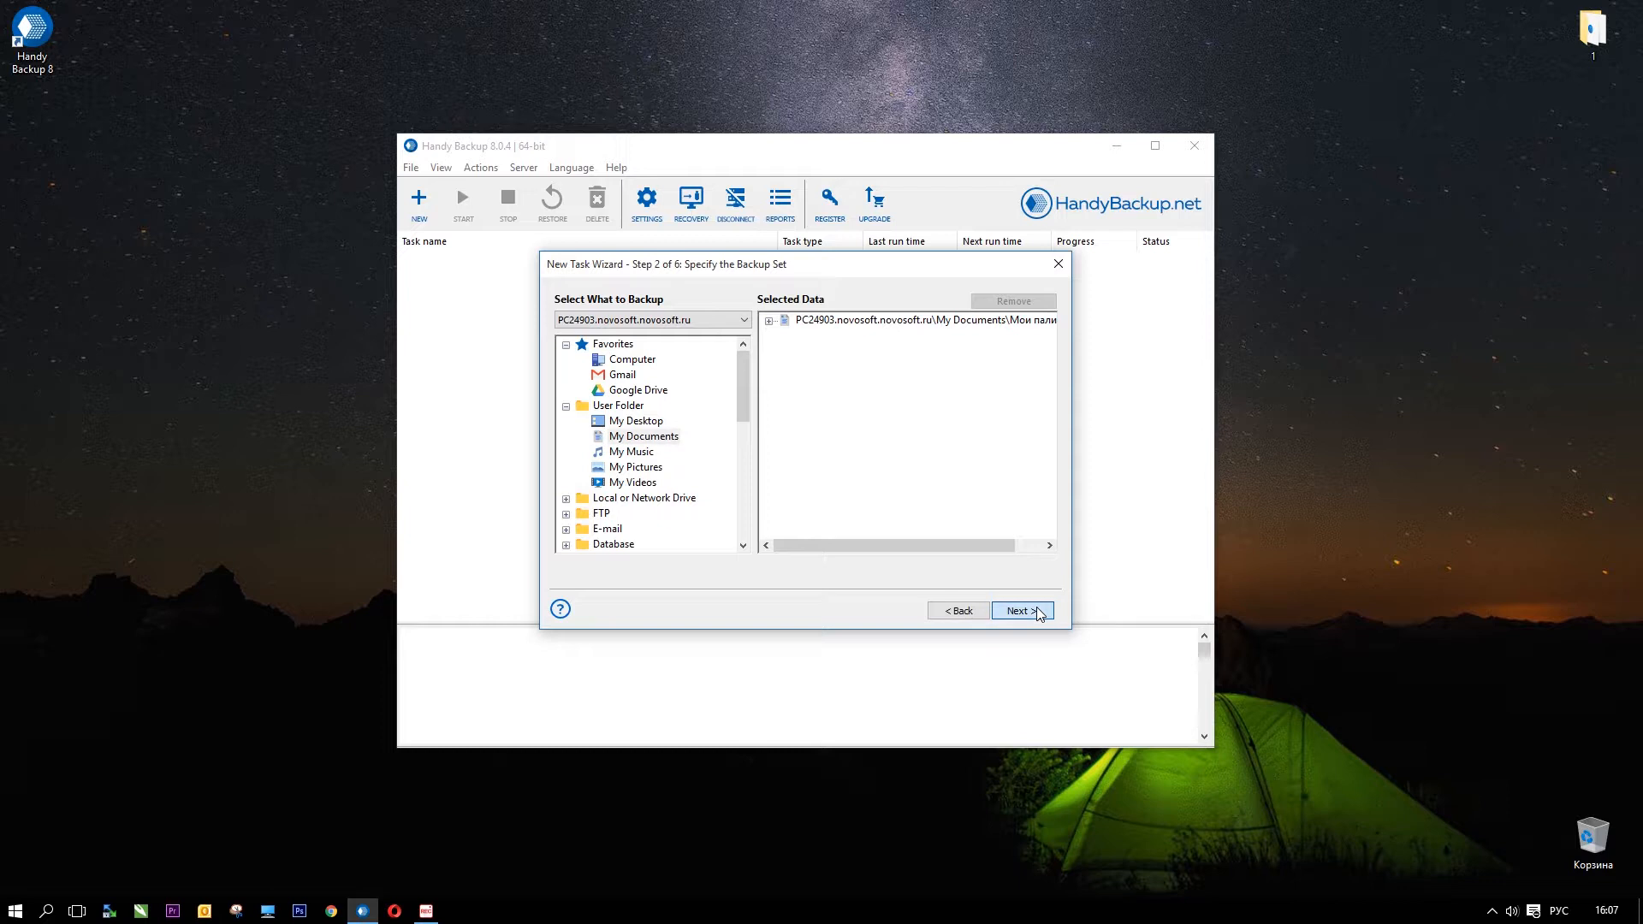
Step: Choose Computer as storage with the Backups folder, then move to compression options
left_click(1018, 611)
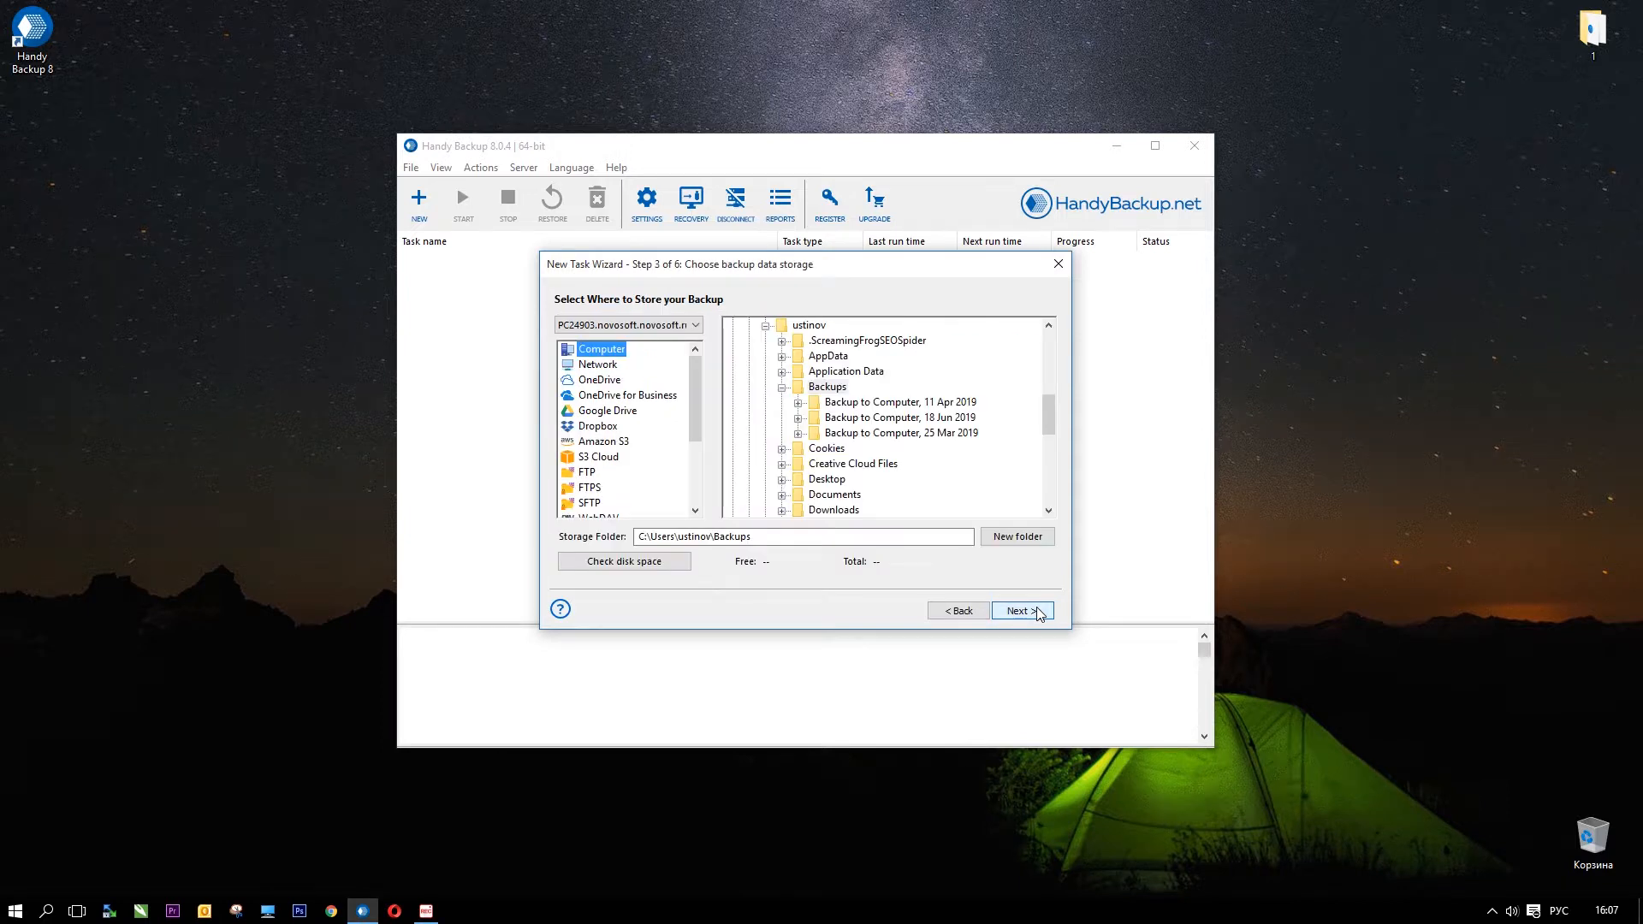
mouse_move(721, 403)
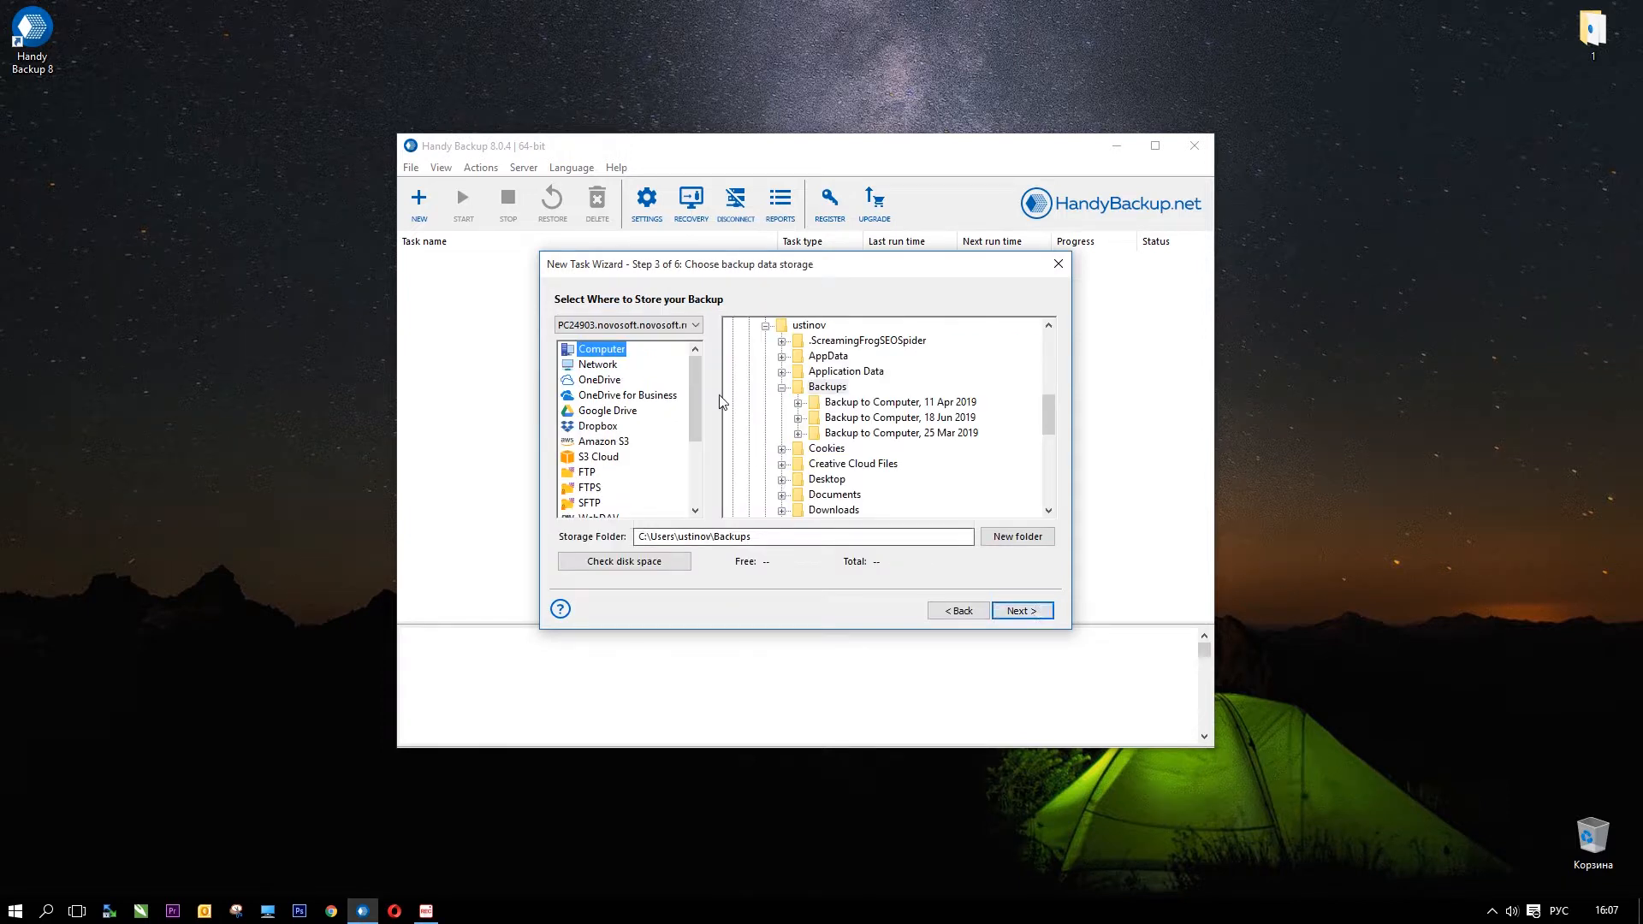
mouse_move(700, 377)
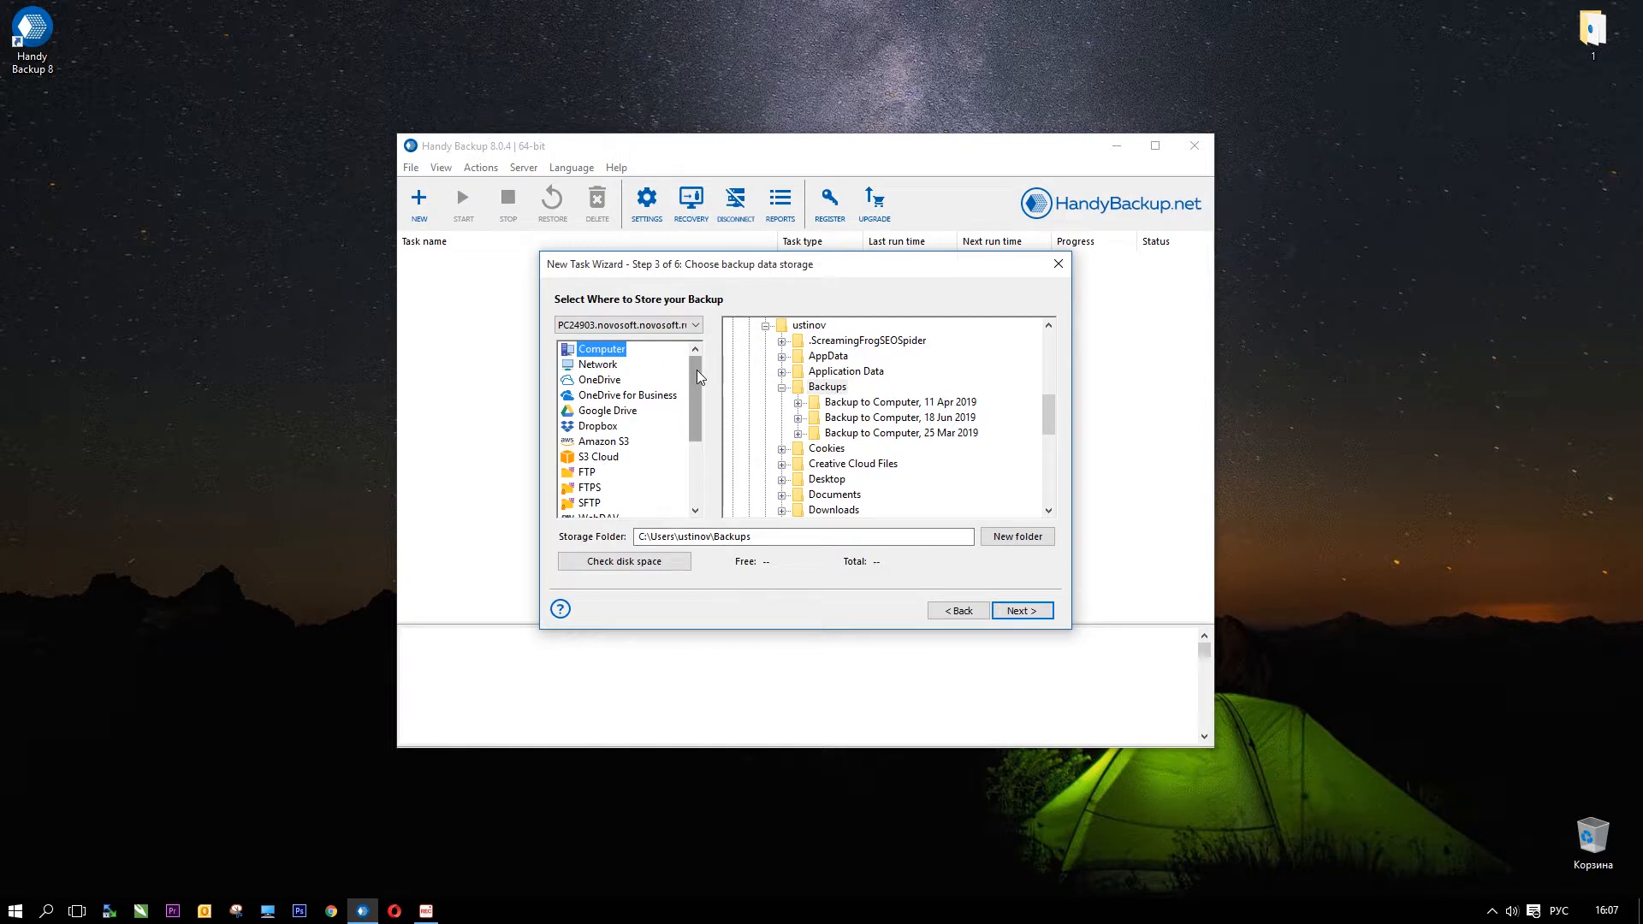
mouse_move(572, 314)
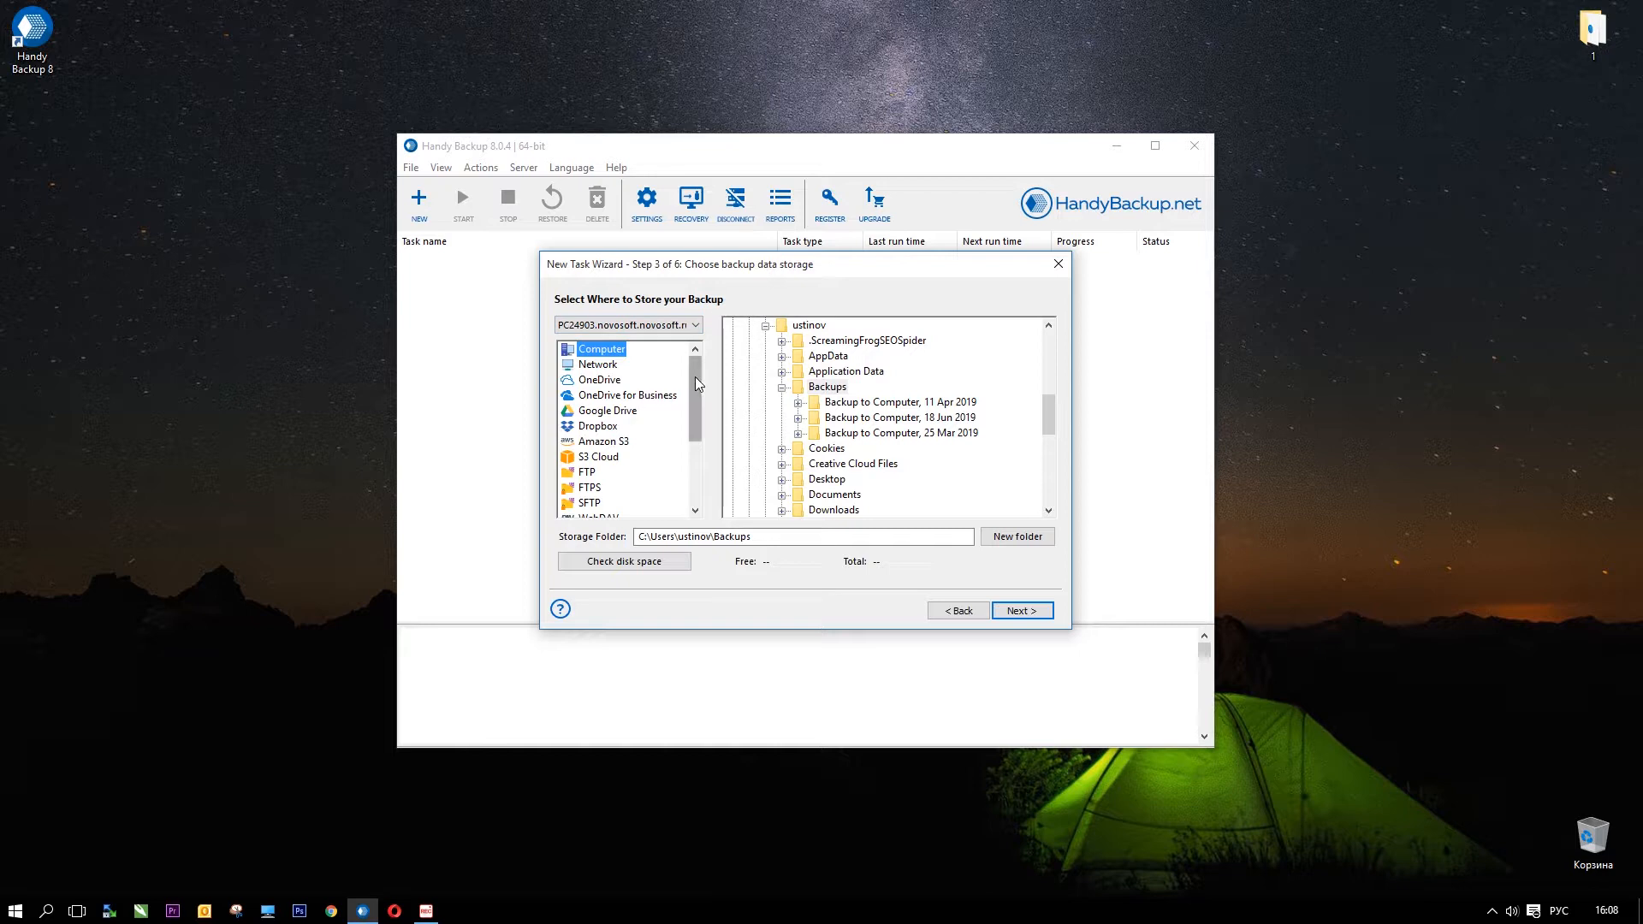
scroll("down", 3)
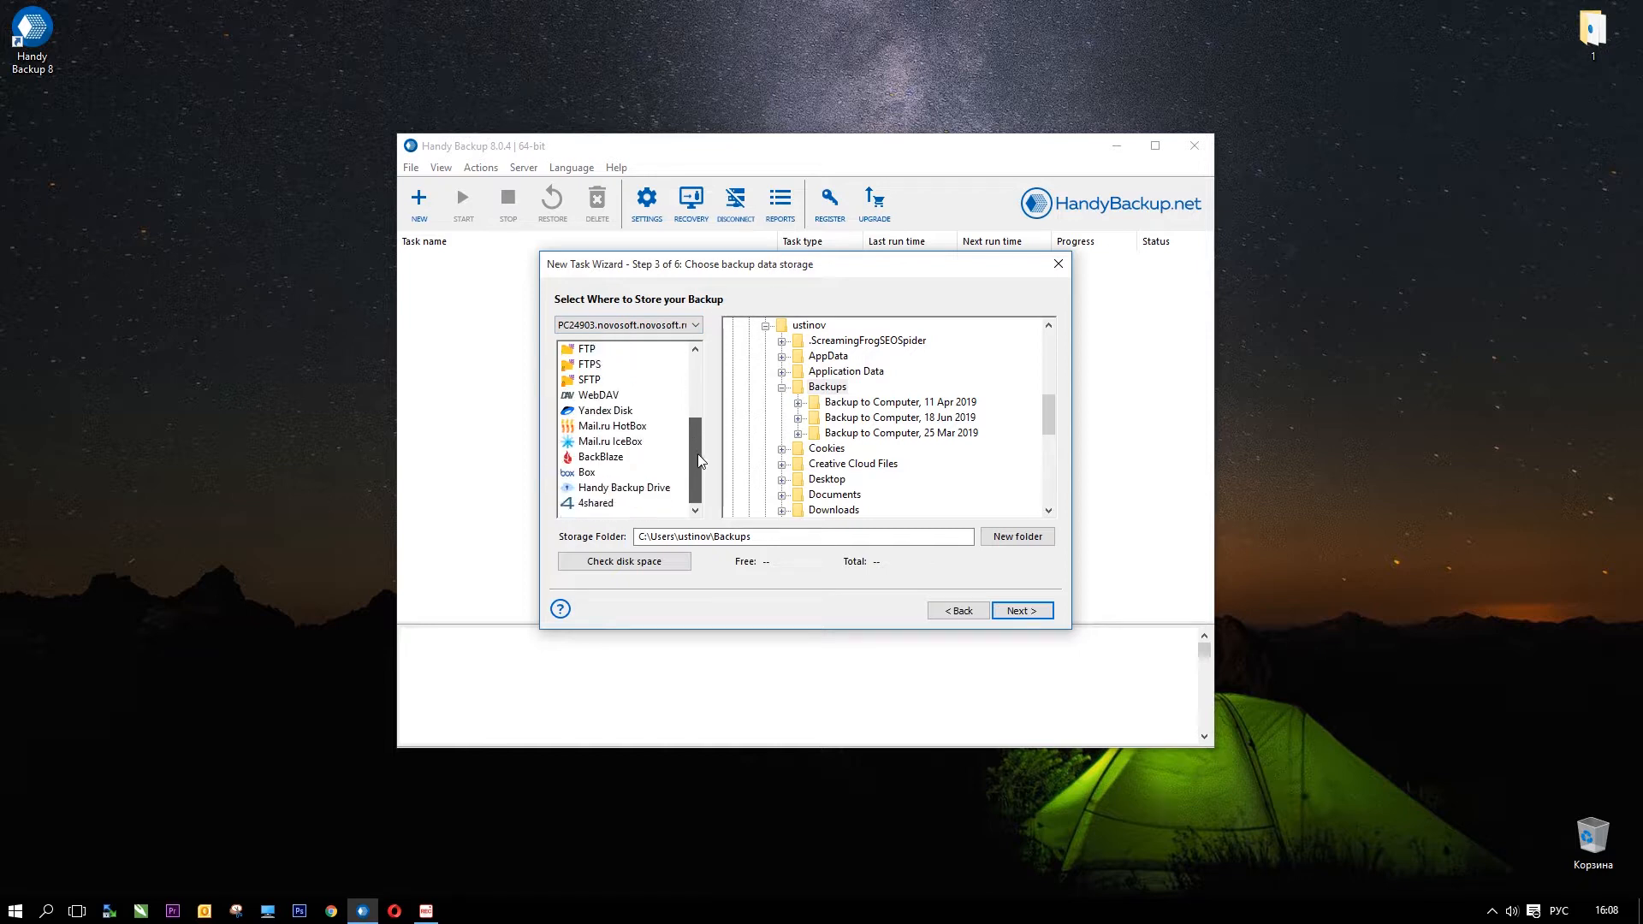
scroll("up", 3)
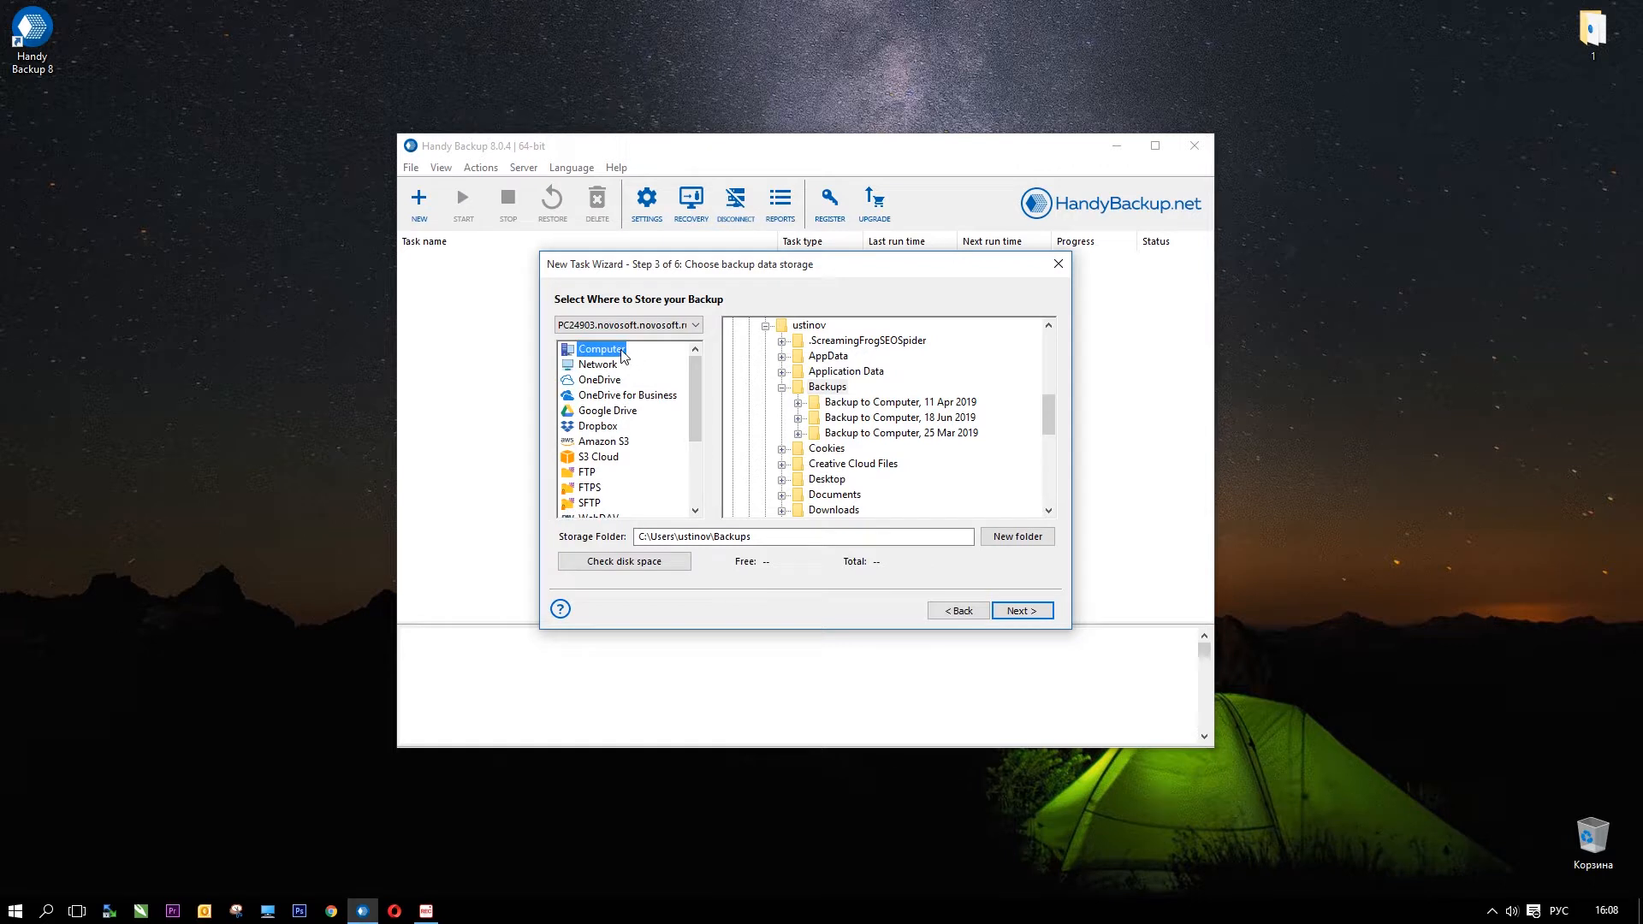
left_click(825, 387)
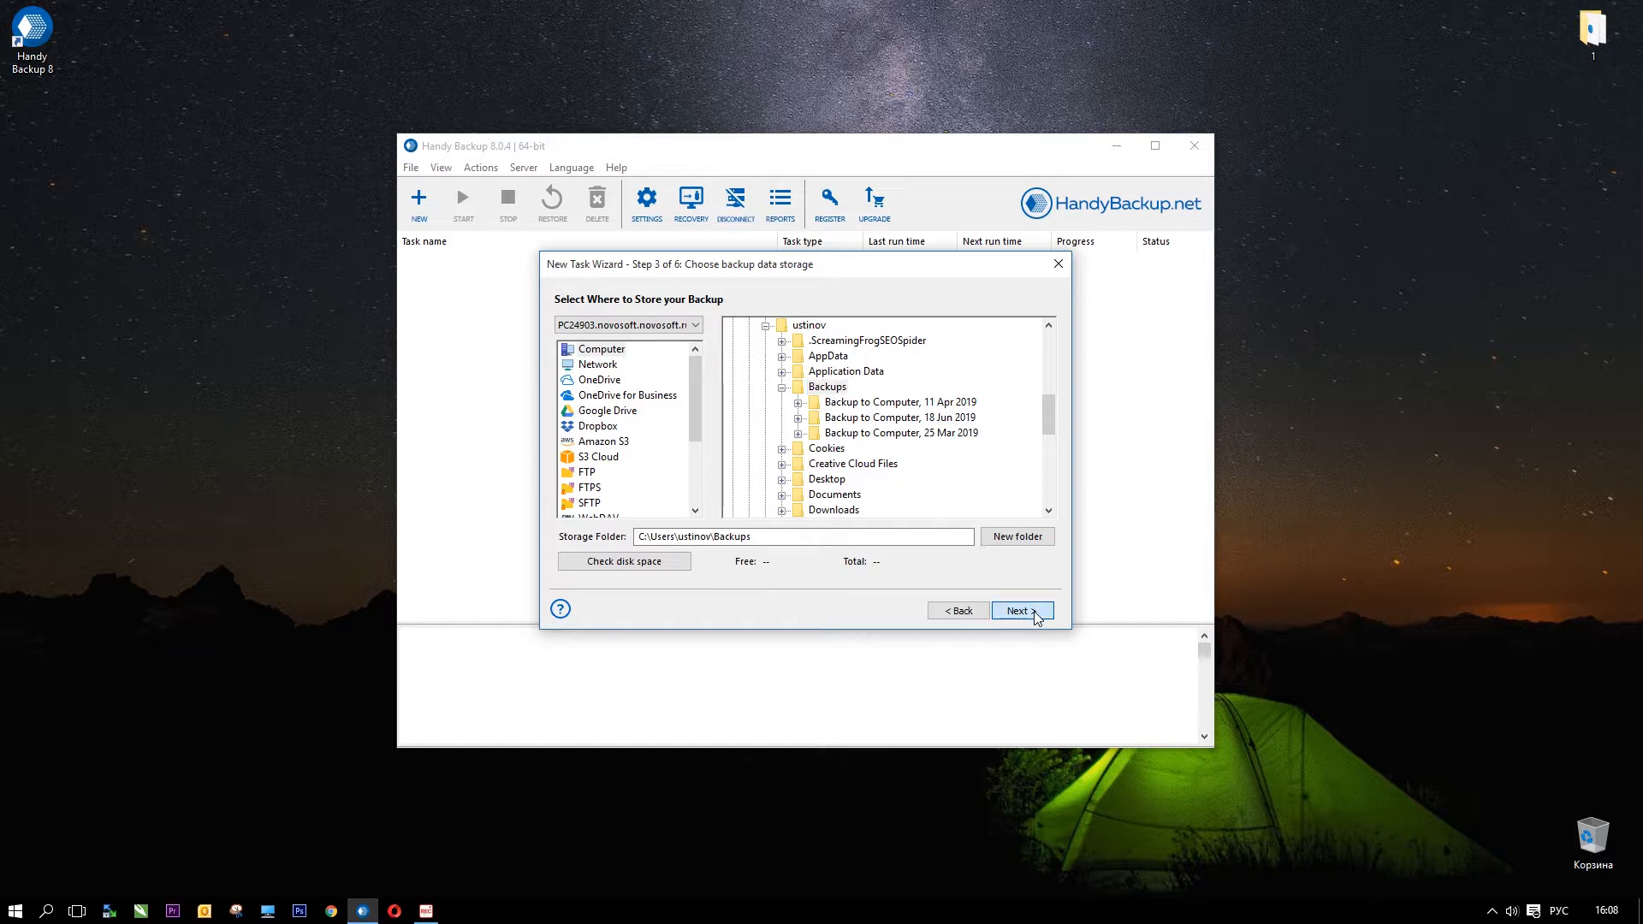
left_click(1018, 611)
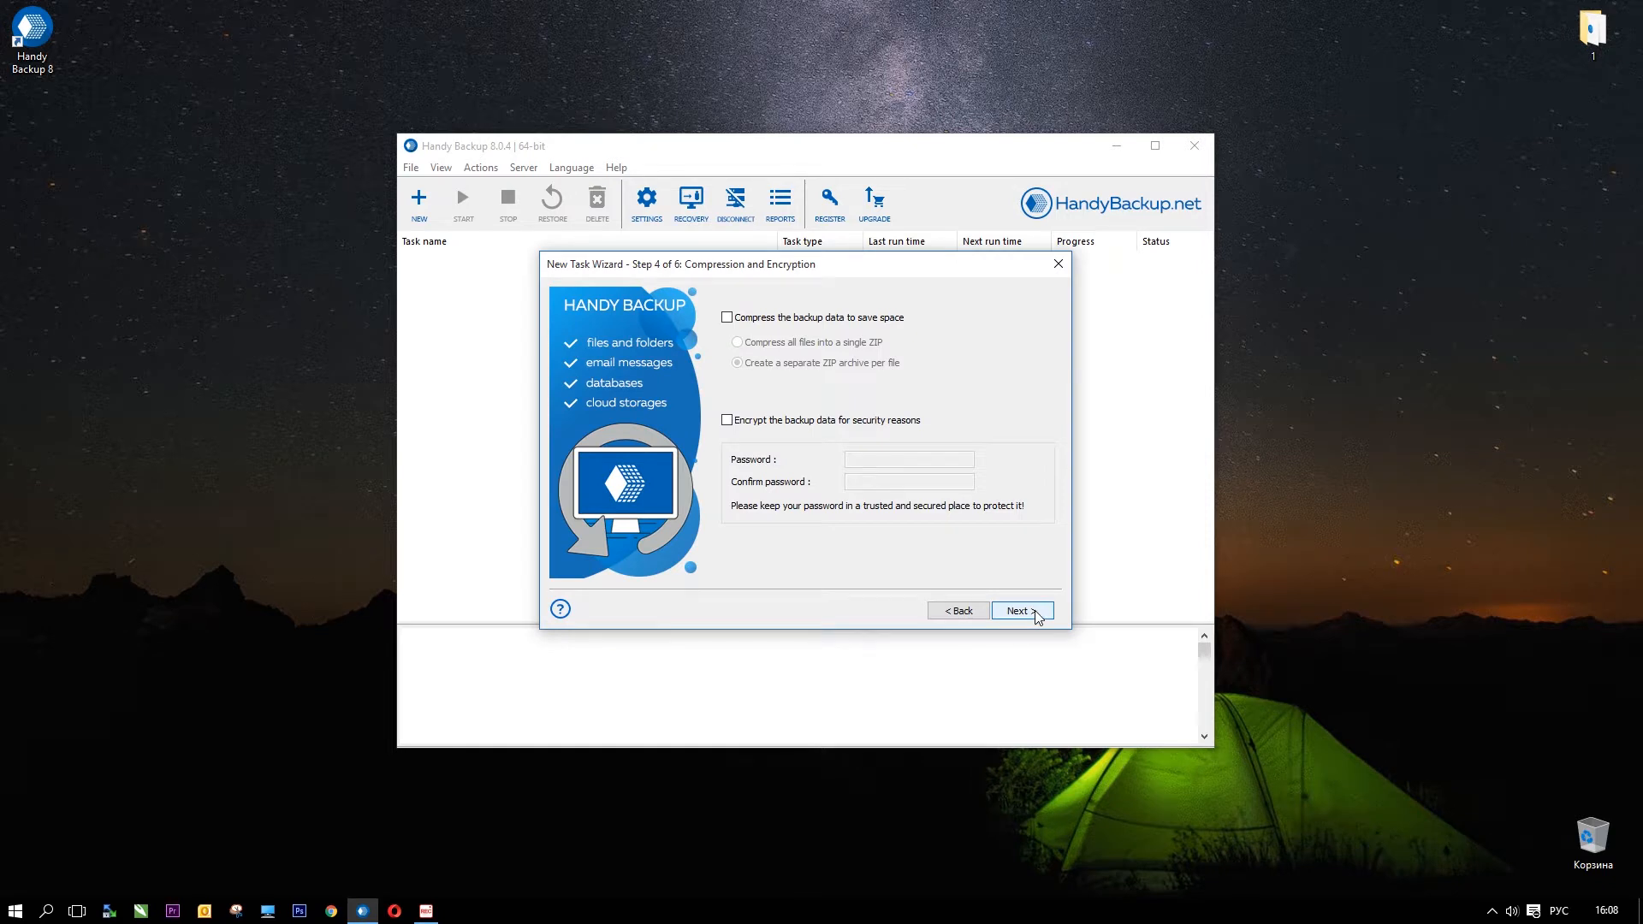
mouse_move(923, 354)
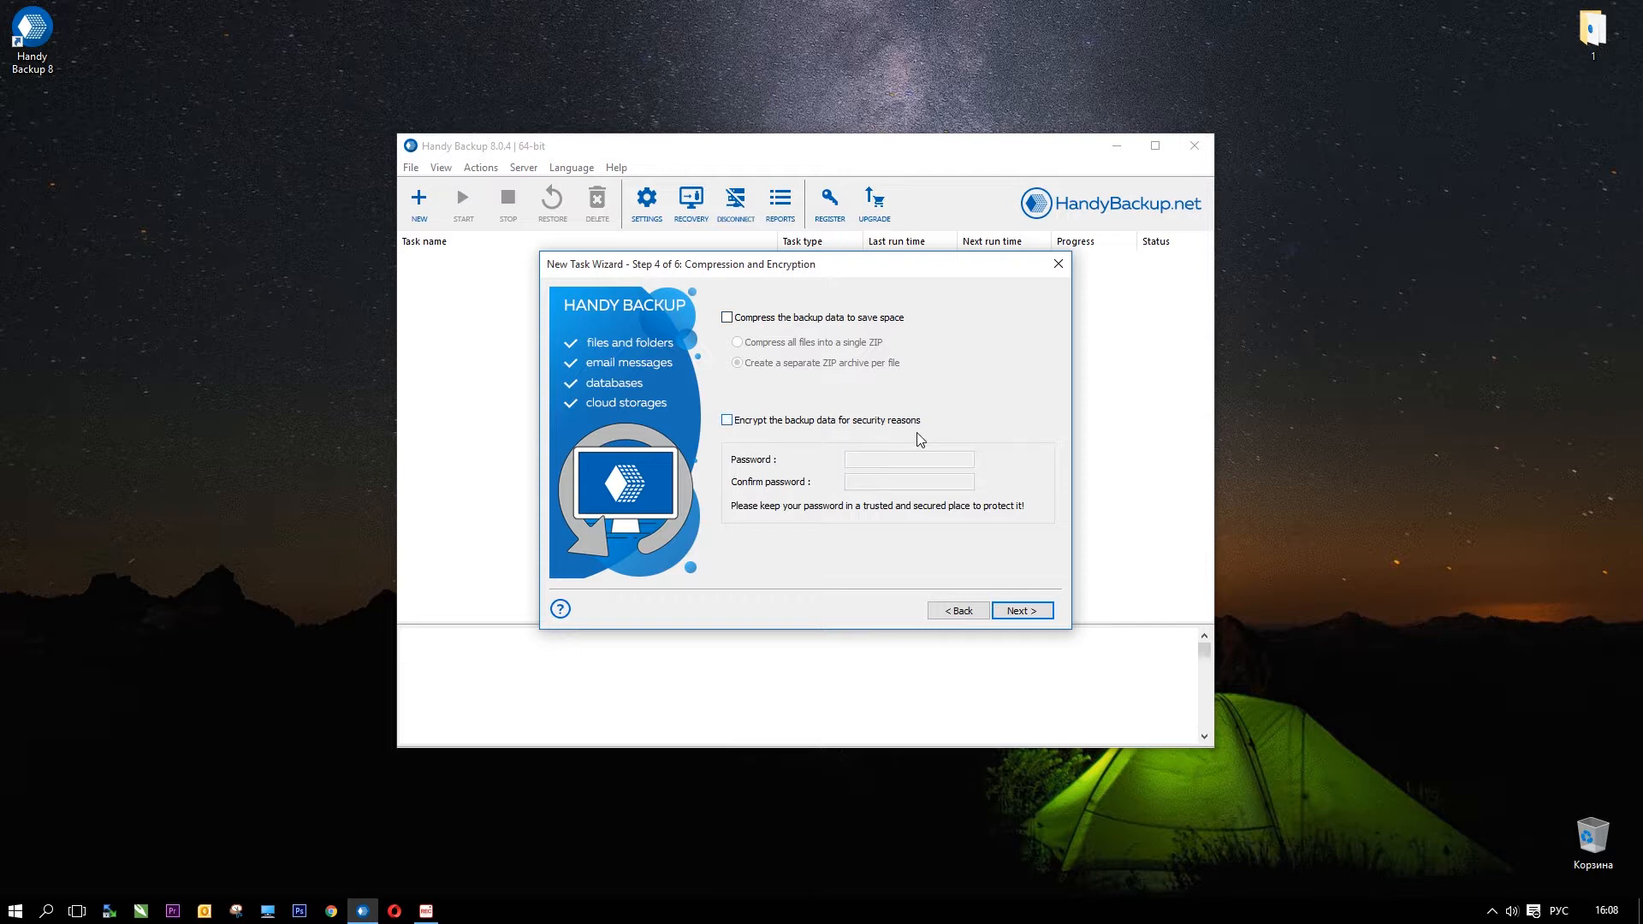
mouse_move(1022, 611)
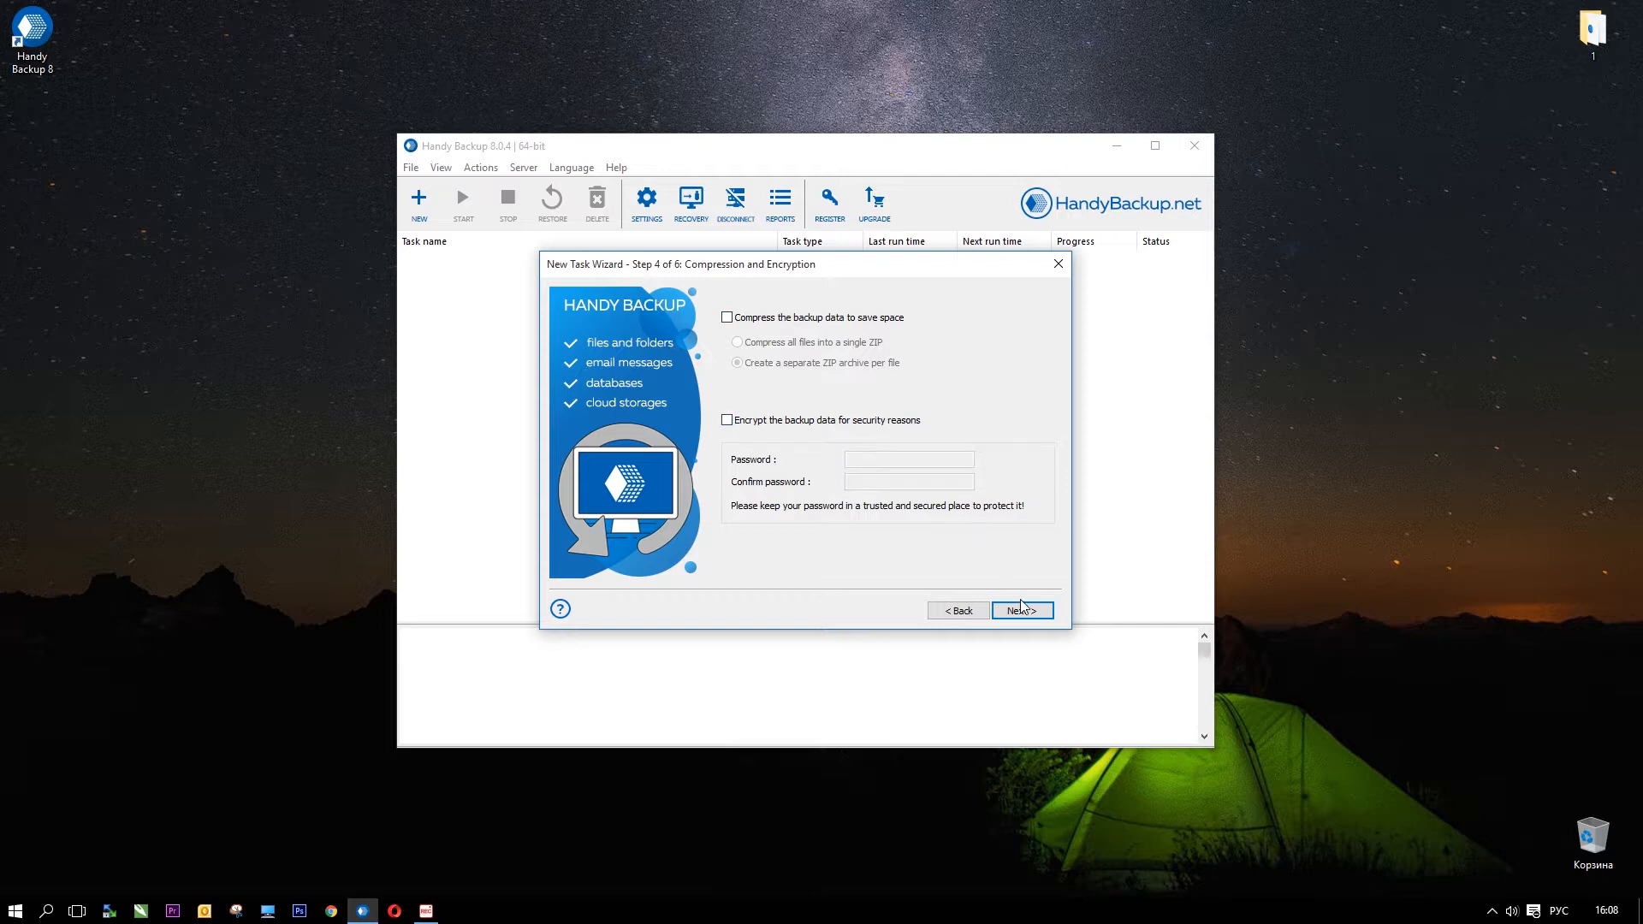
Step: Leave Compress and Encrypt unticked and go to the scheduling step
left_click(1022, 610)
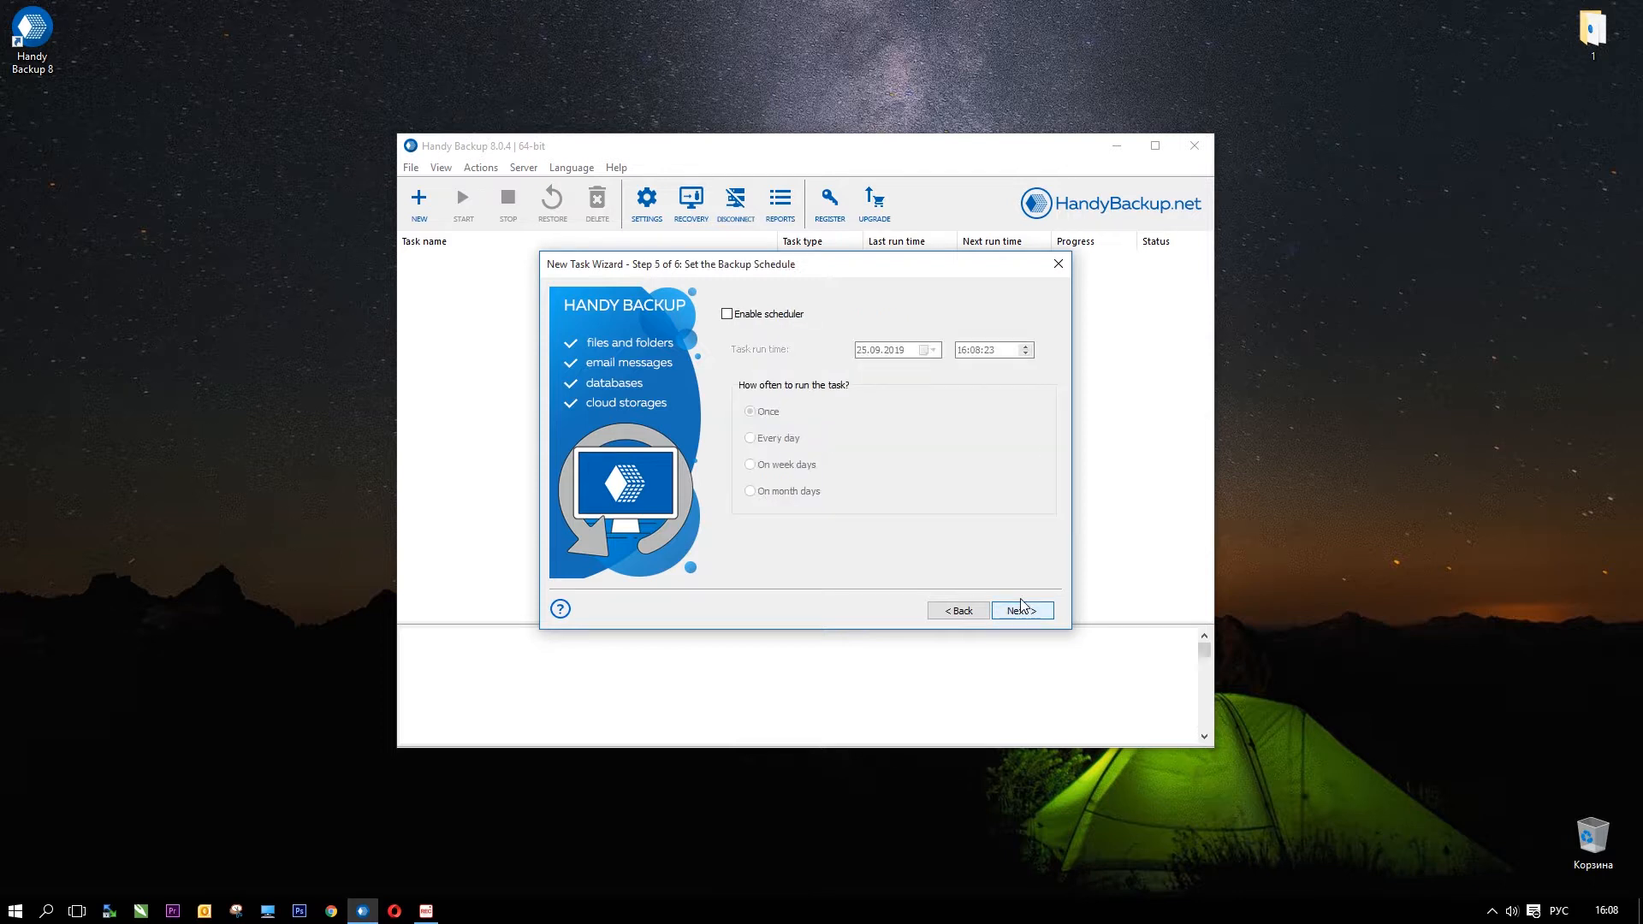
mouse_move(898, 412)
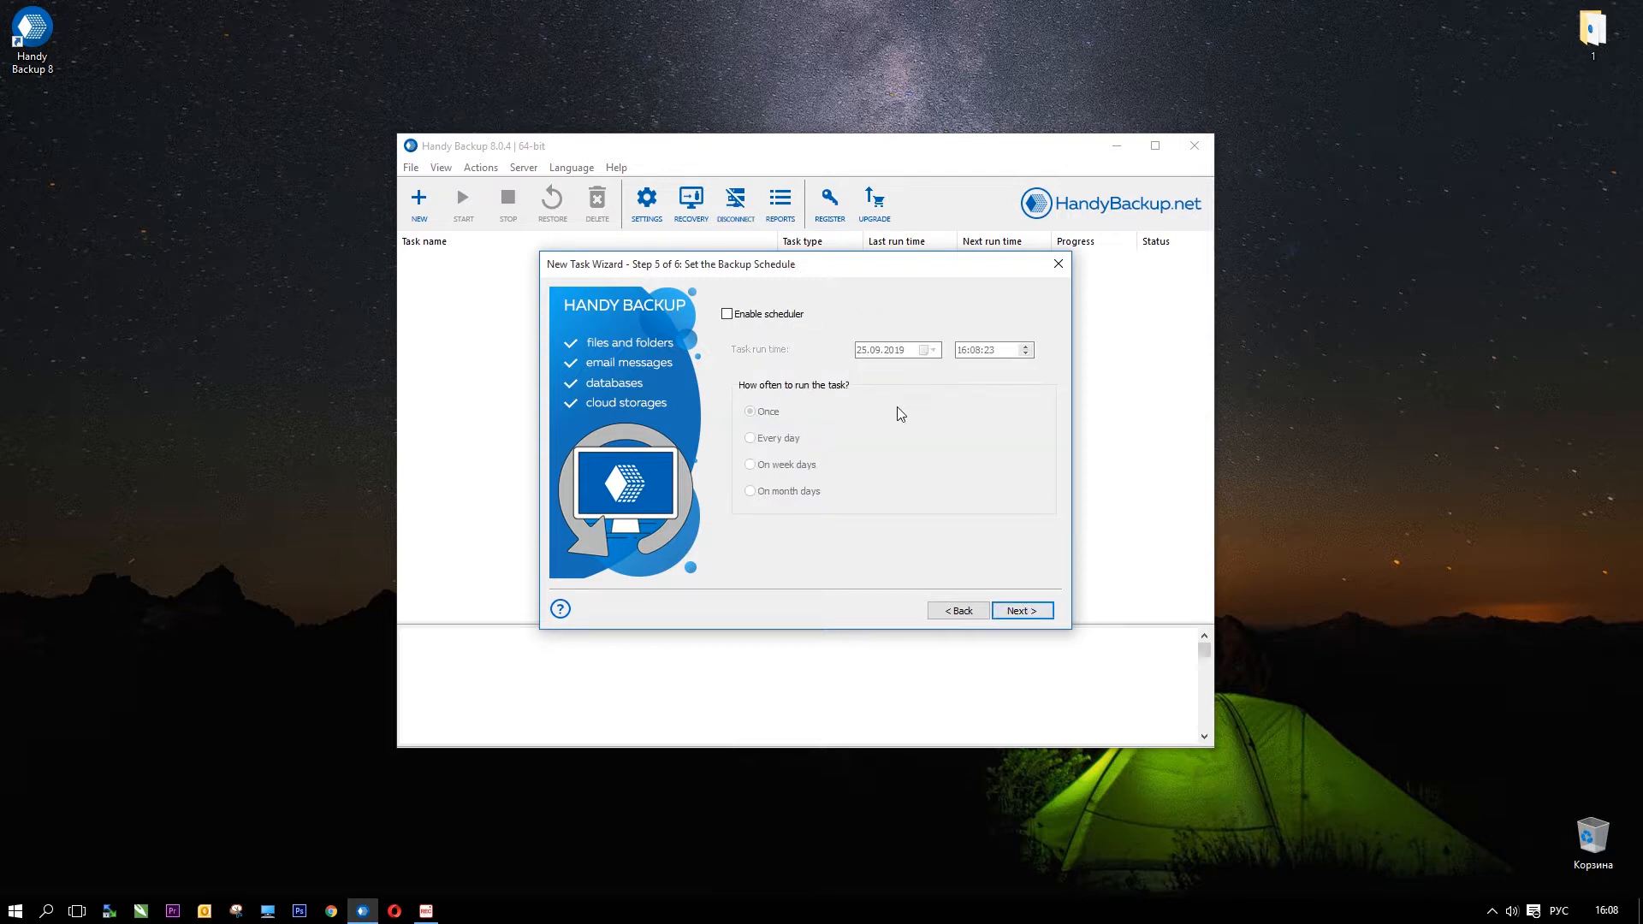
mouse_move(802, 326)
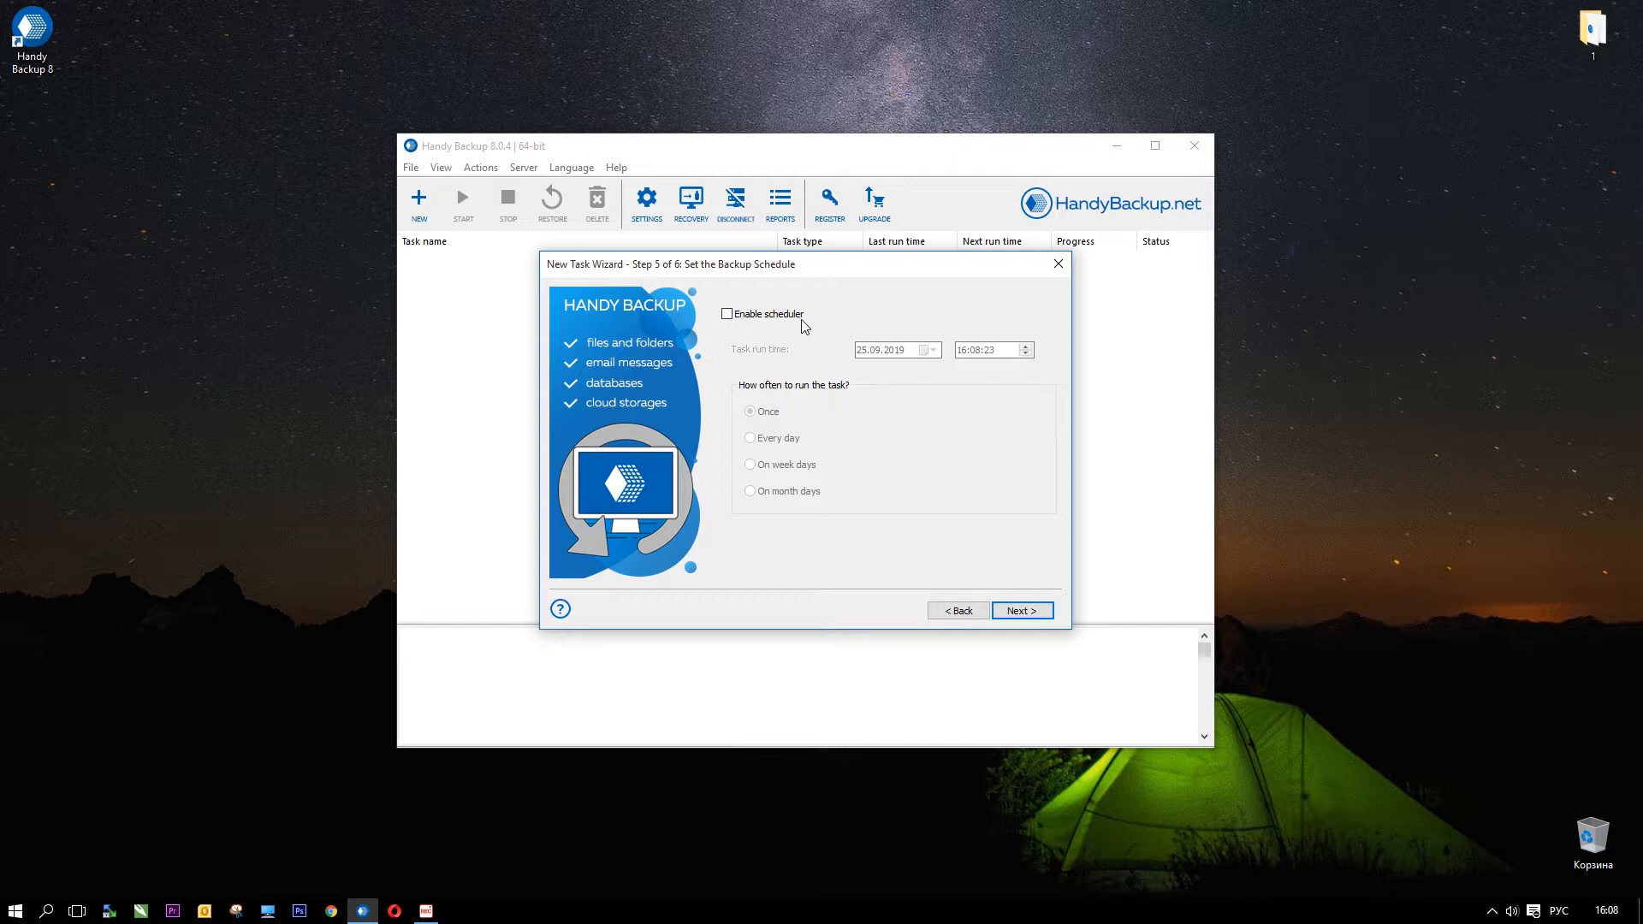
Step: Leave Enable scheduler off and continue to the task naming step
left_click(726, 313)
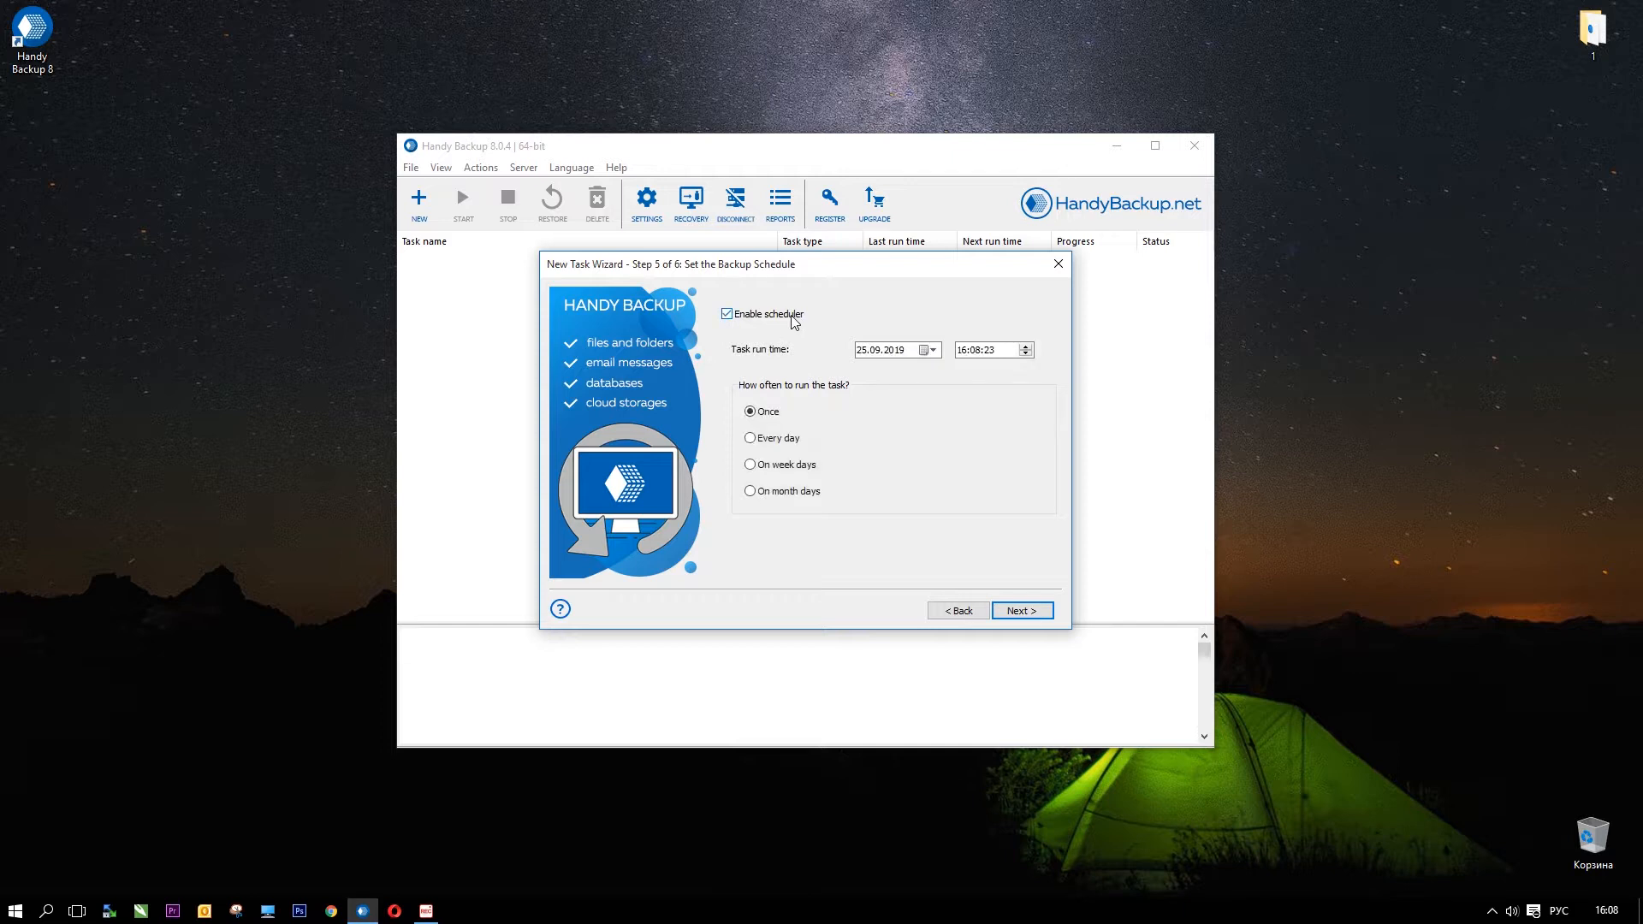
left_click(728, 313)
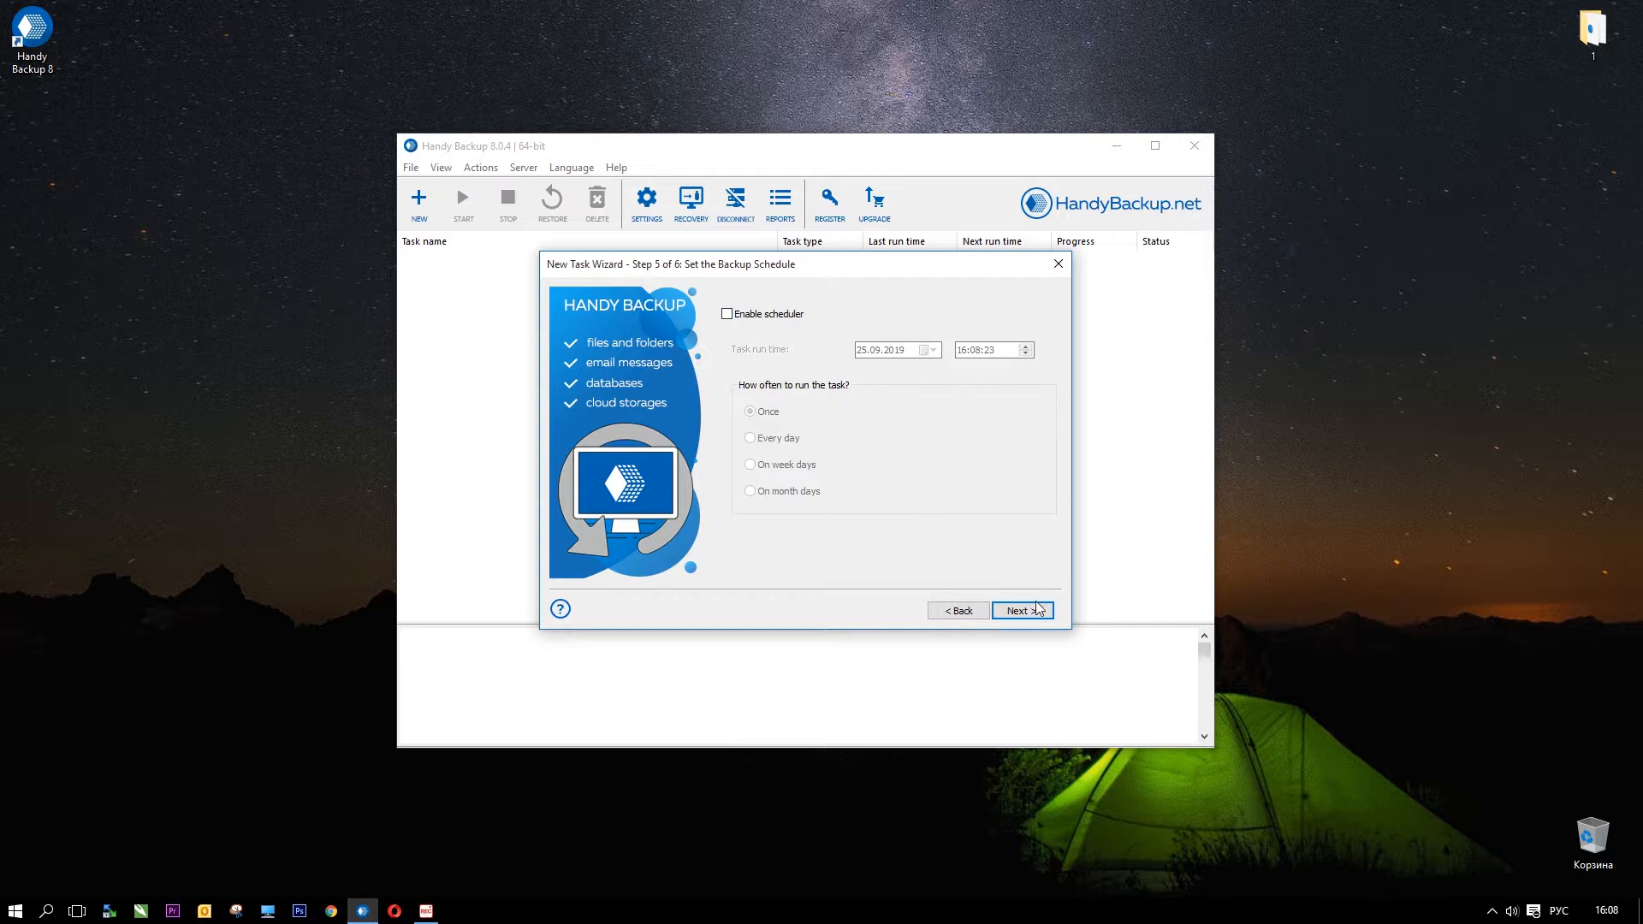
left_click(1022, 611)
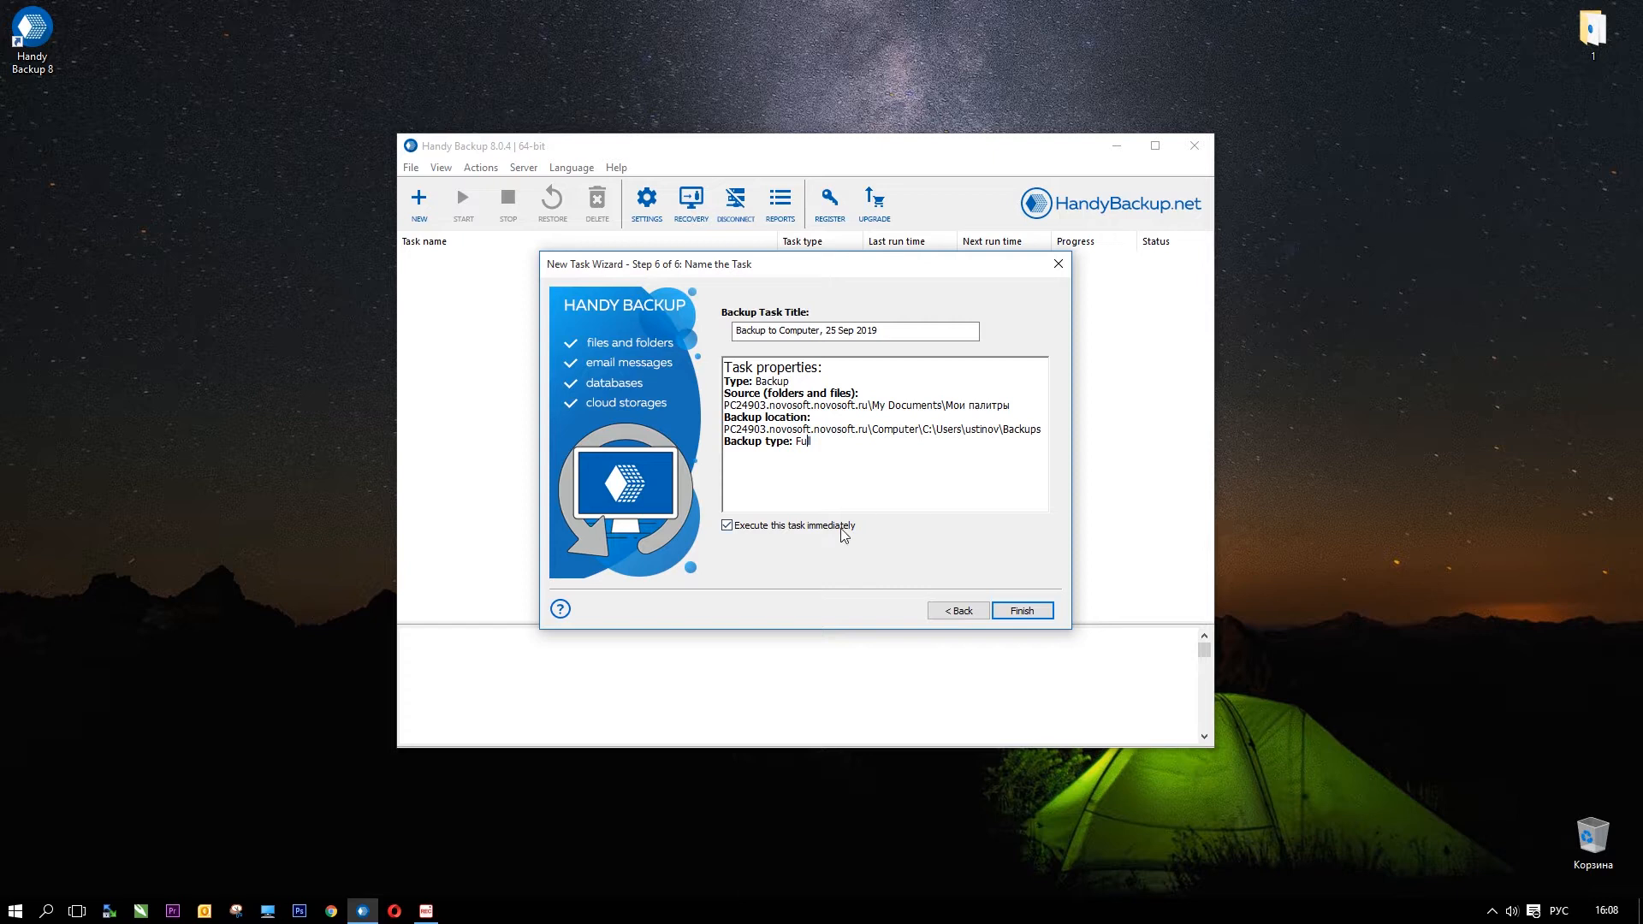
Step: Keep the title 'Backup to Computer, 25 Sep 2019' and finish the wizard
left_click(726, 525)
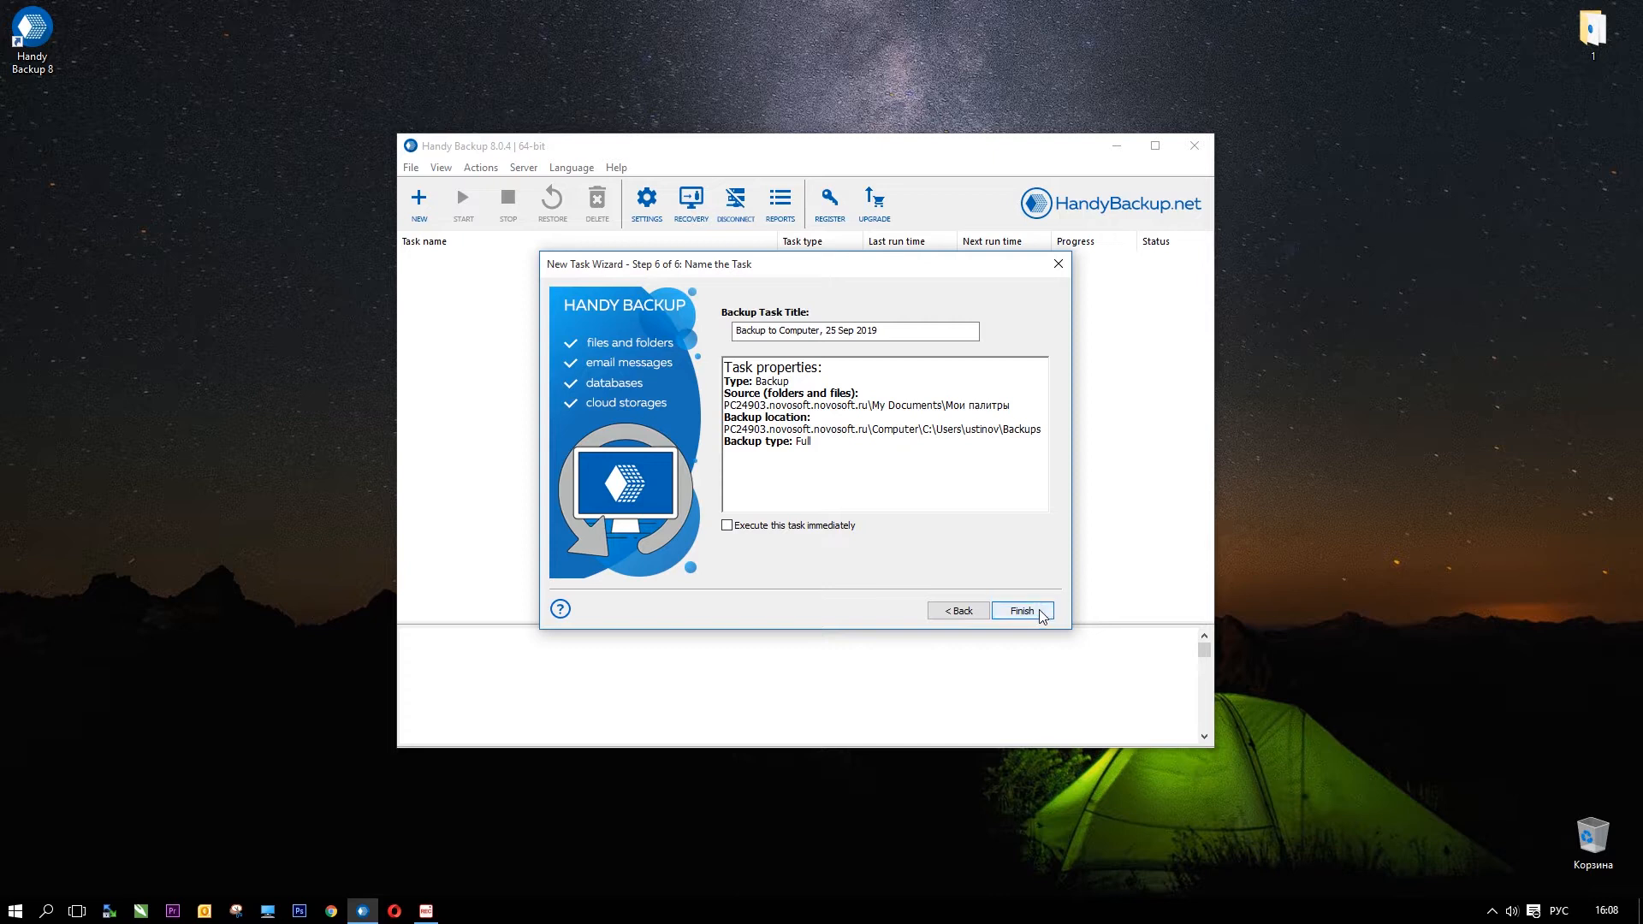
left_click(1021, 611)
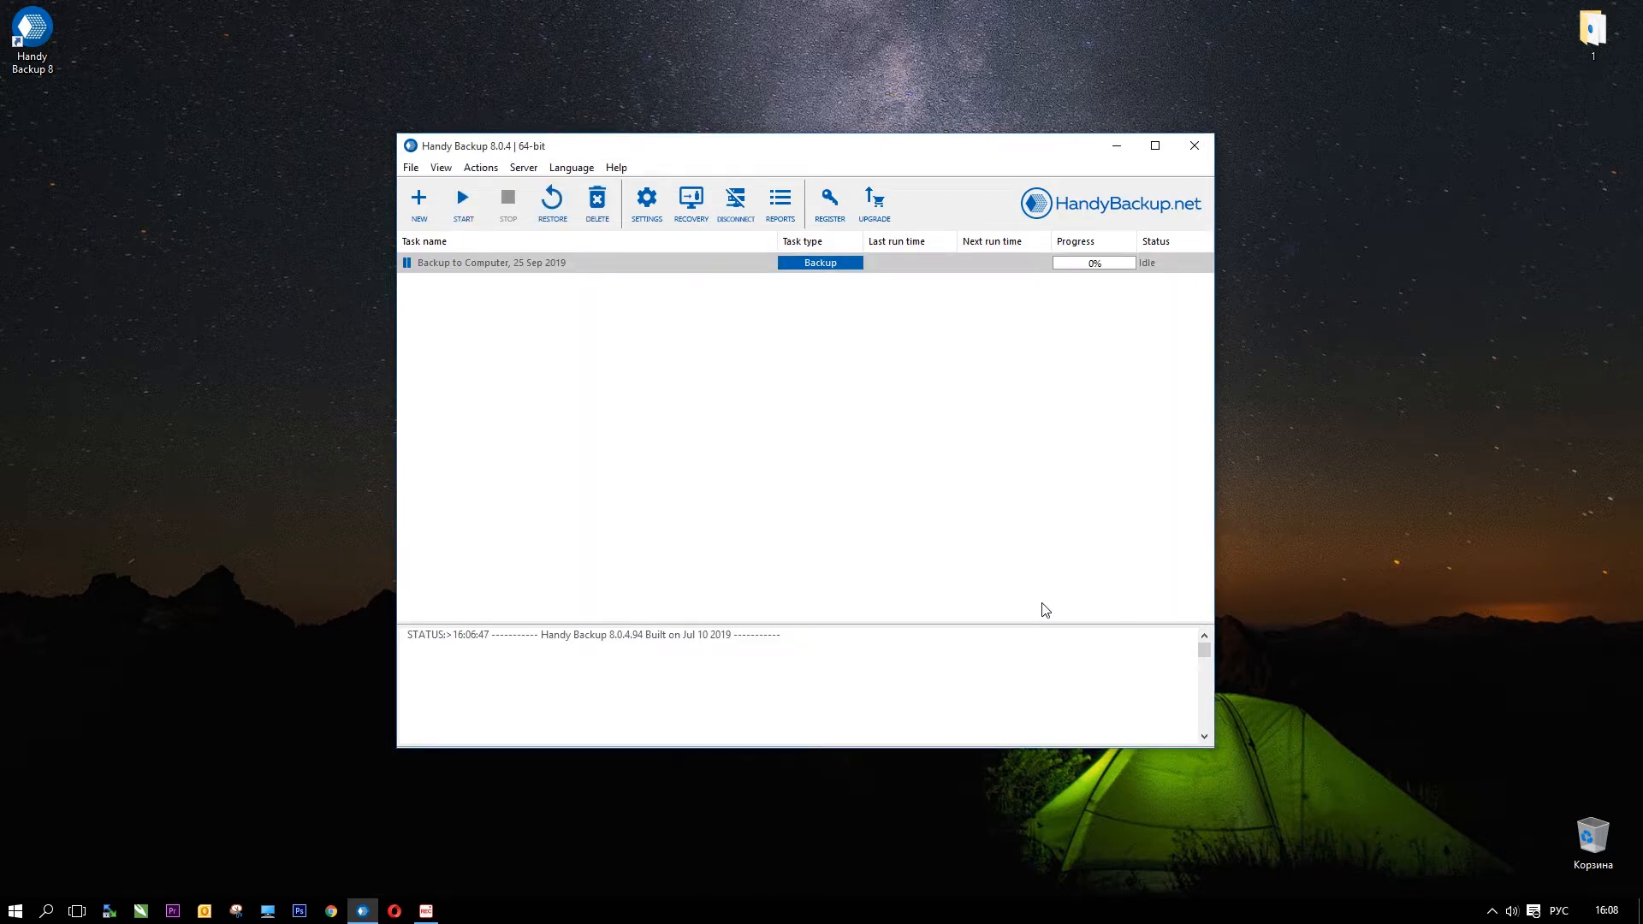
mouse_move(970, 526)
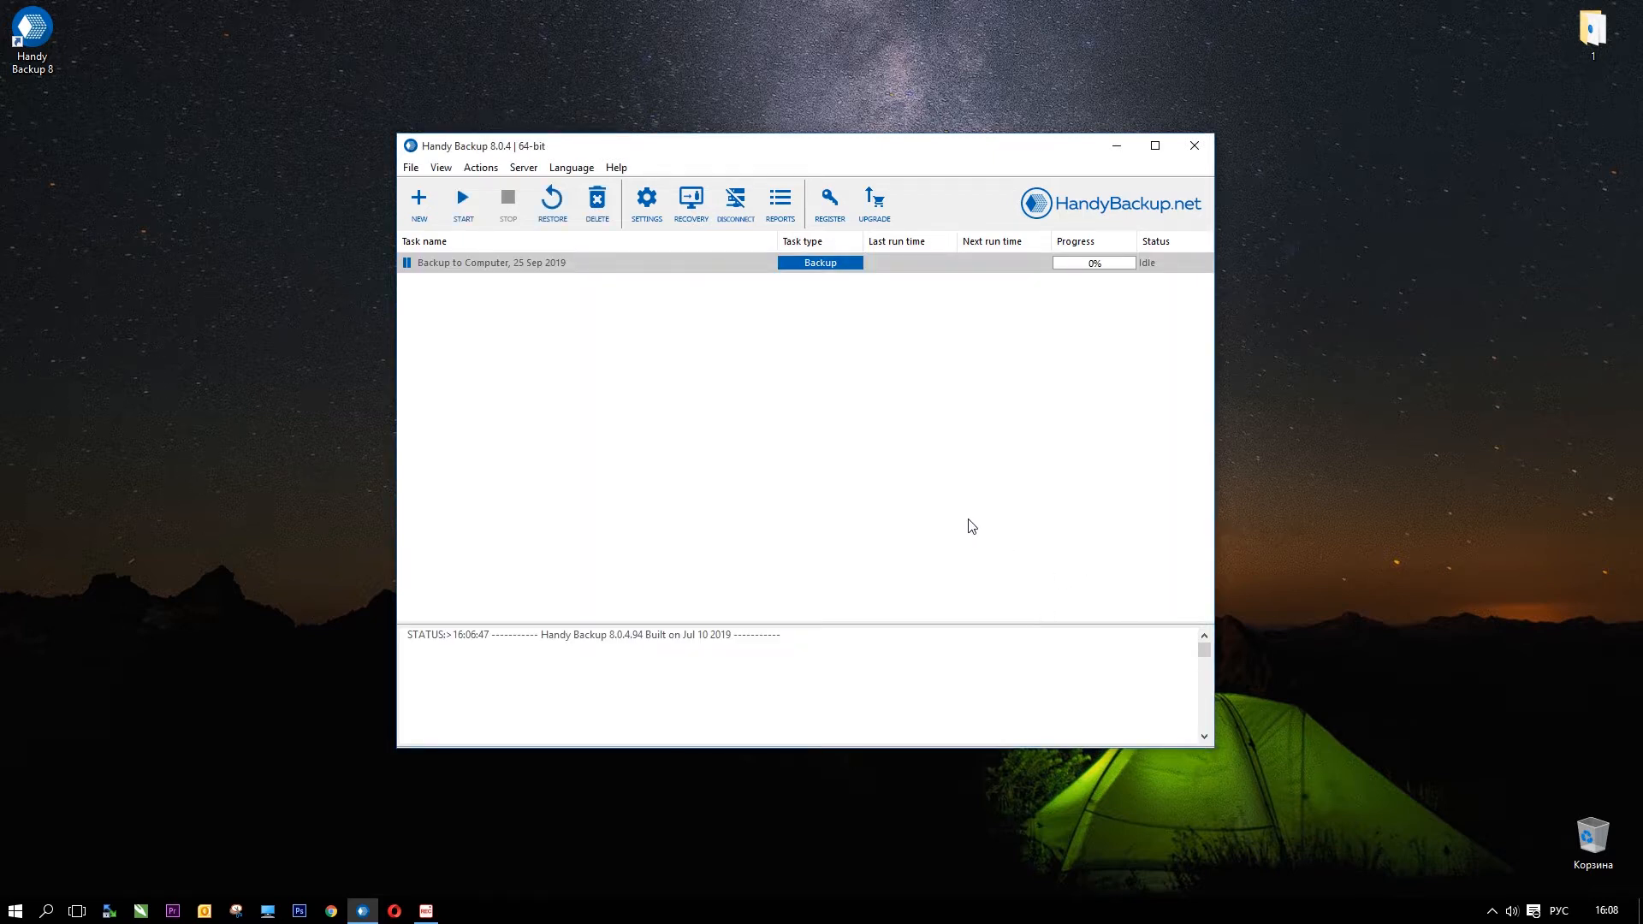
Step: Open Properties for the new backup task from its context menu
right_click(491, 262)
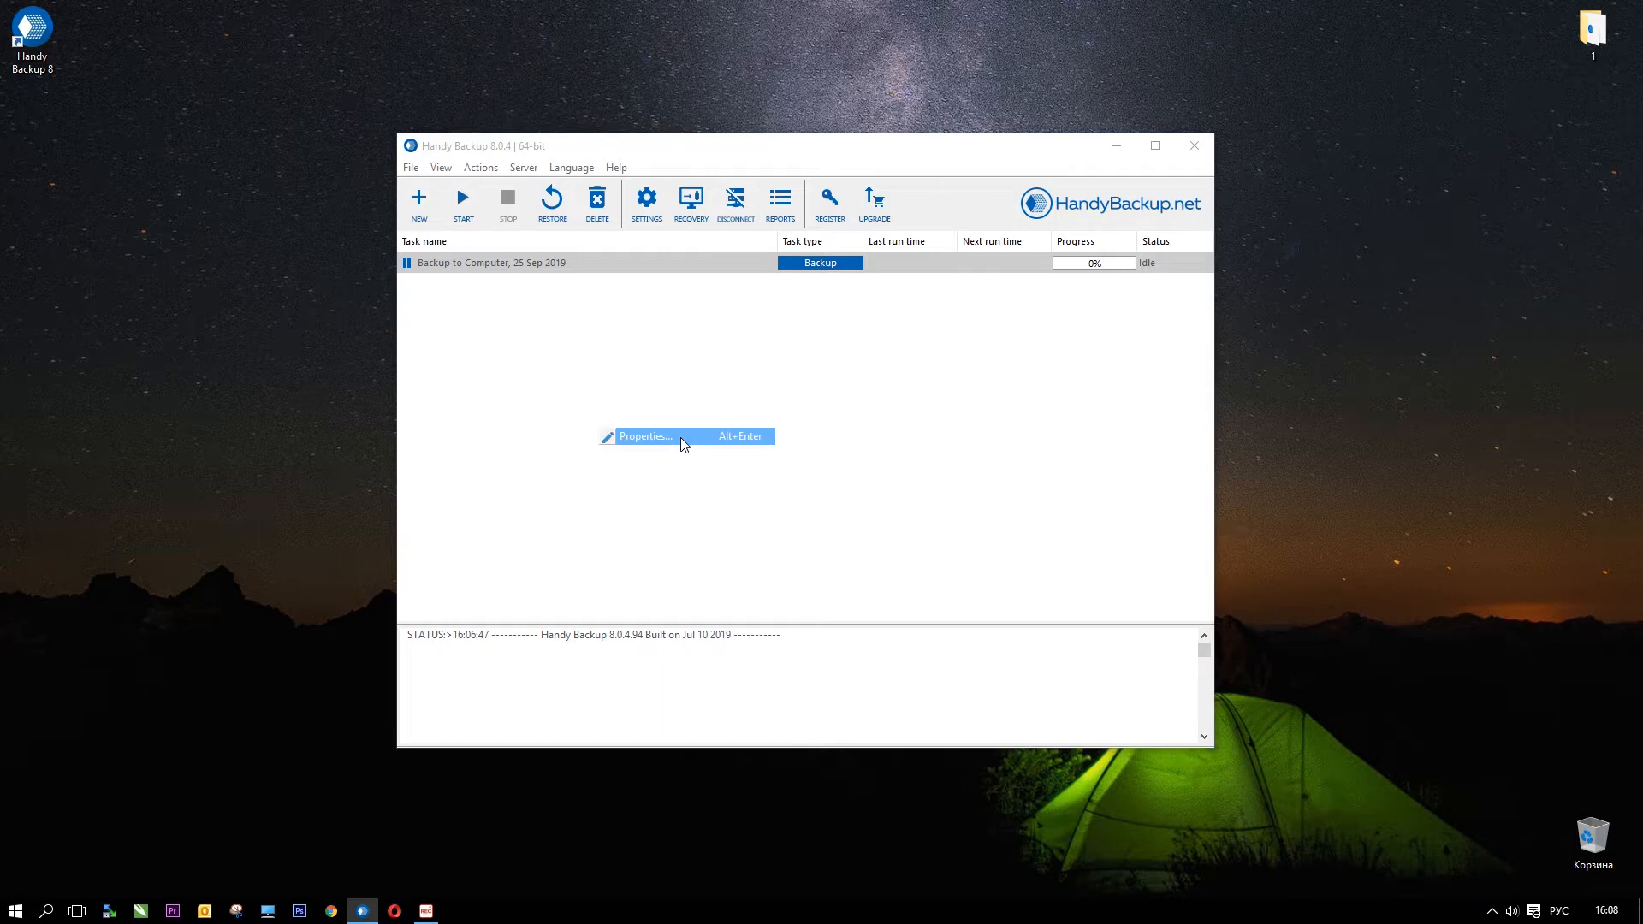
left_click(643, 436)
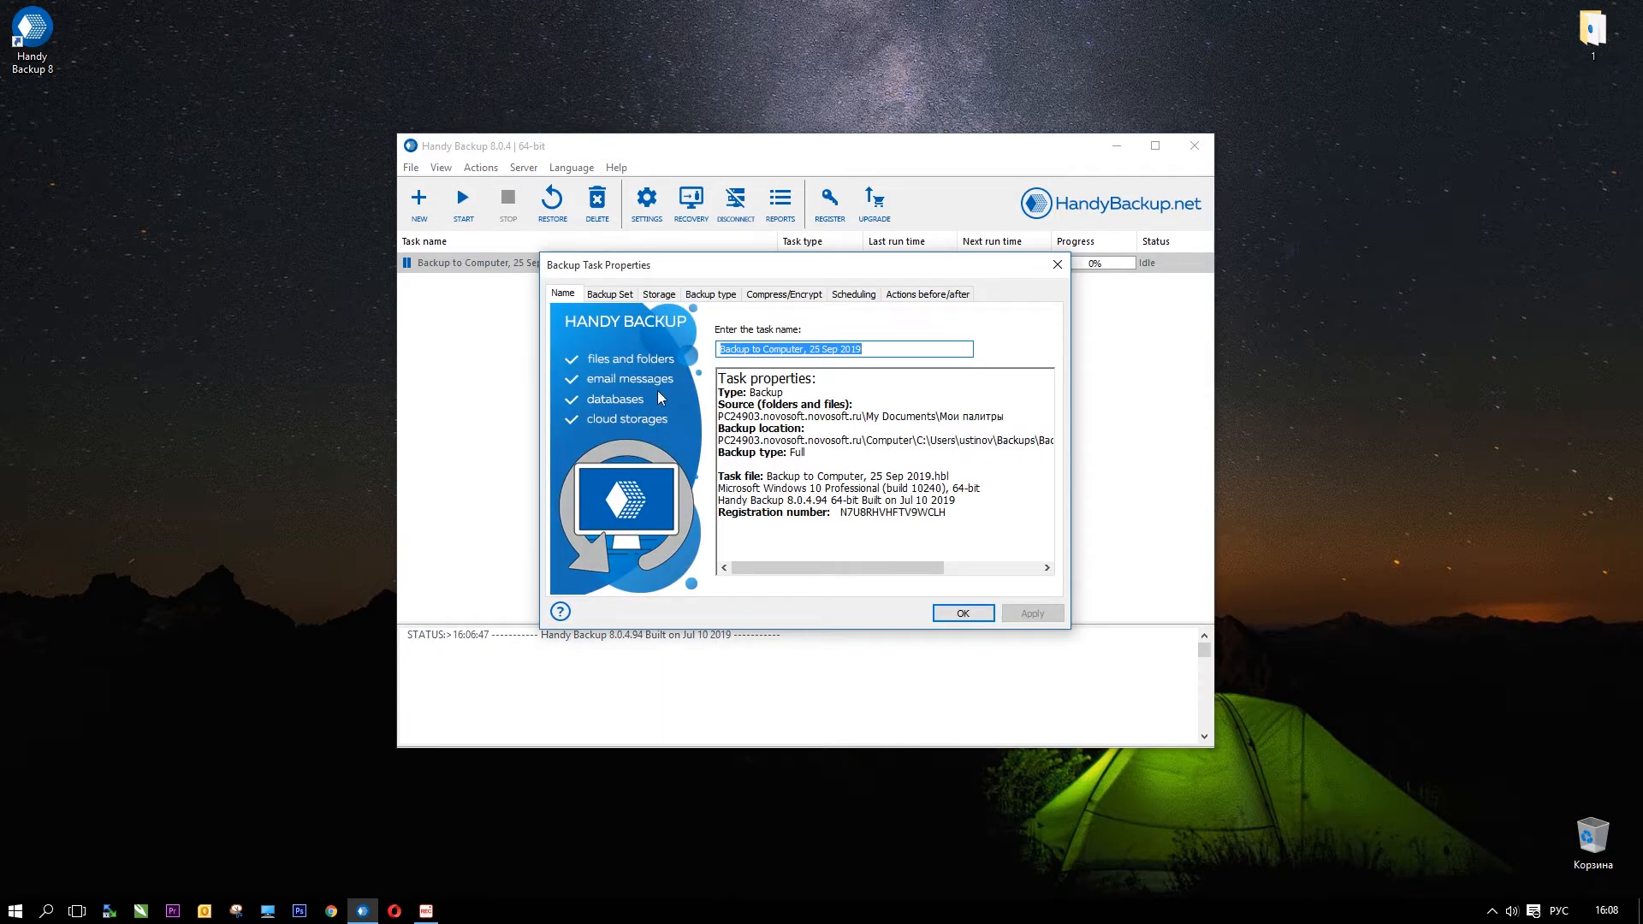
Step: Review the Backup Set, type, compression, scheduling and before/after actions pages, then close with OK
left_click(610, 293)
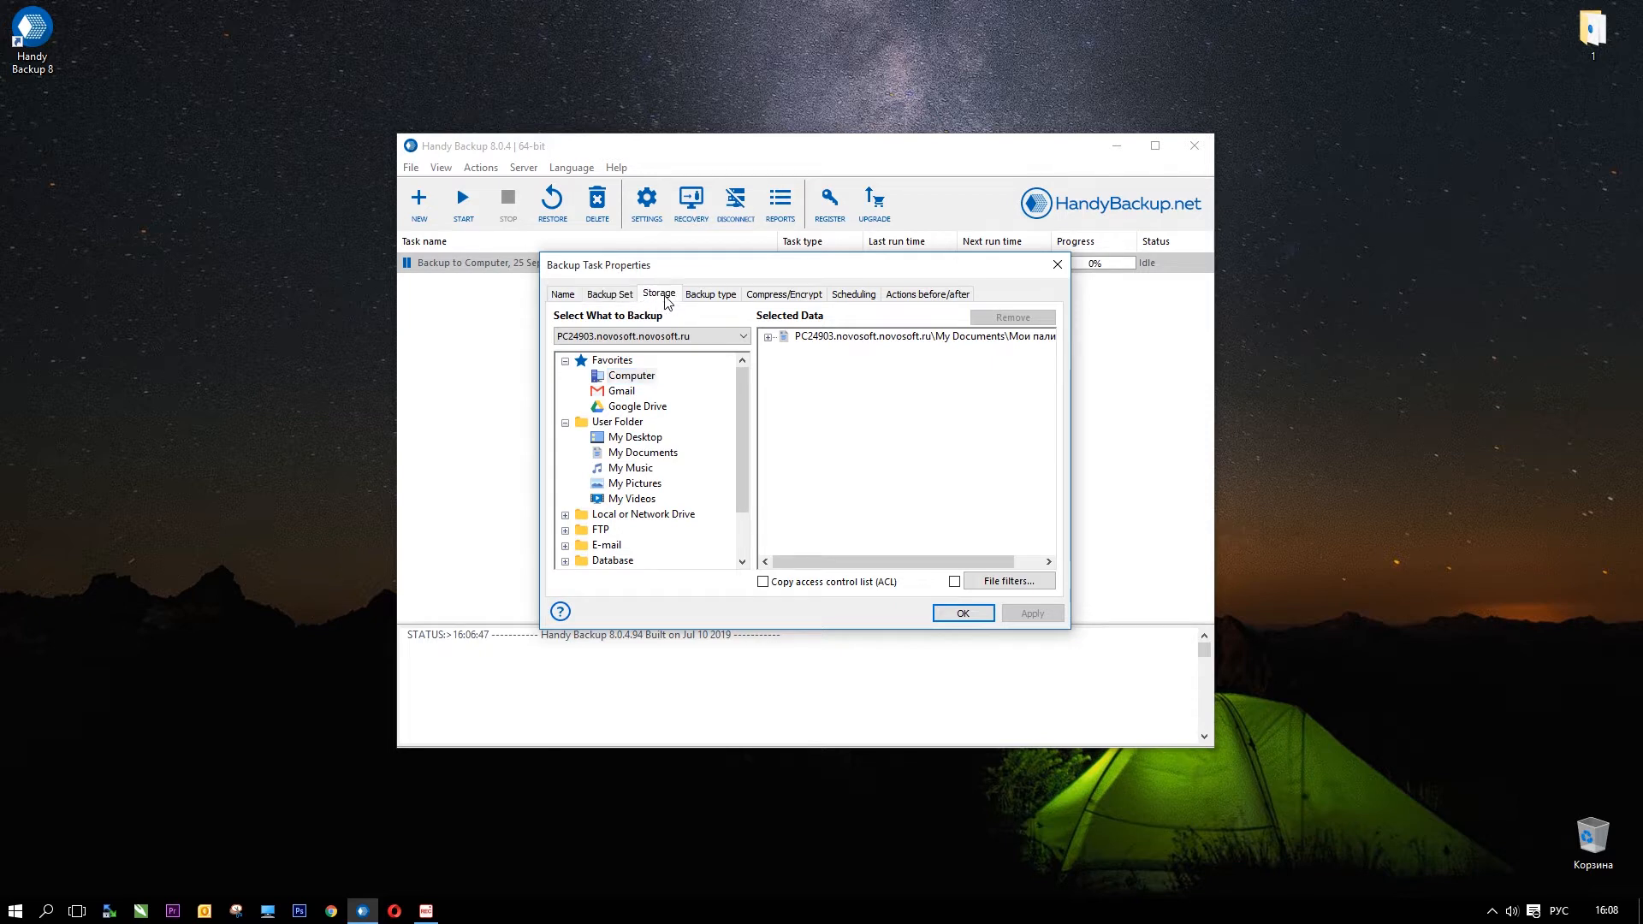
left_click(709, 294)
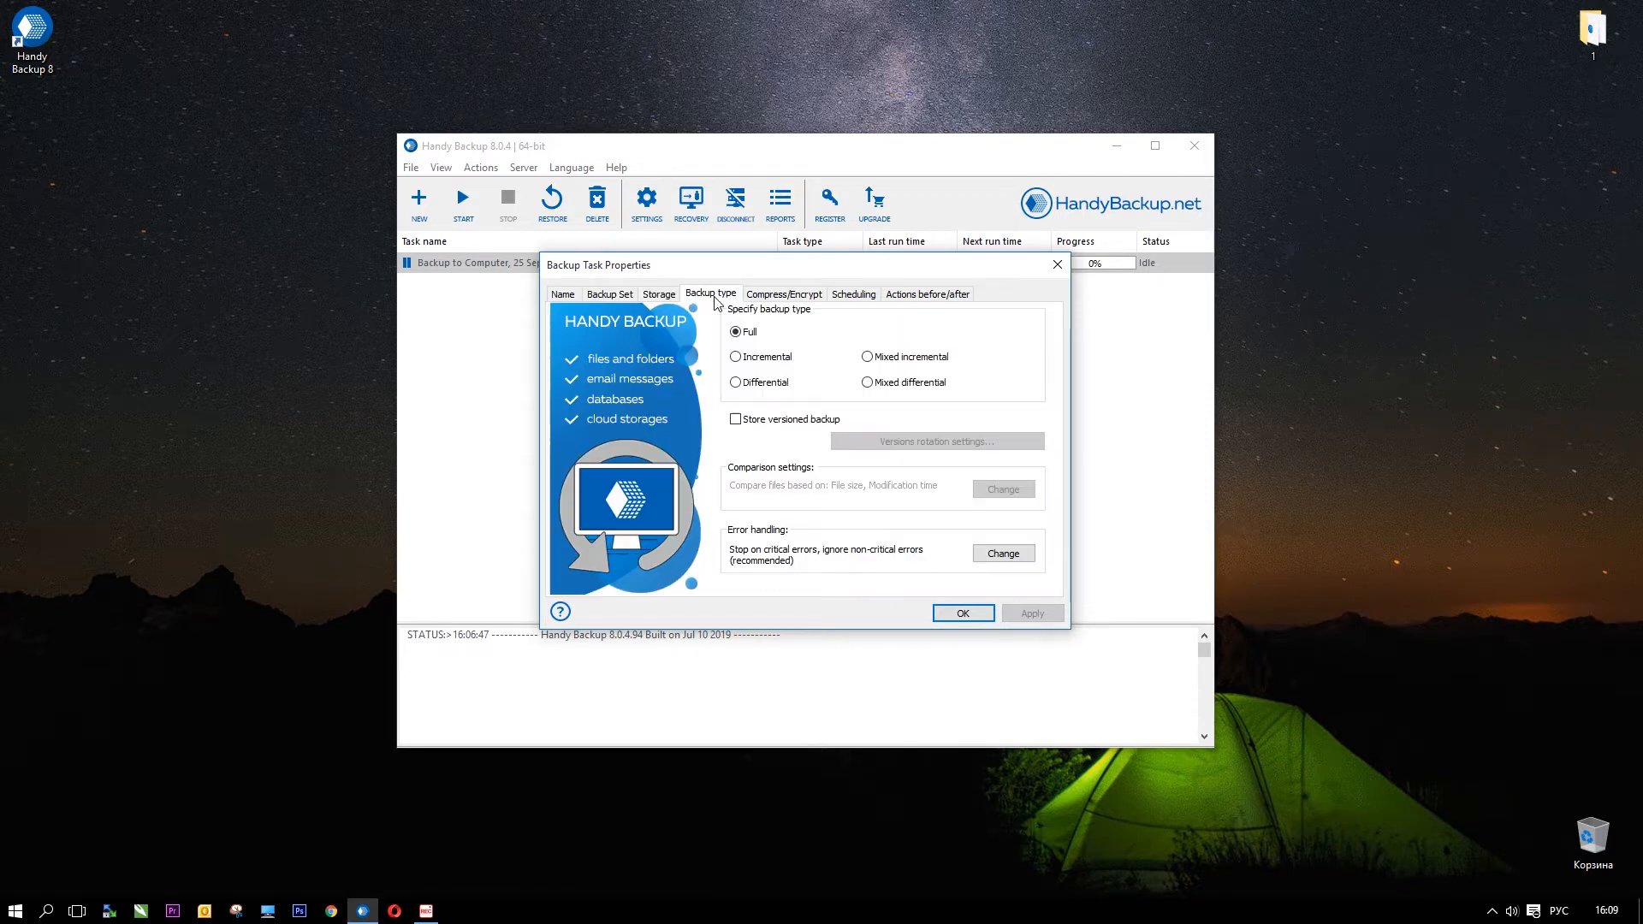
left_click(784, 294)
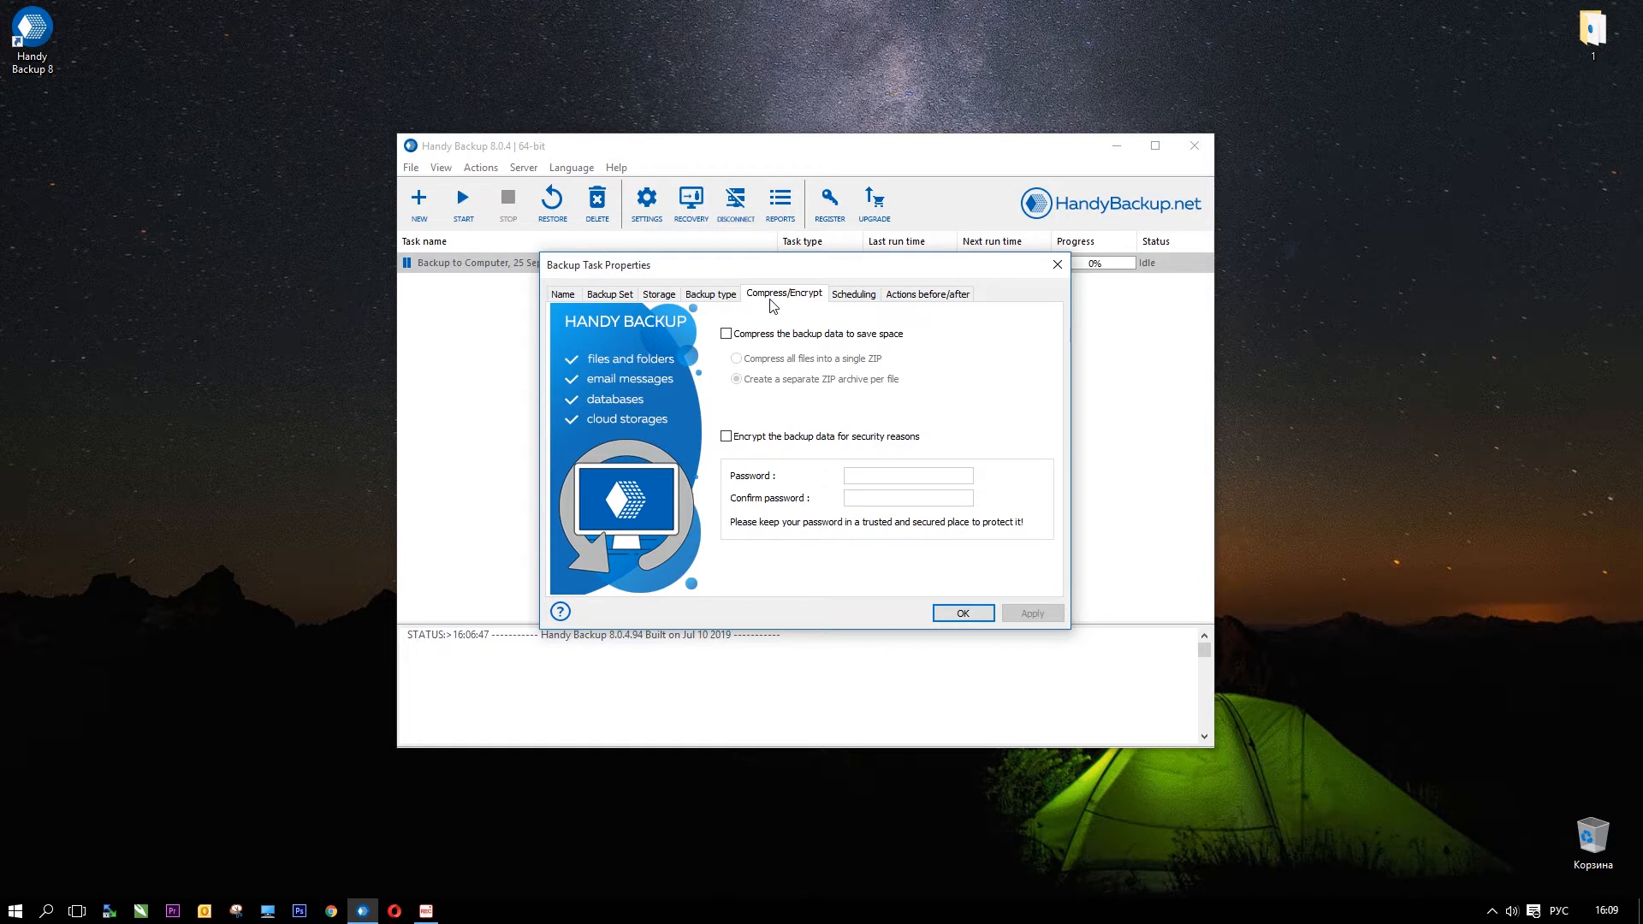
left_click(854, 293)
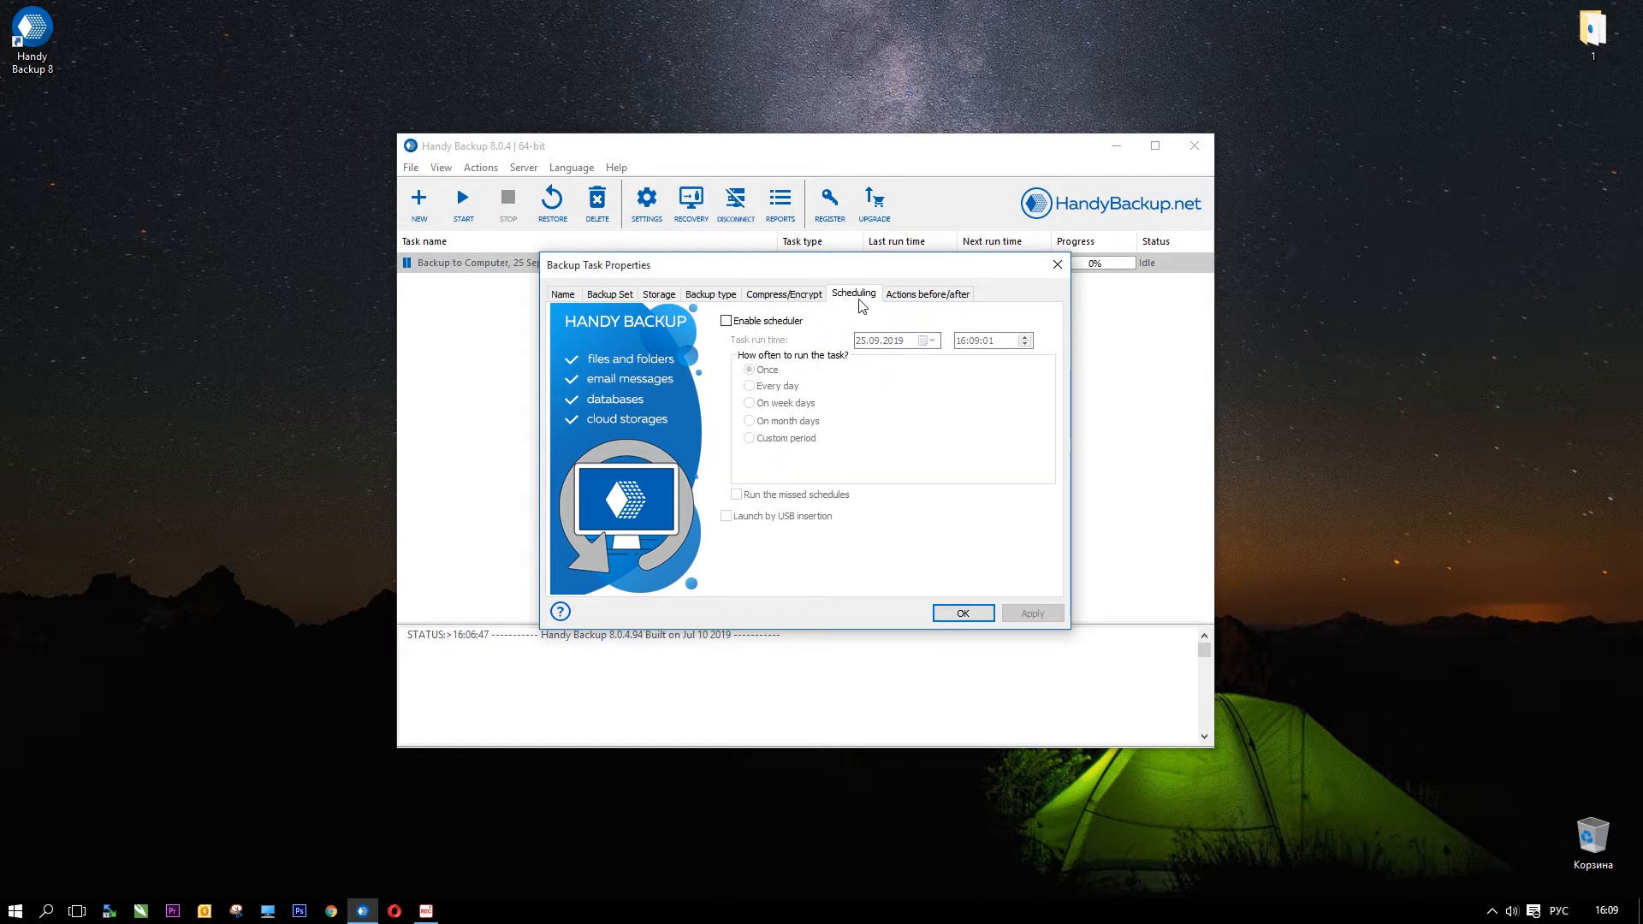
left_click(927, 294)
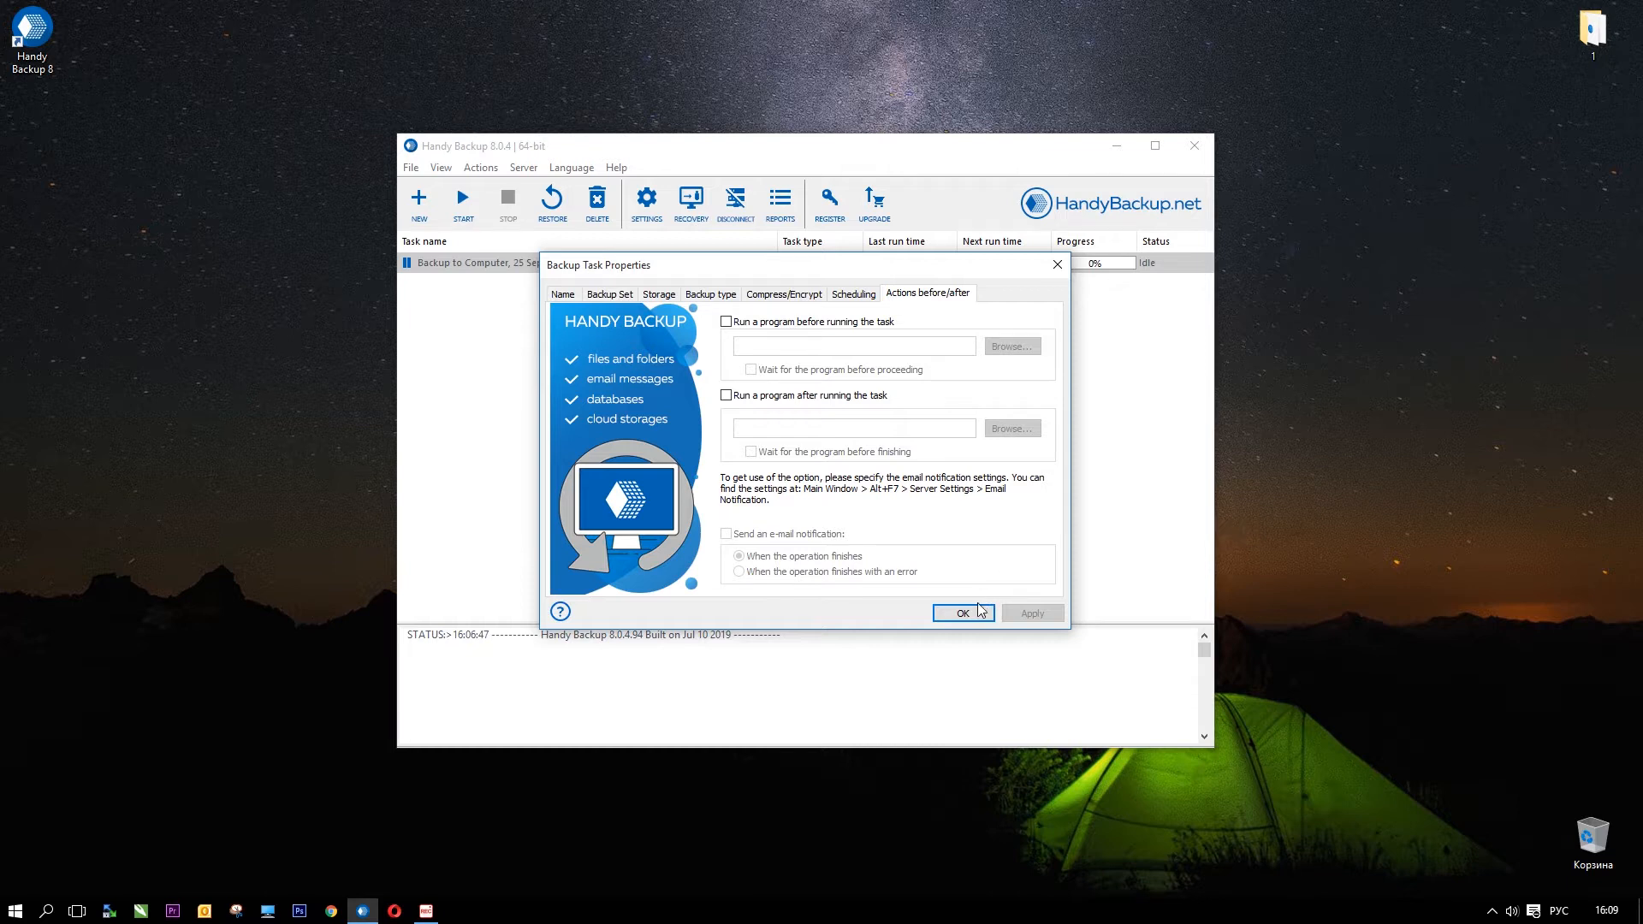
left_click(962, 612)
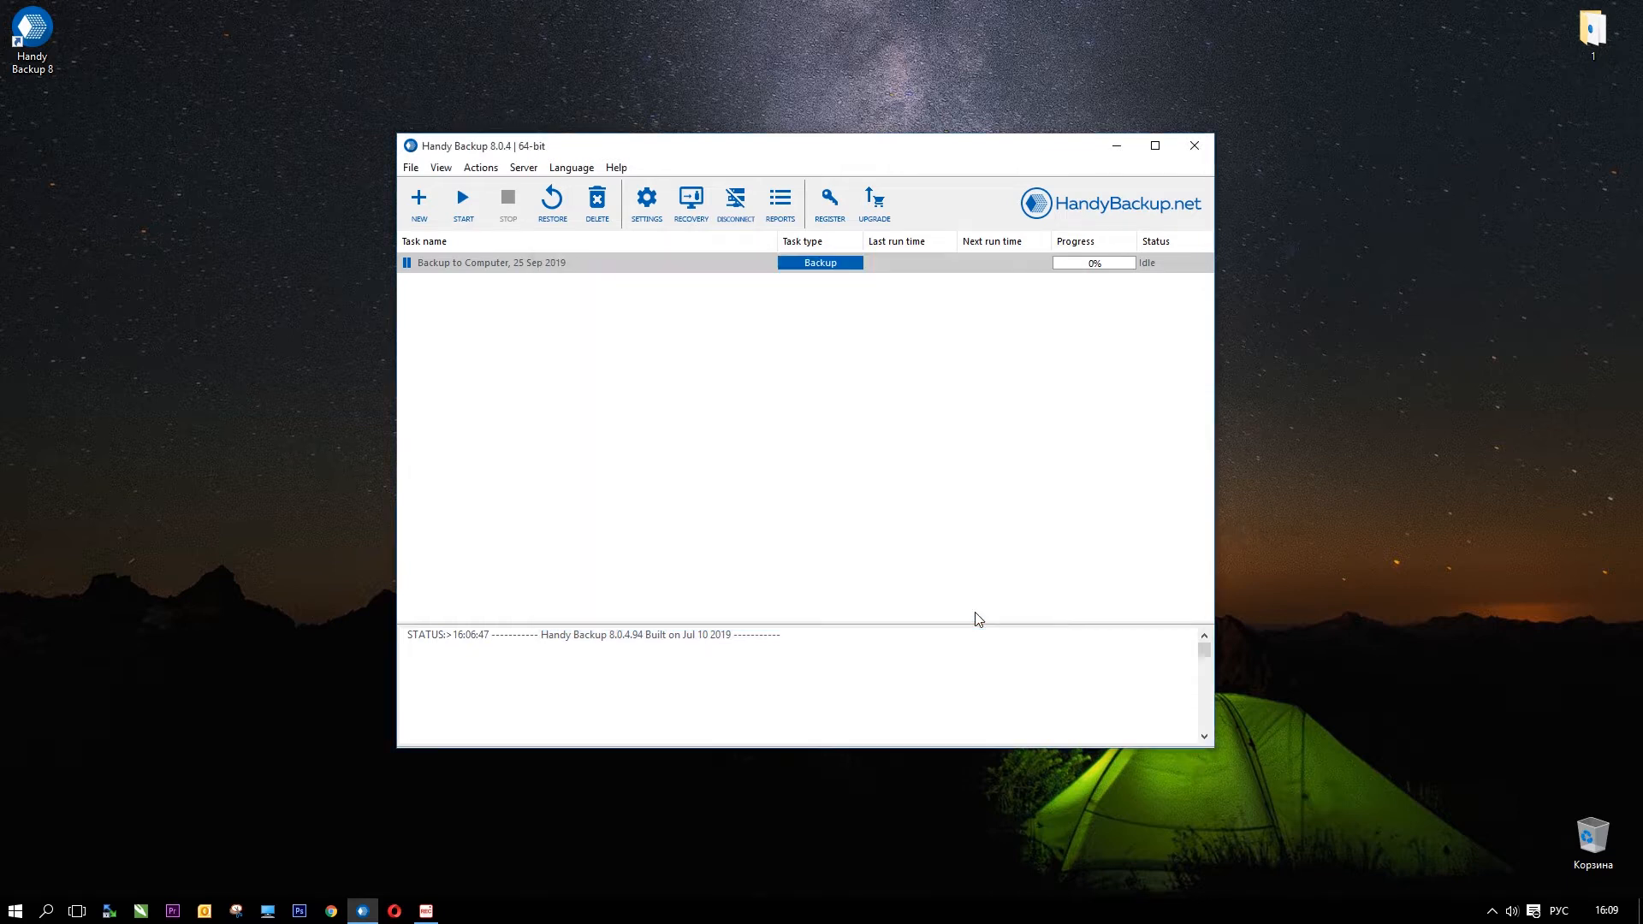
mouse_move(828, 275)
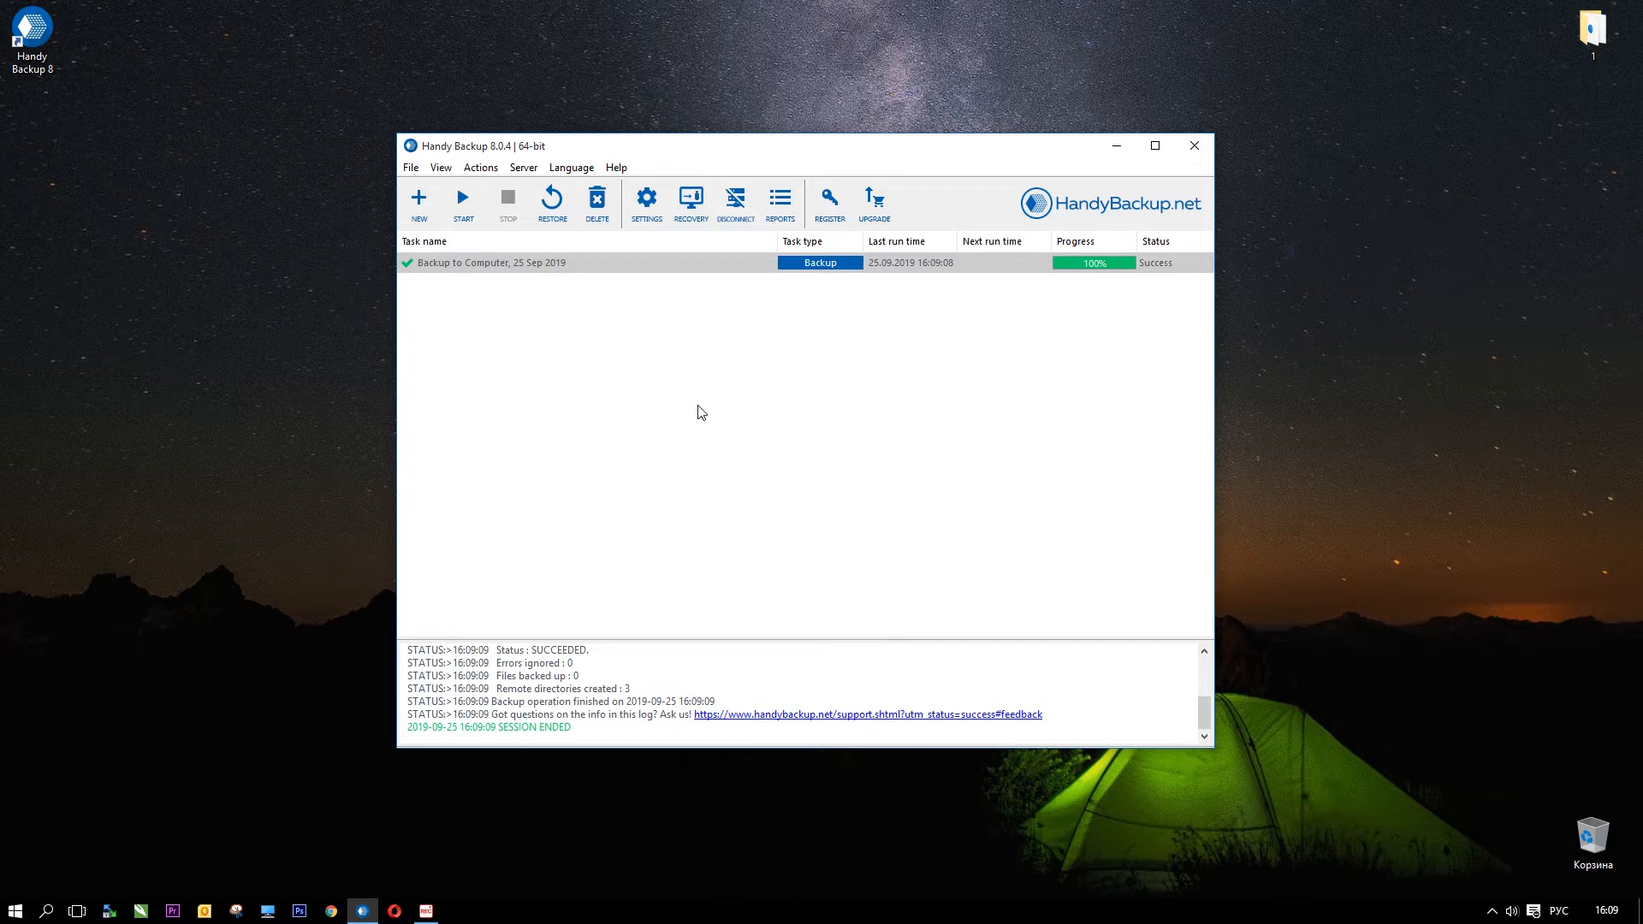
mouse_move(575, 265)
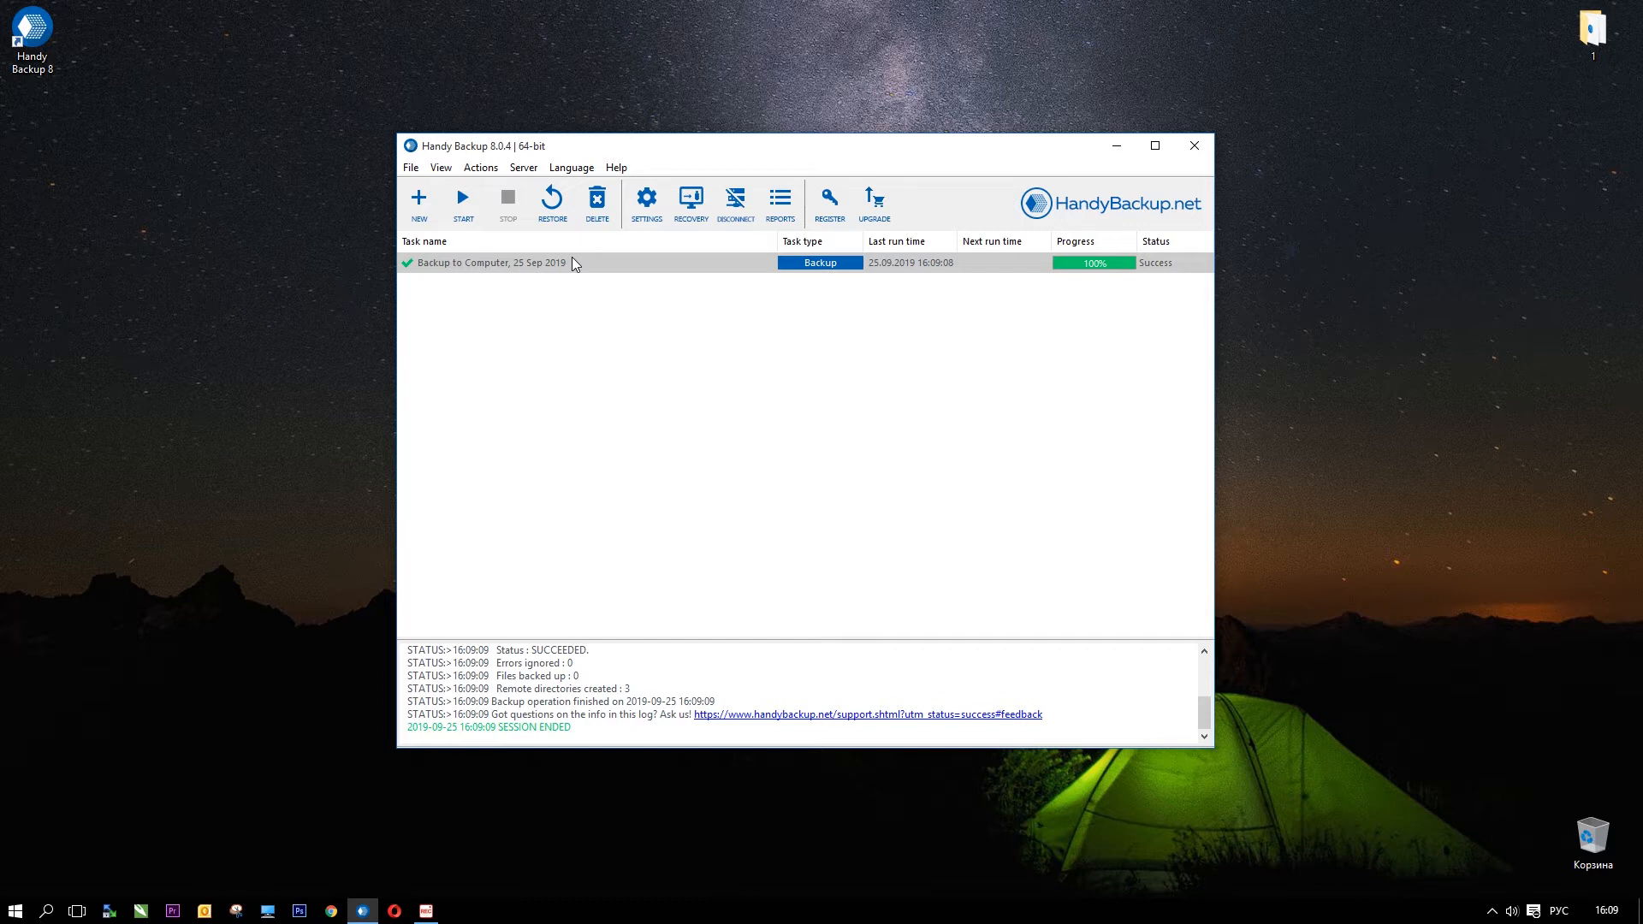
mouse_move(552, 199)
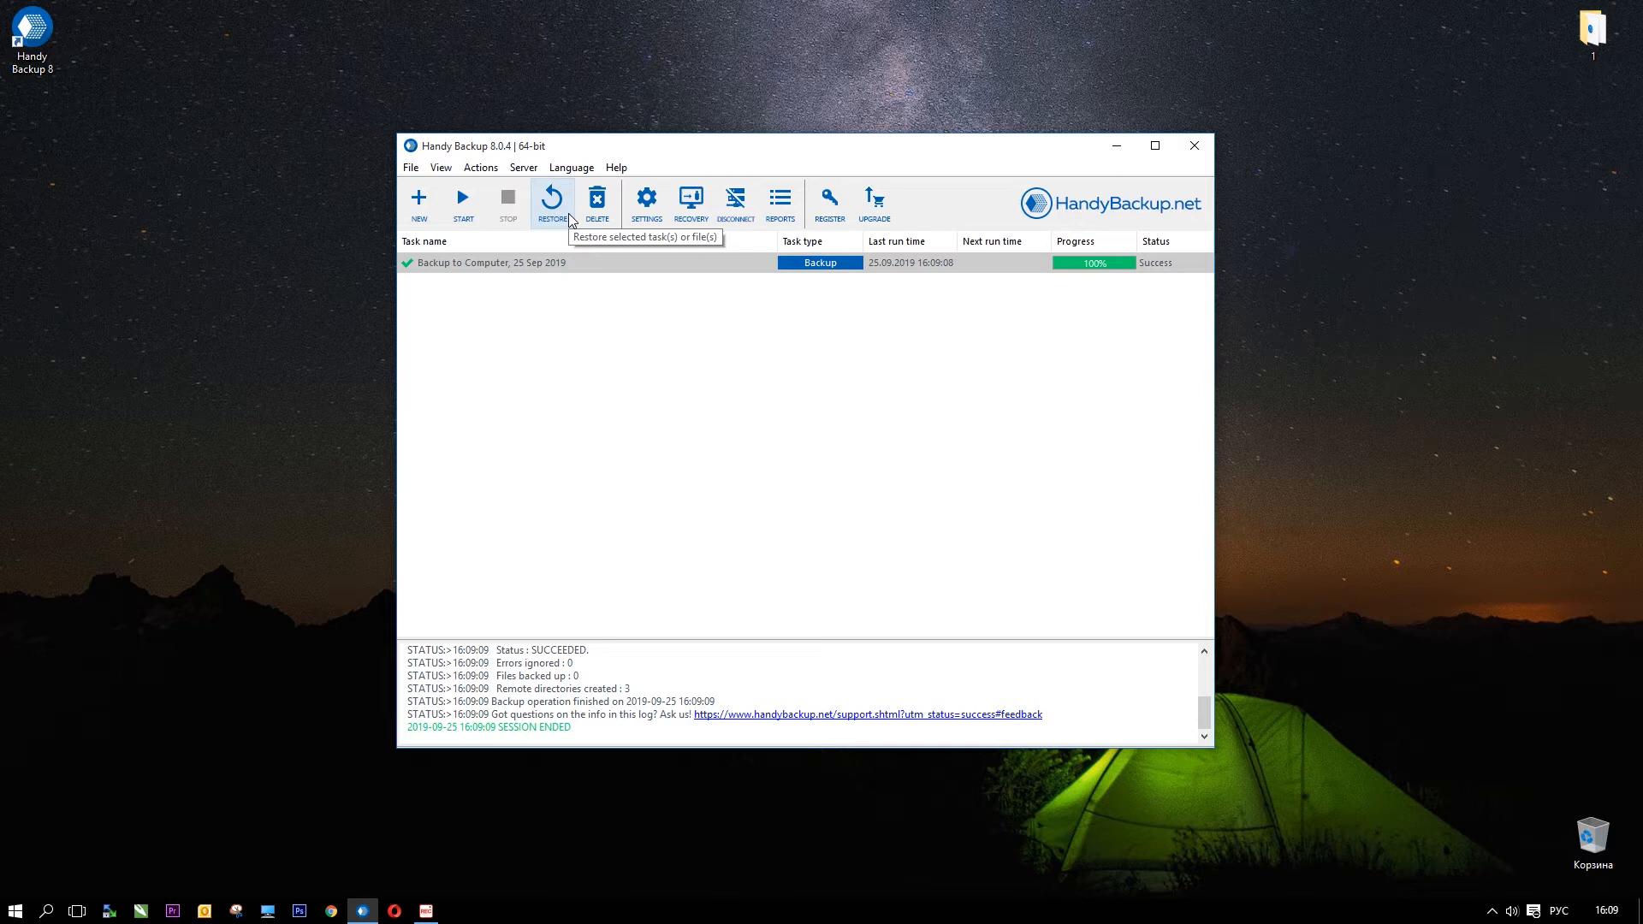
Step: Delete the completed My Documents backup task and confirm Yes in the alert
left_click(551, 200)
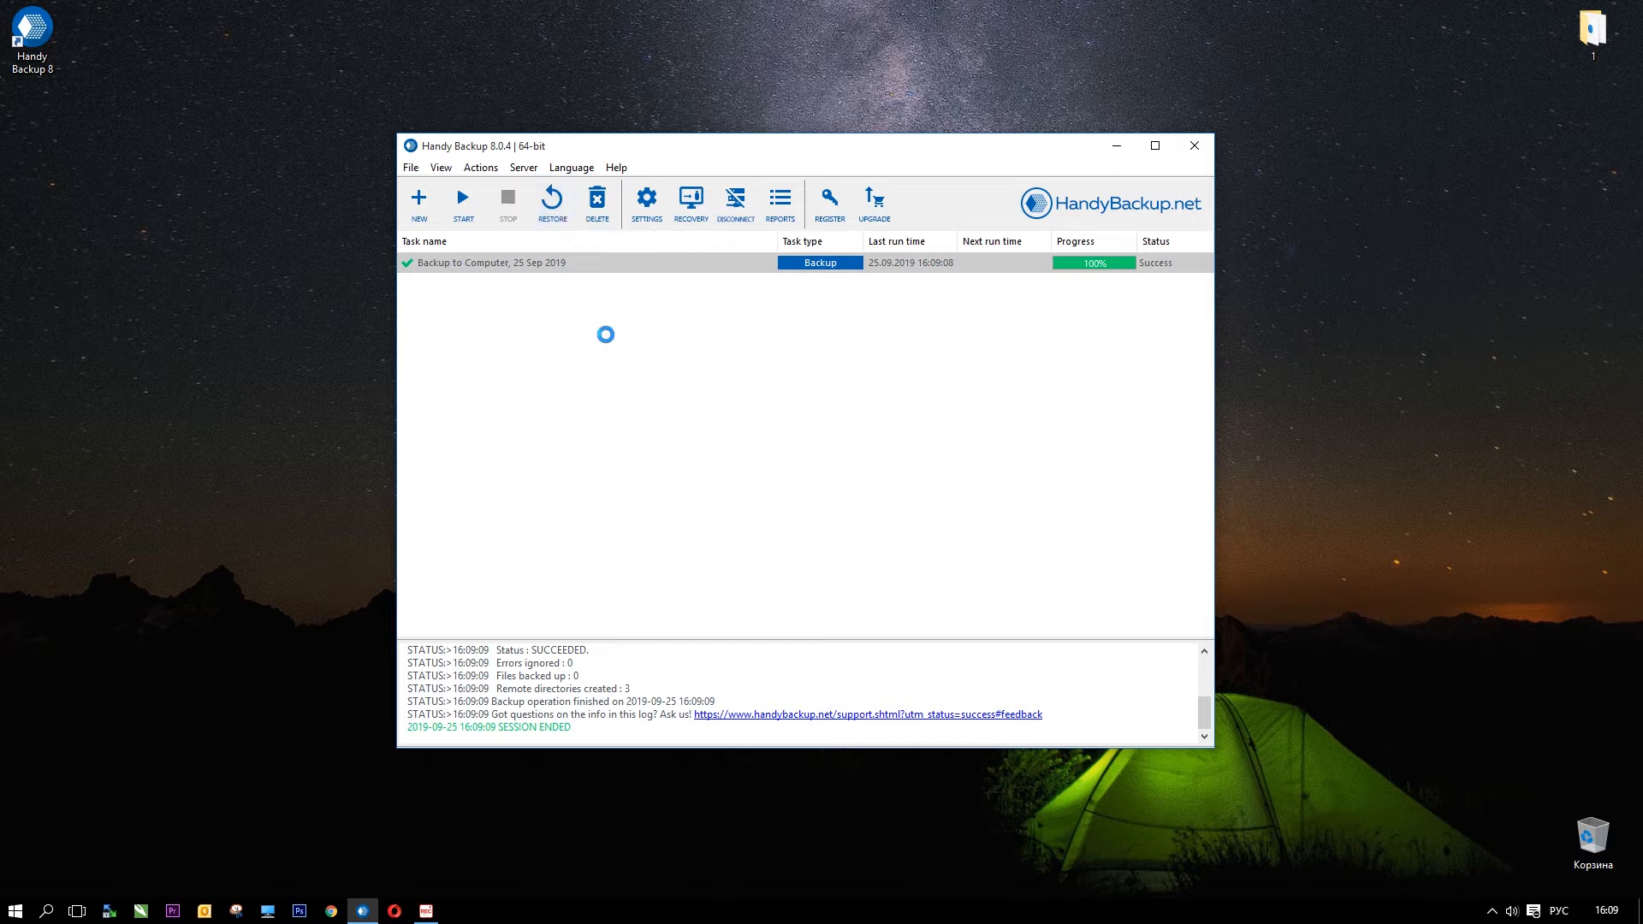
left_click(597, 204)
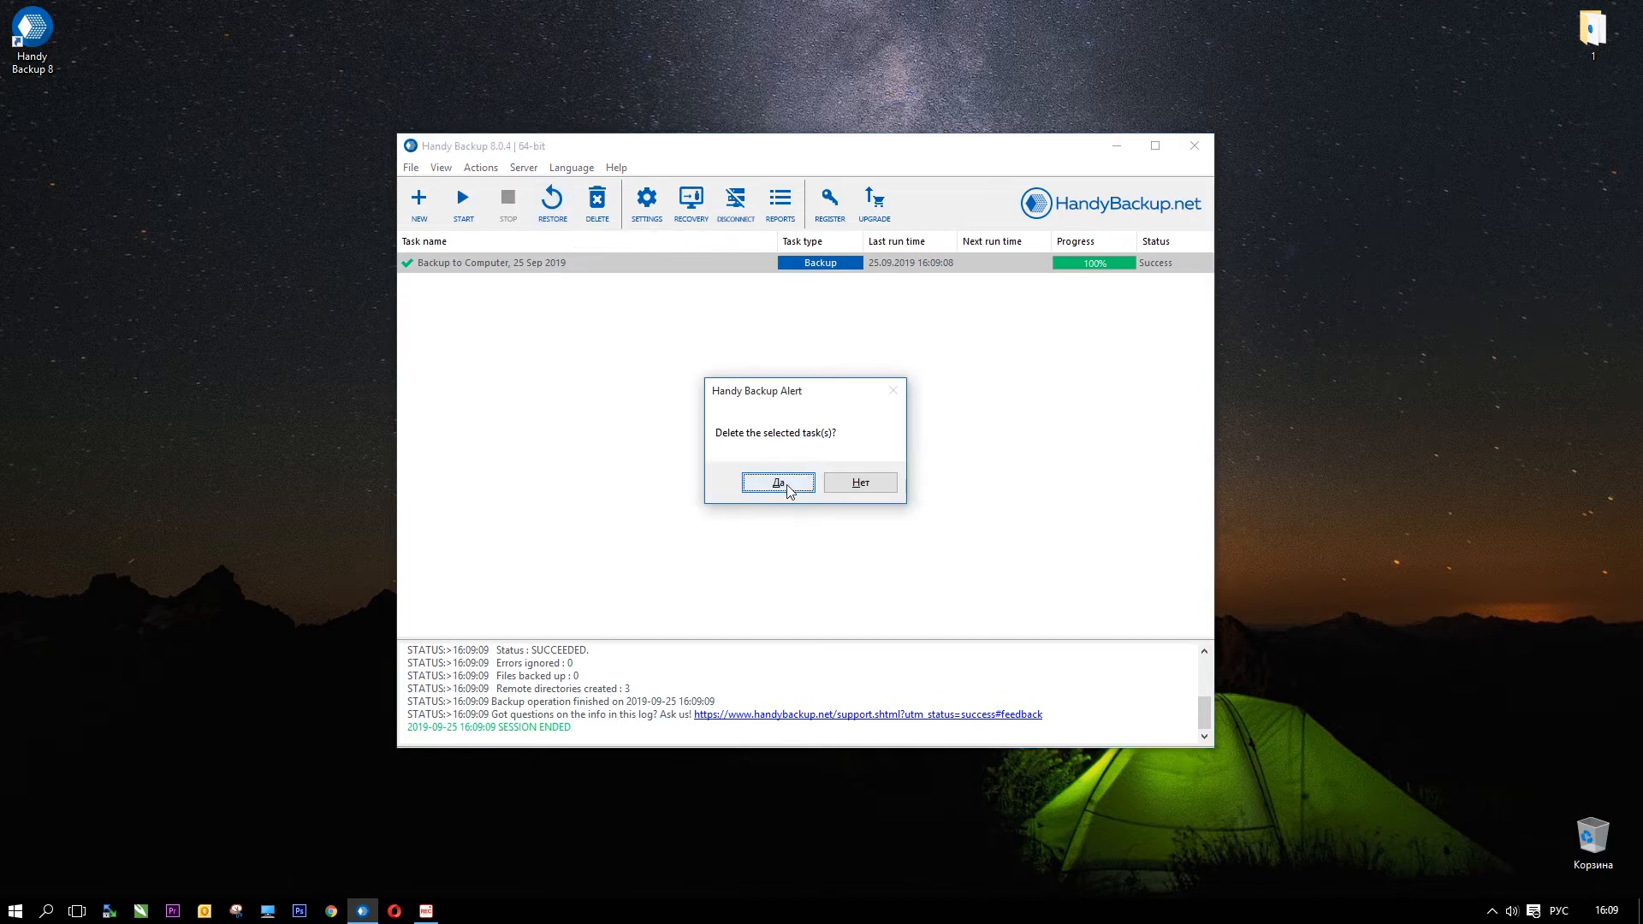
left_click(778, 482)
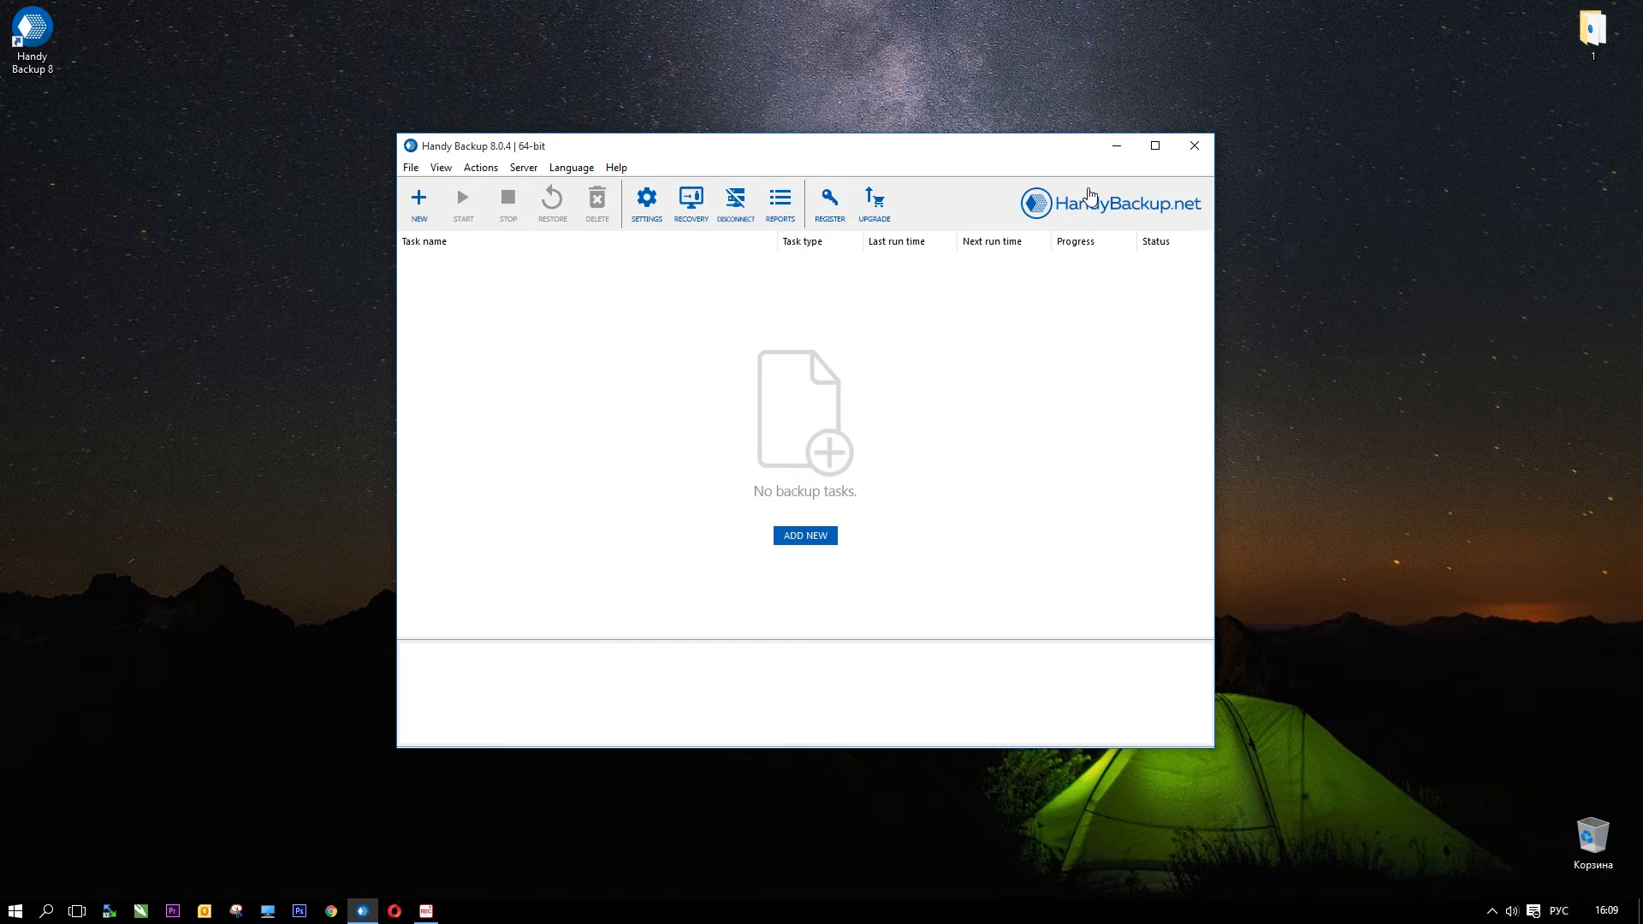
mouse_move(1116, 147)
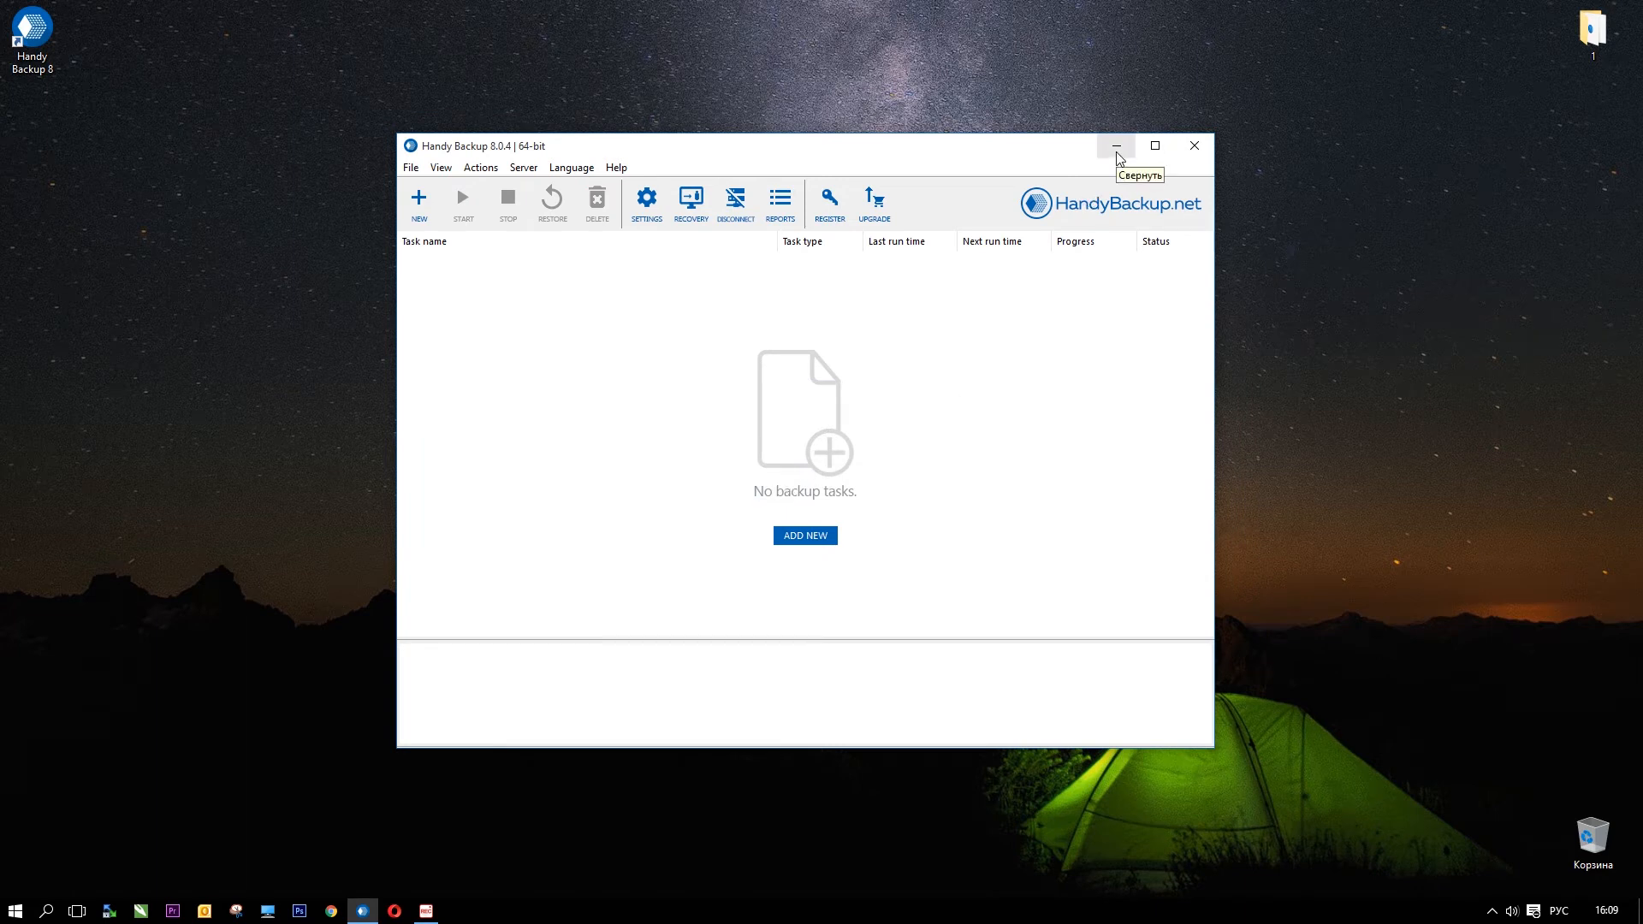
mouse_move(1080, 208)
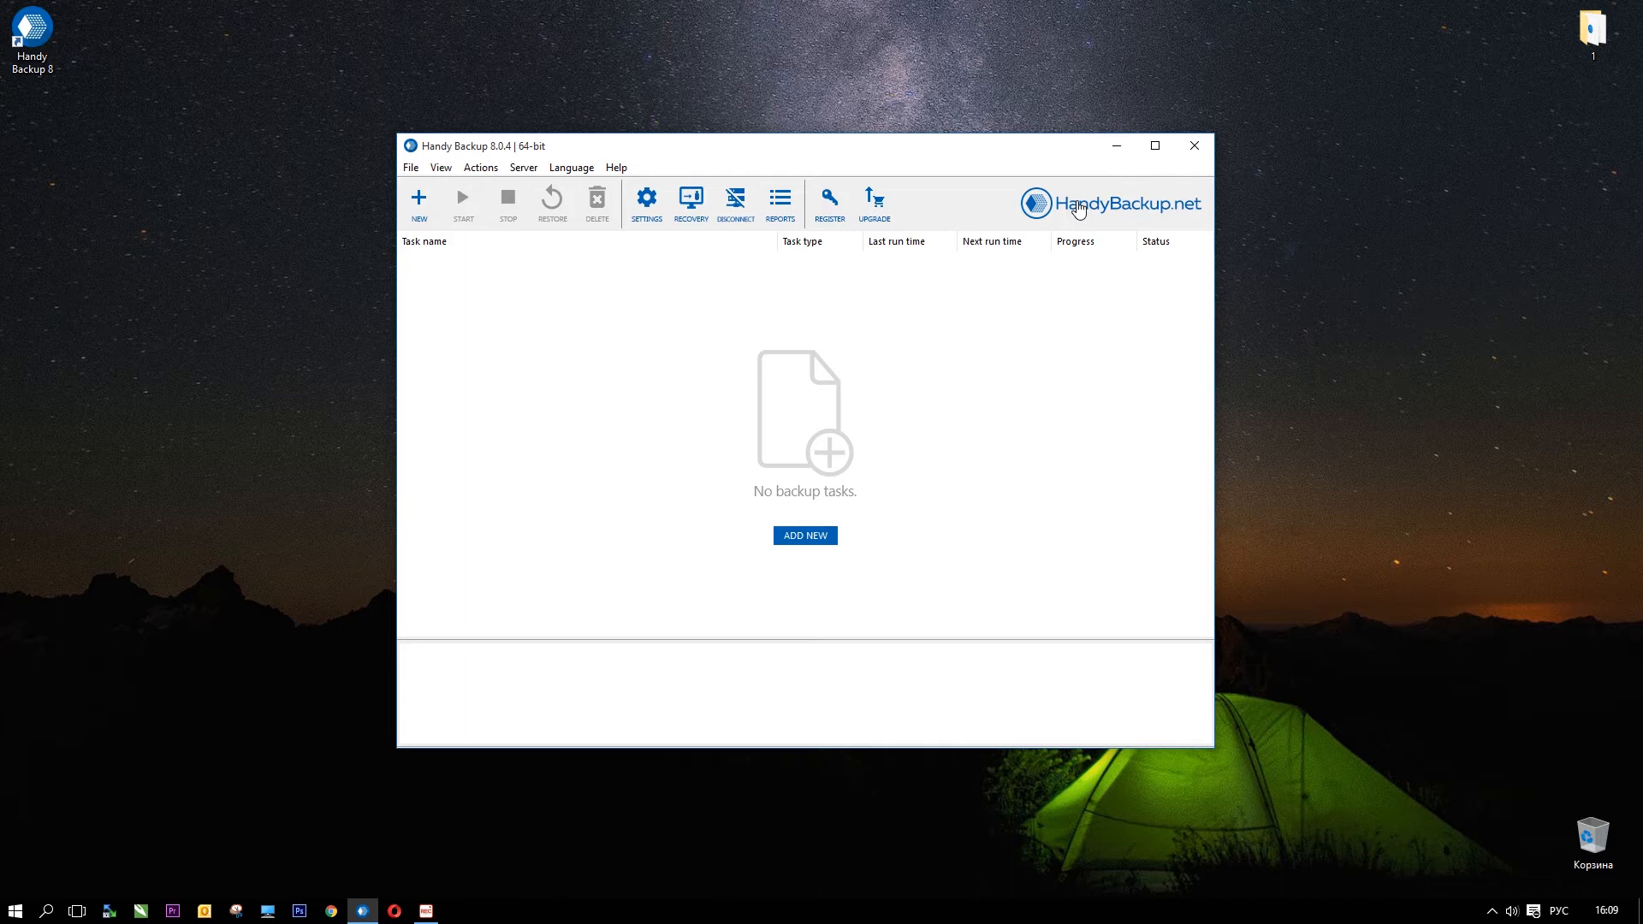
mouse_move(1116, 146)
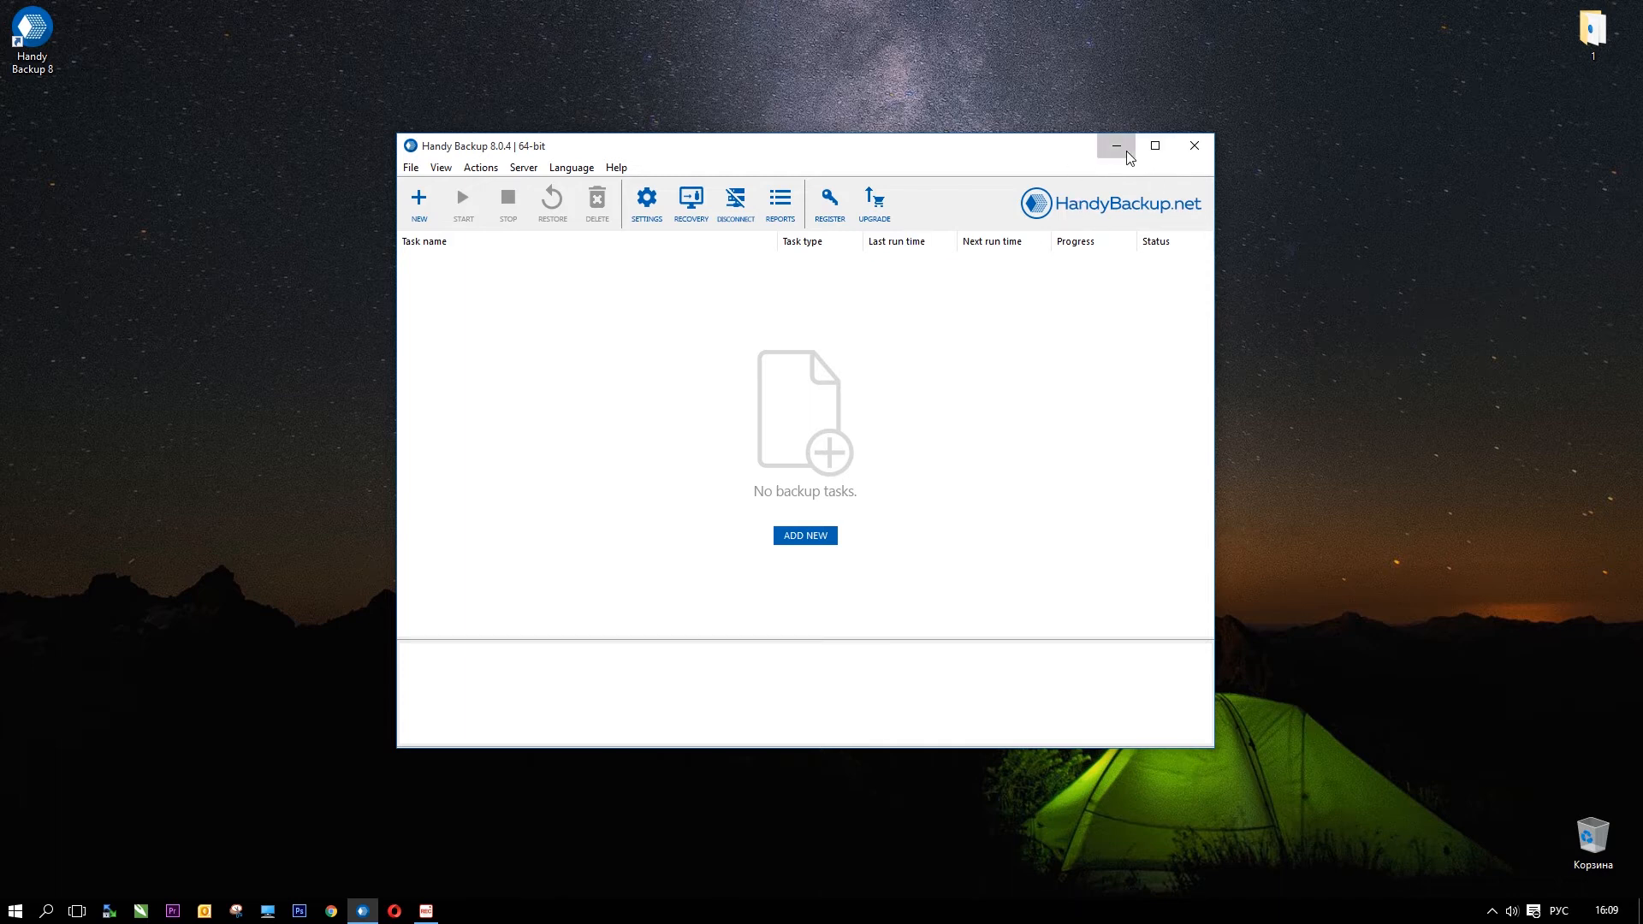
Step: Minimise the Handy Backup window to reveal the desktop
left_click(1115, 145)
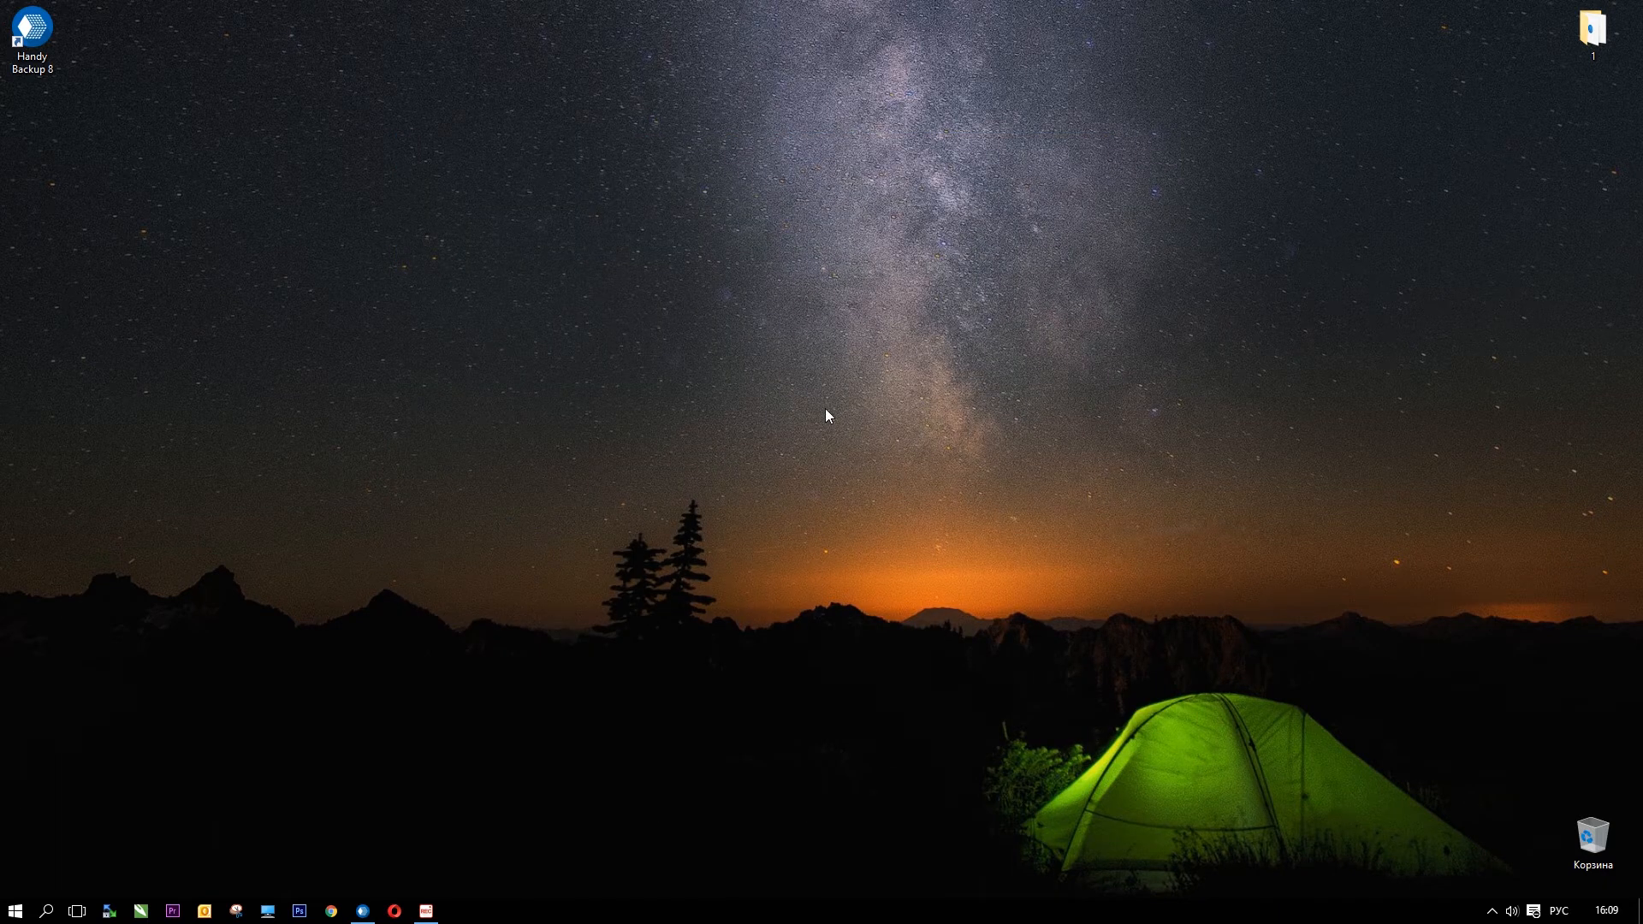
mouse_move(746, 574)
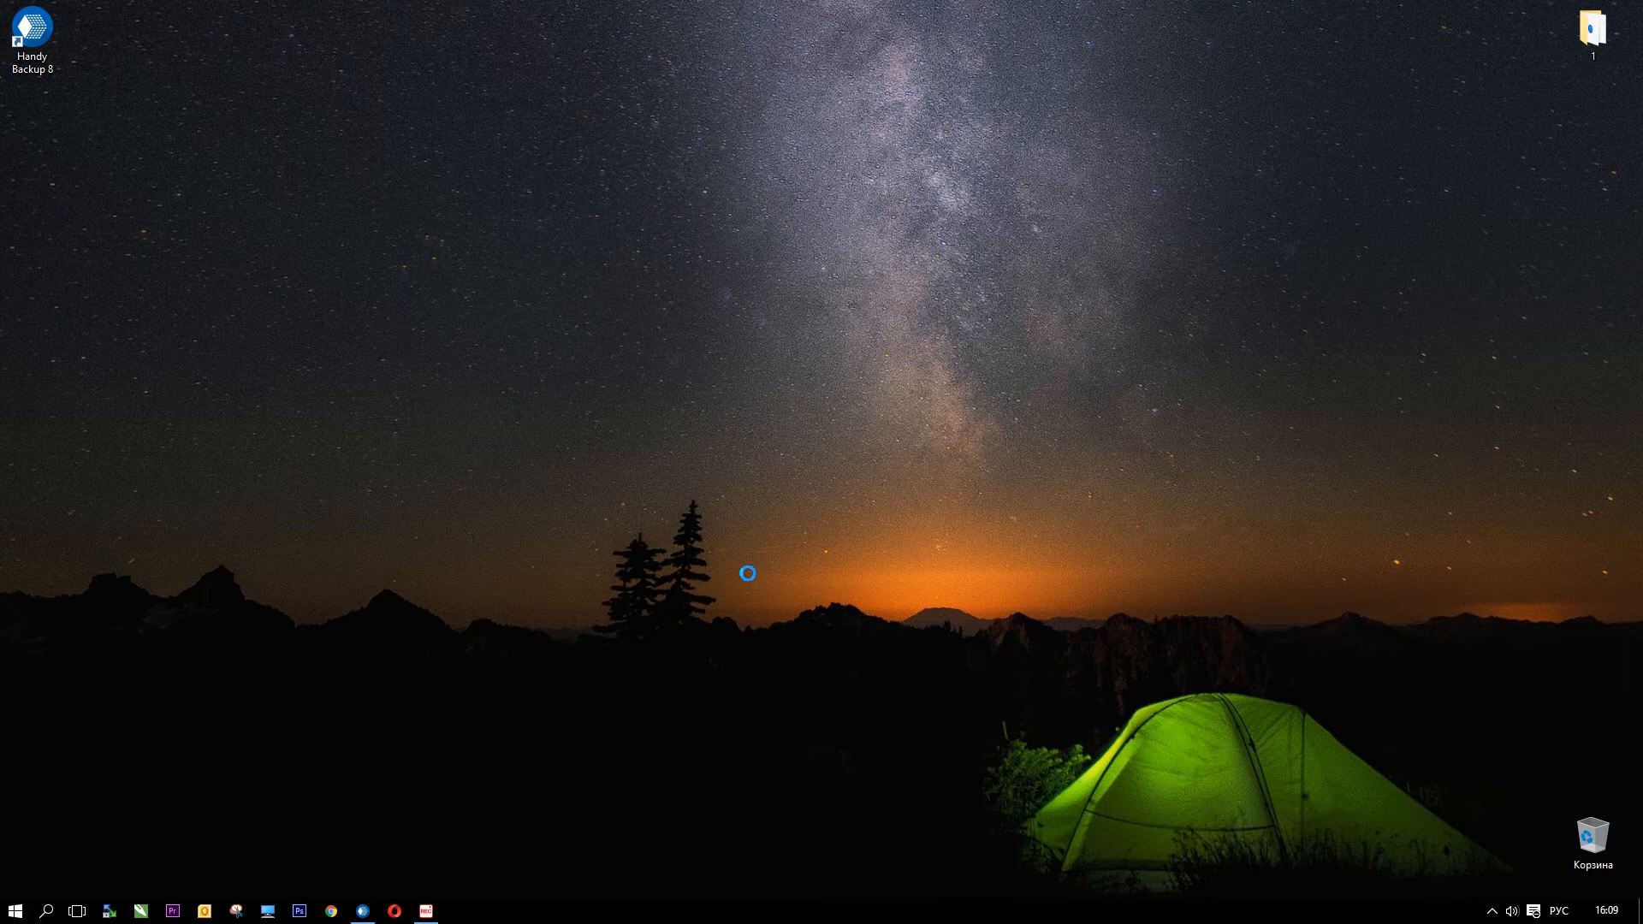